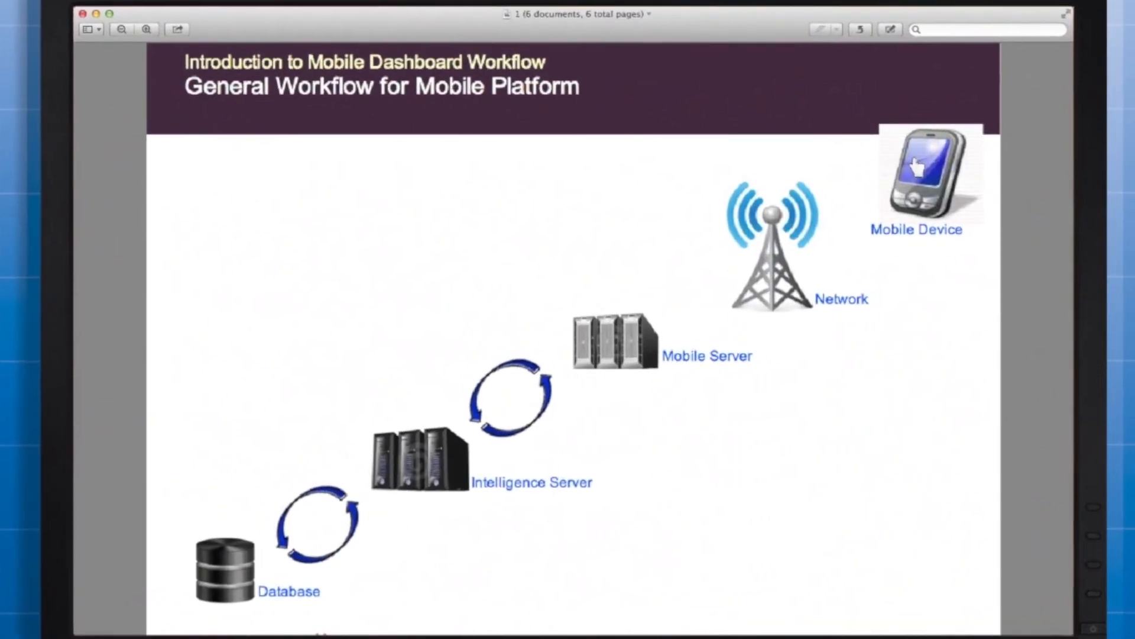
{"action": "mouse_move", "coordinate": [842, 151]}
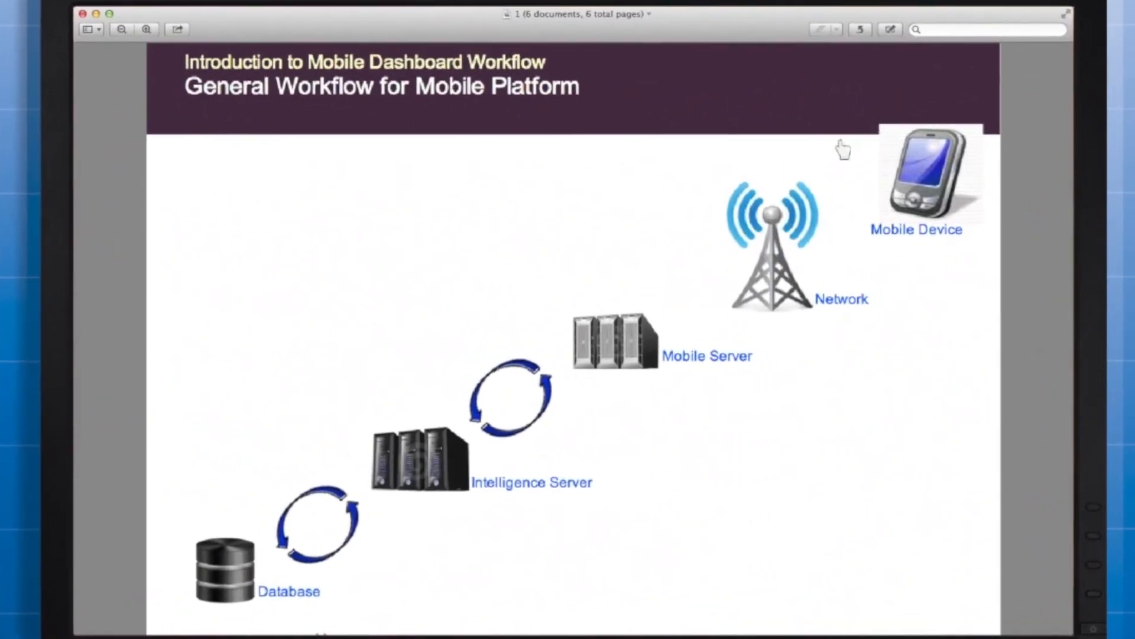
{"action": "mouse_move", "coordinate": [711, 246]}
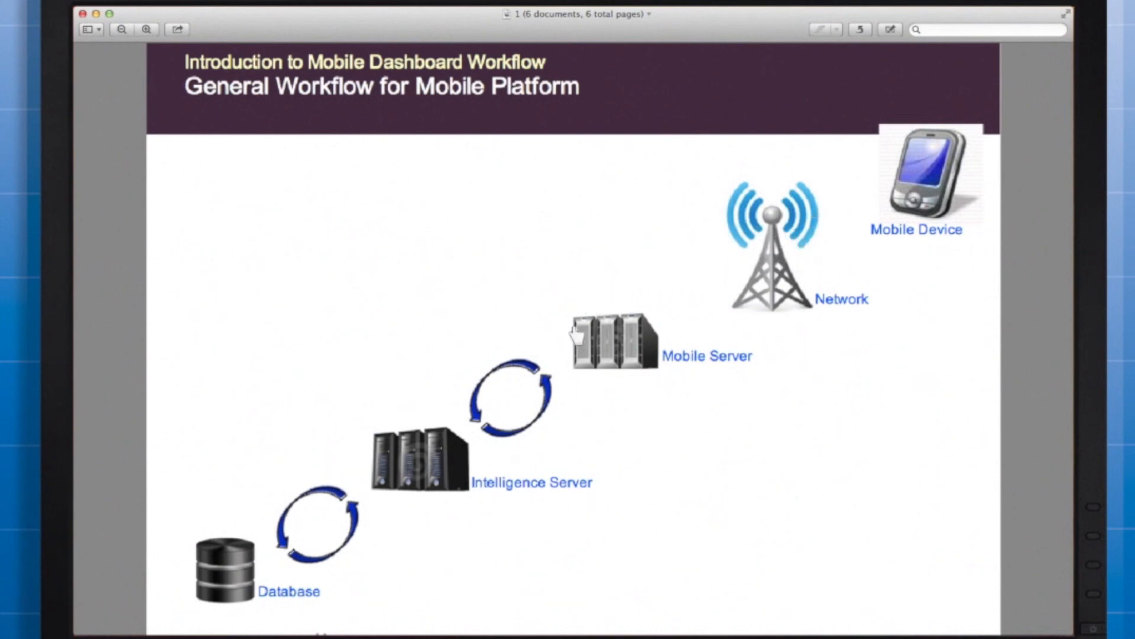
{"action": "mouse_move", "coordinate": [258, 565]}
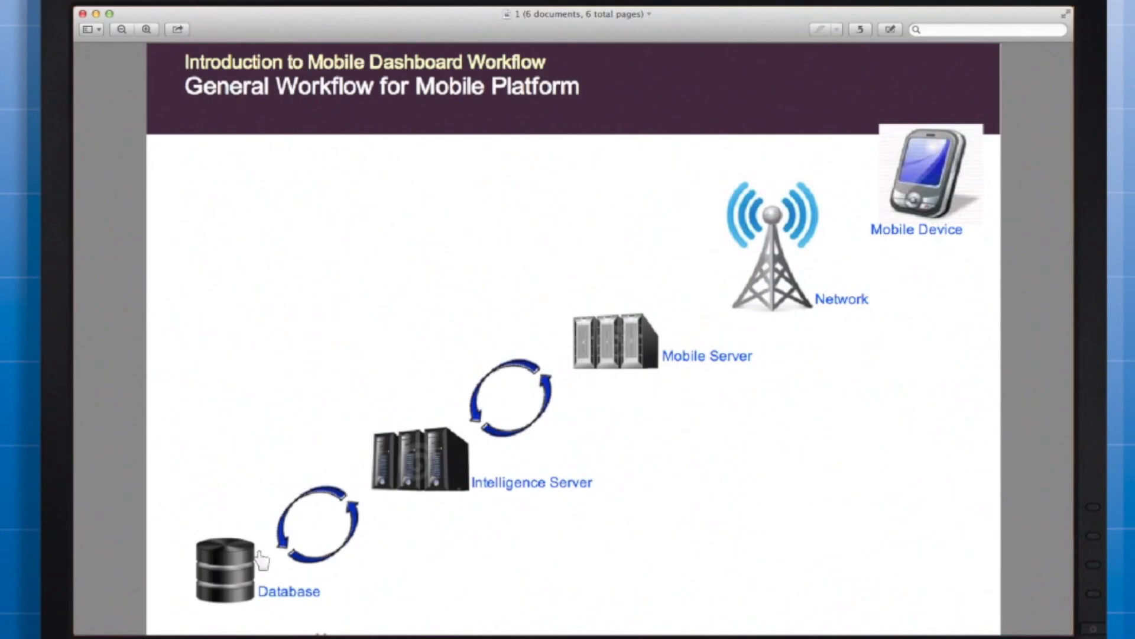
{"action": "mouse_move", "coordinate": [485, 357]}
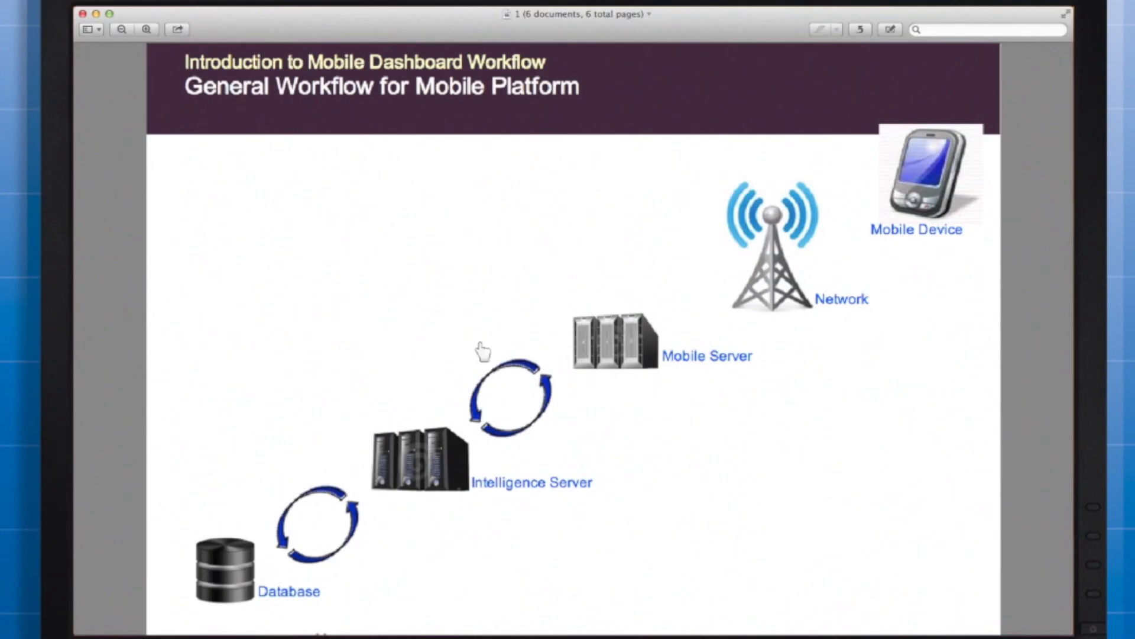
{"action": "mouse_move", "coordinate": [688, 273]}
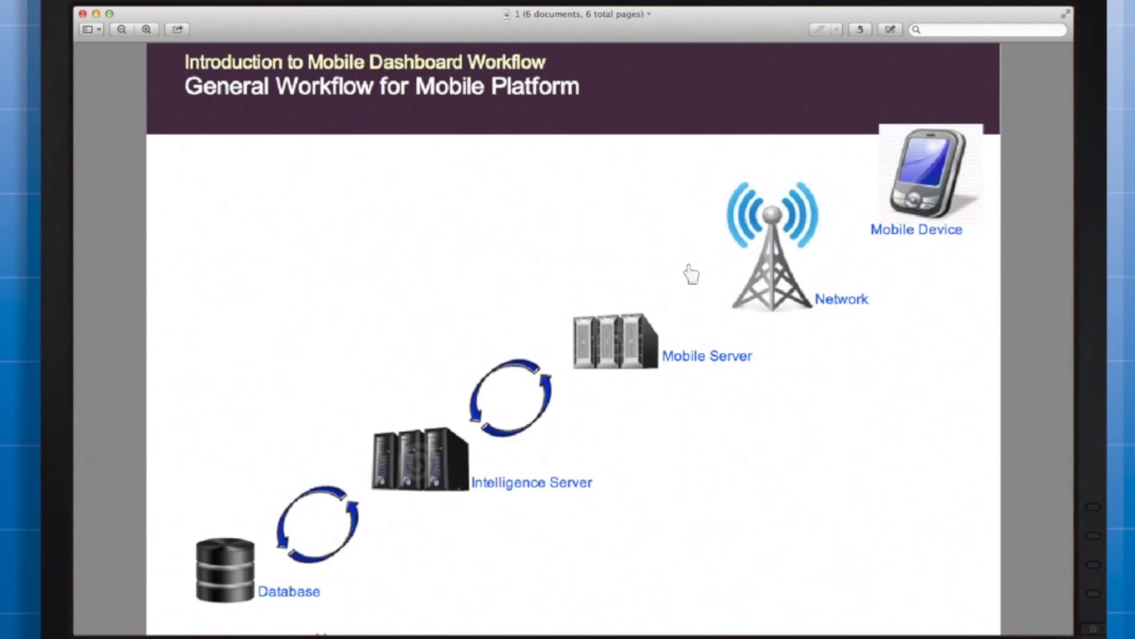
{"action": "mouse_move", "coordinate": [746, 248]}
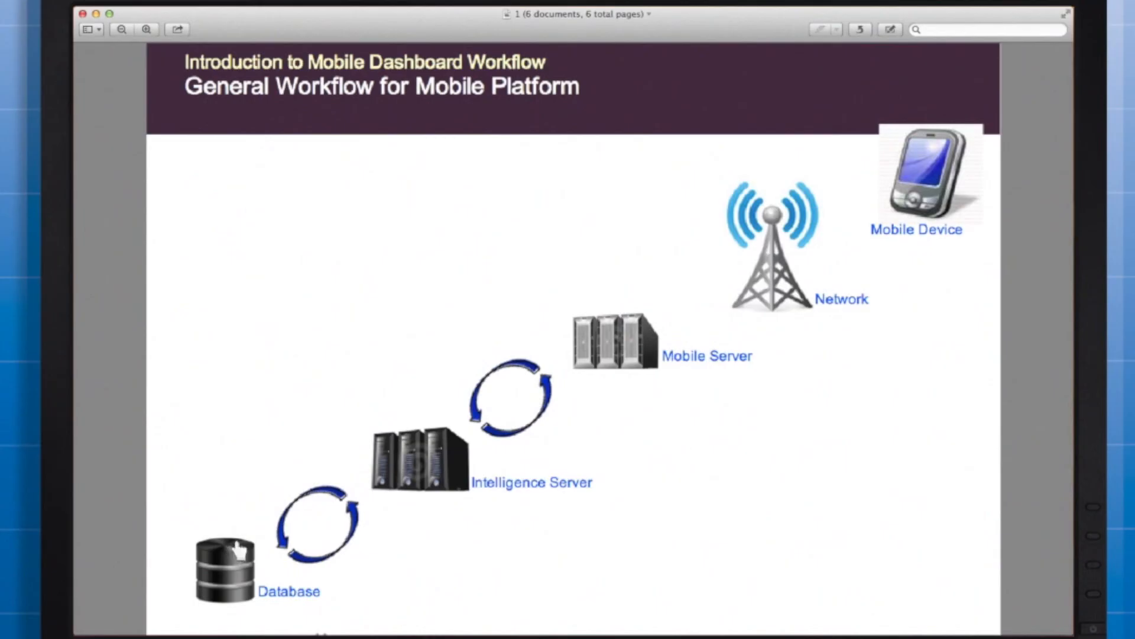
{"action": "mouse_move", "coordinate": [410, 464]}
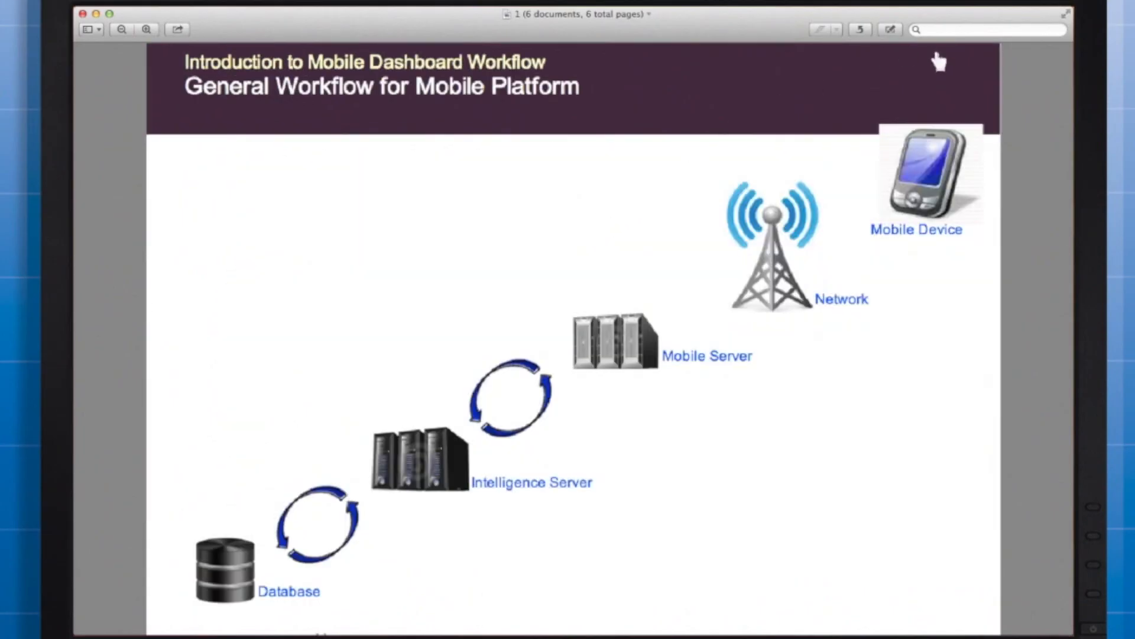
{"action": "mouse_move", "coordinate": [975, 201]}
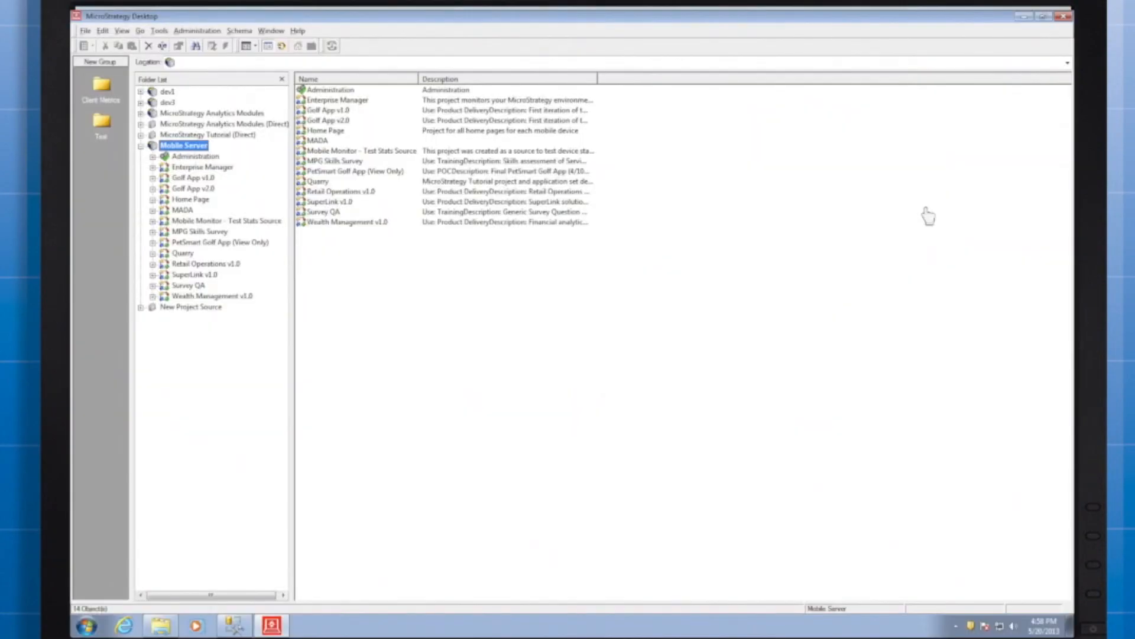
Enable document output caching for the XML/Flash format in SuperLink v1.0's Result Caches > Creation settings
{"action": "double_click", "coordinate": [193, 275]}
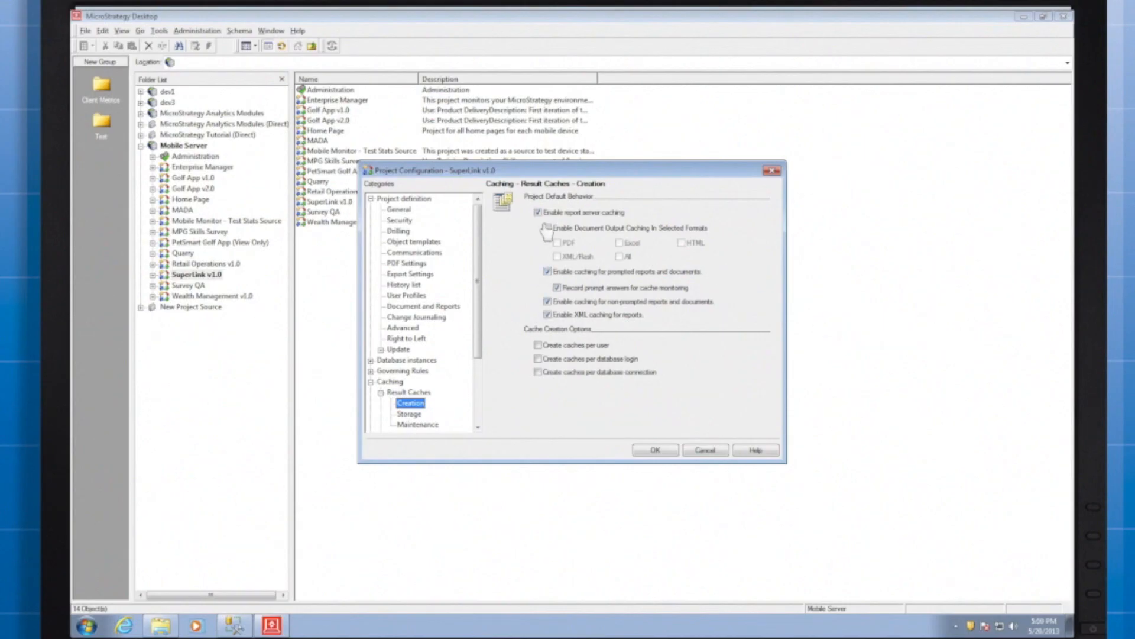
{"action": "left_click", "coordinate": [547, 229]}
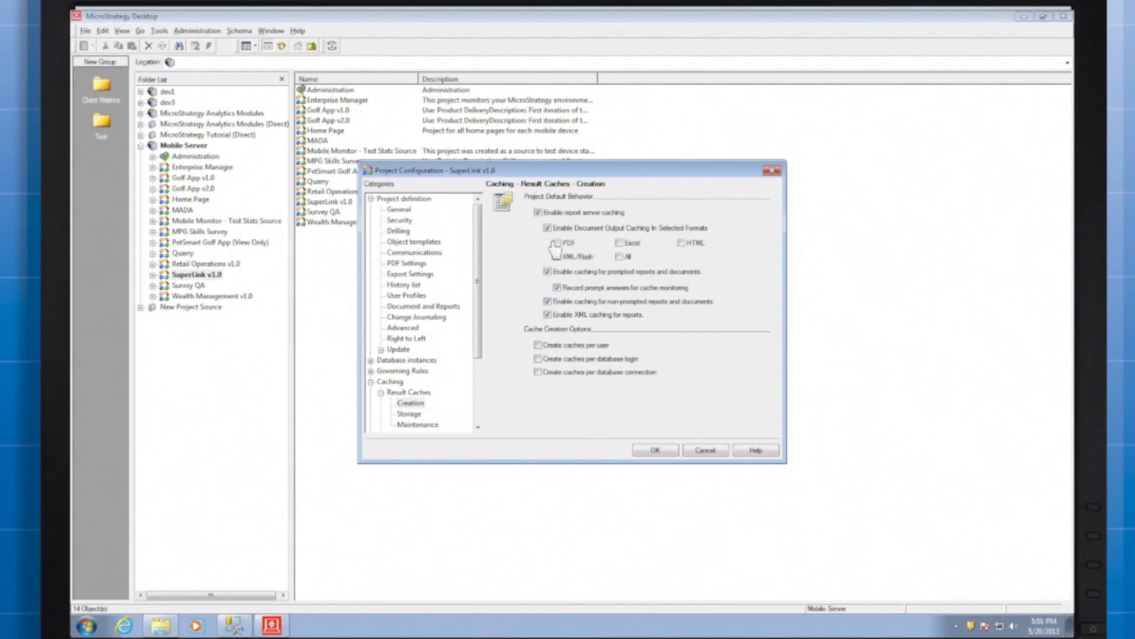
{"action": "left_click", "coordinate": [551, 255]}
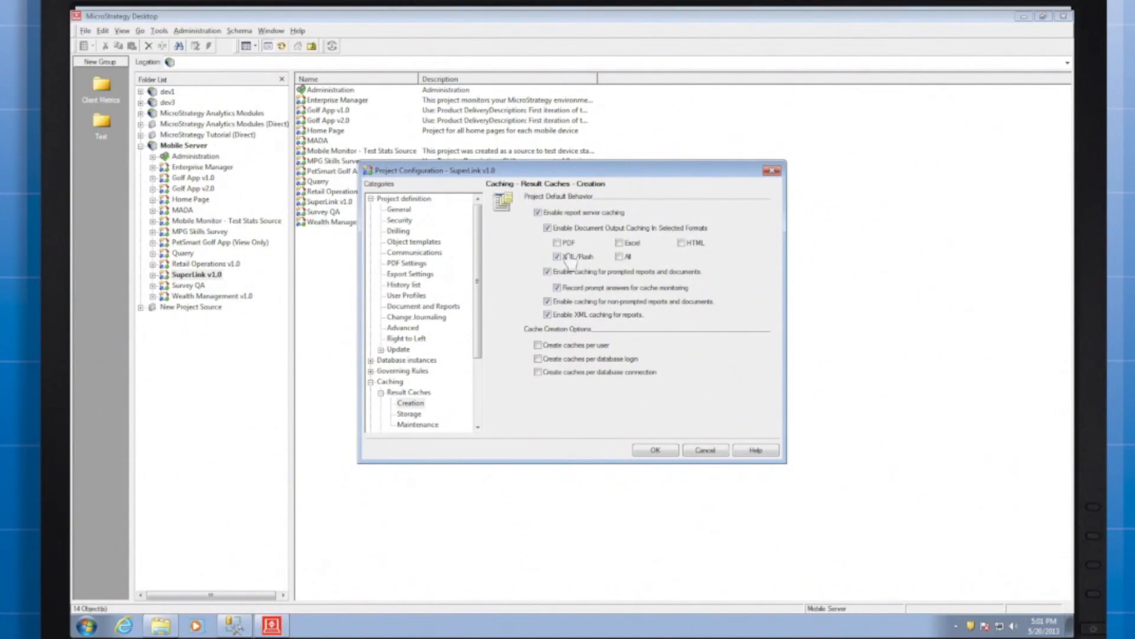
{"action": "left_click", "coordinate": [409, 414]}
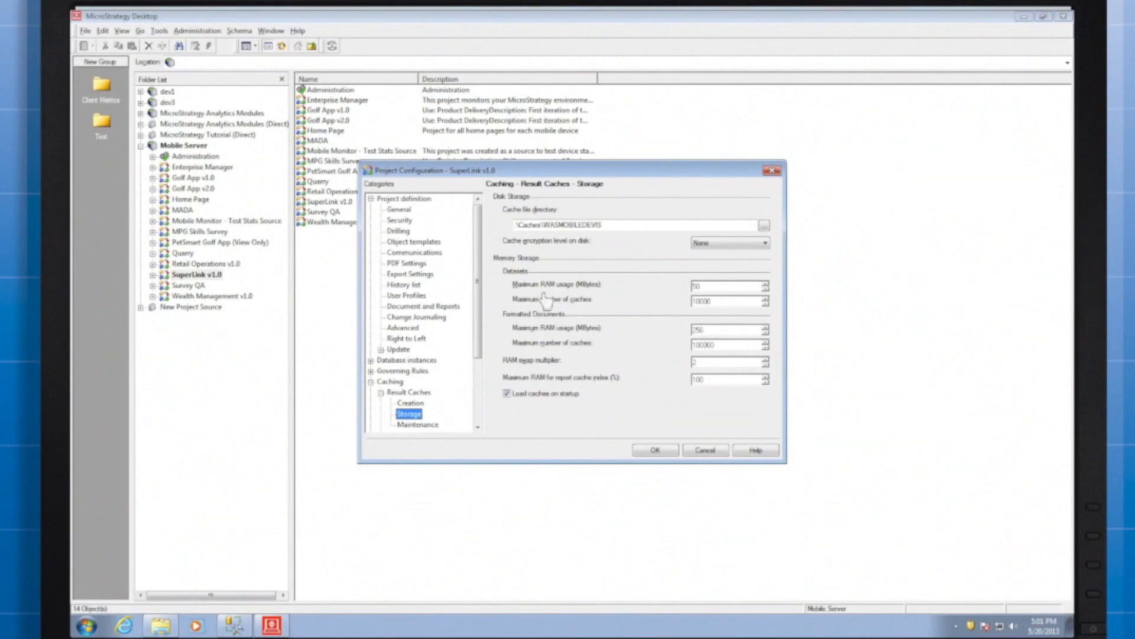
{"action": "mouse_move", "coordinate": [585, 300]}
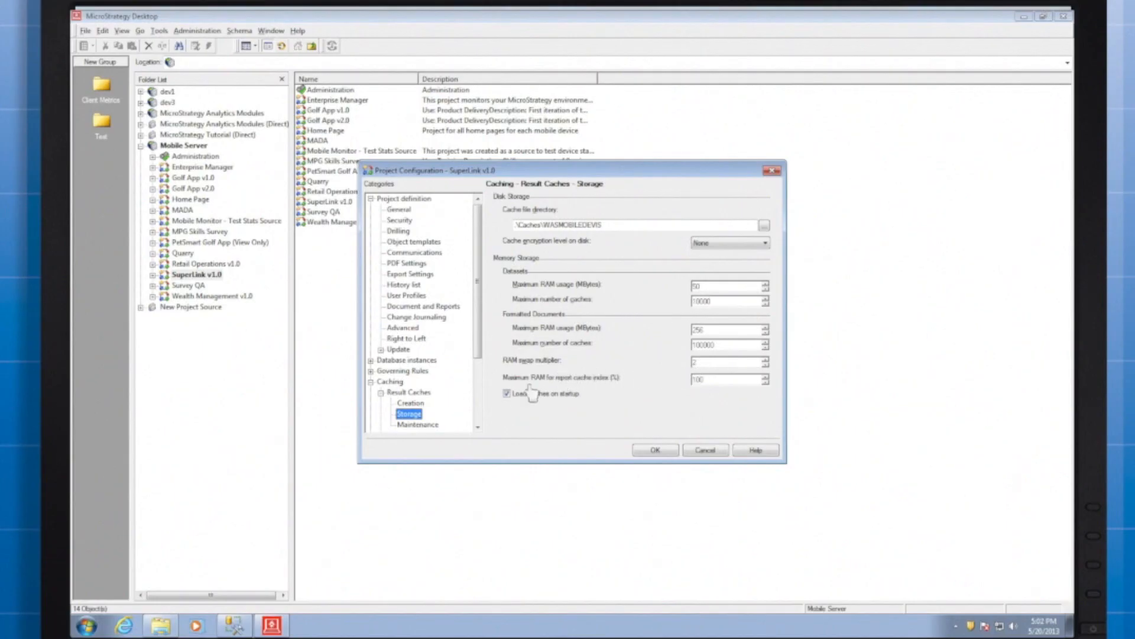
Toggle Load caches on startup off and back on in the Result Caches > Storage settings
{"action": "left_click", "coordinate": [506, 394]}
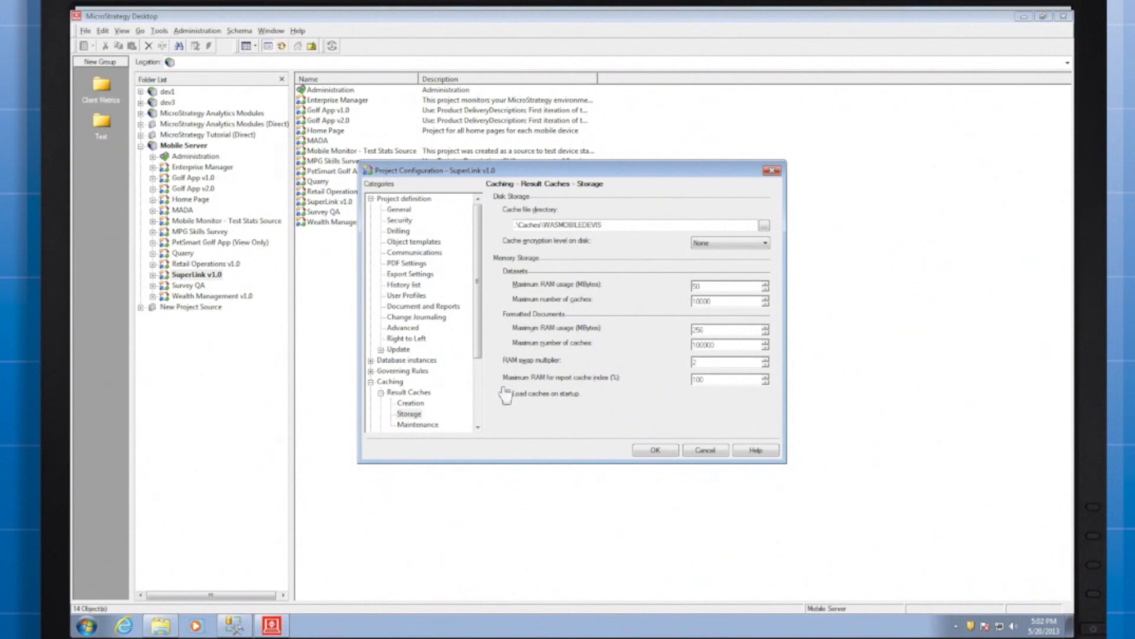
{"action": "left_click", "coordinate": [506, 394]}
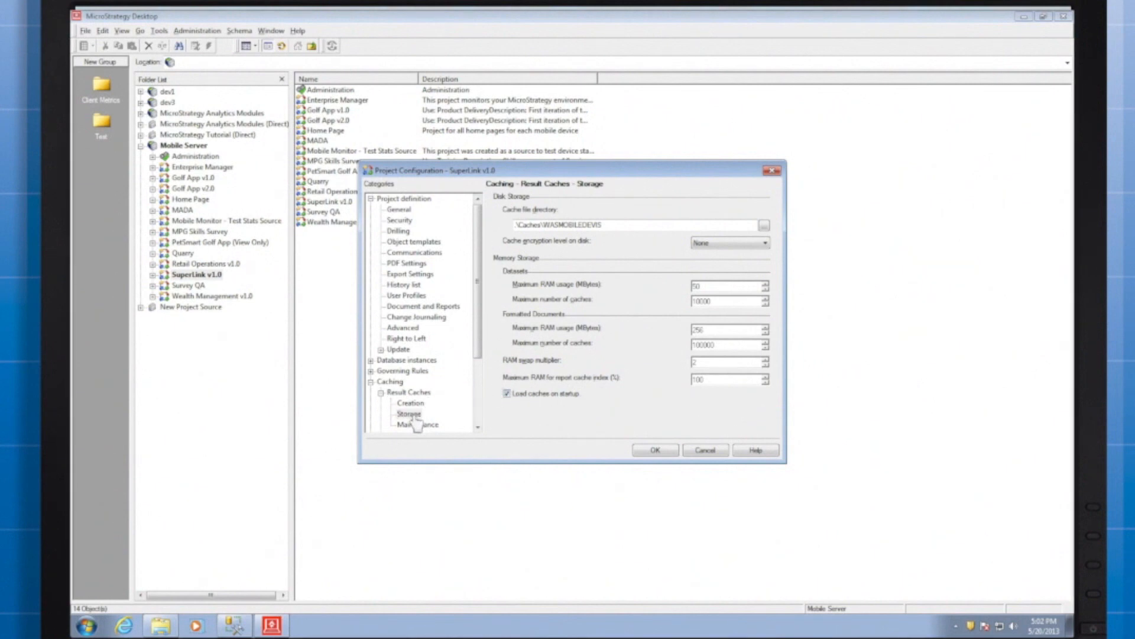
{"action": "left_click", "coordinate": [419, 424]}
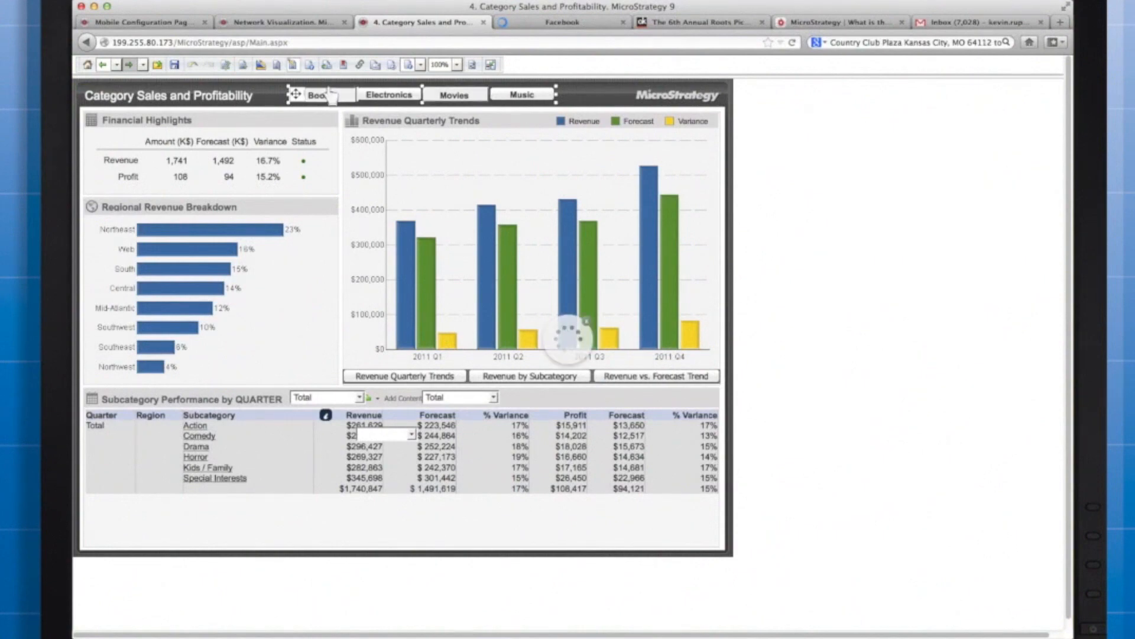
Show Electronics figures on the dashboard and view the category selector's Properties and Formatting
{"action": "left_click", "coordinate": [319, 95]}
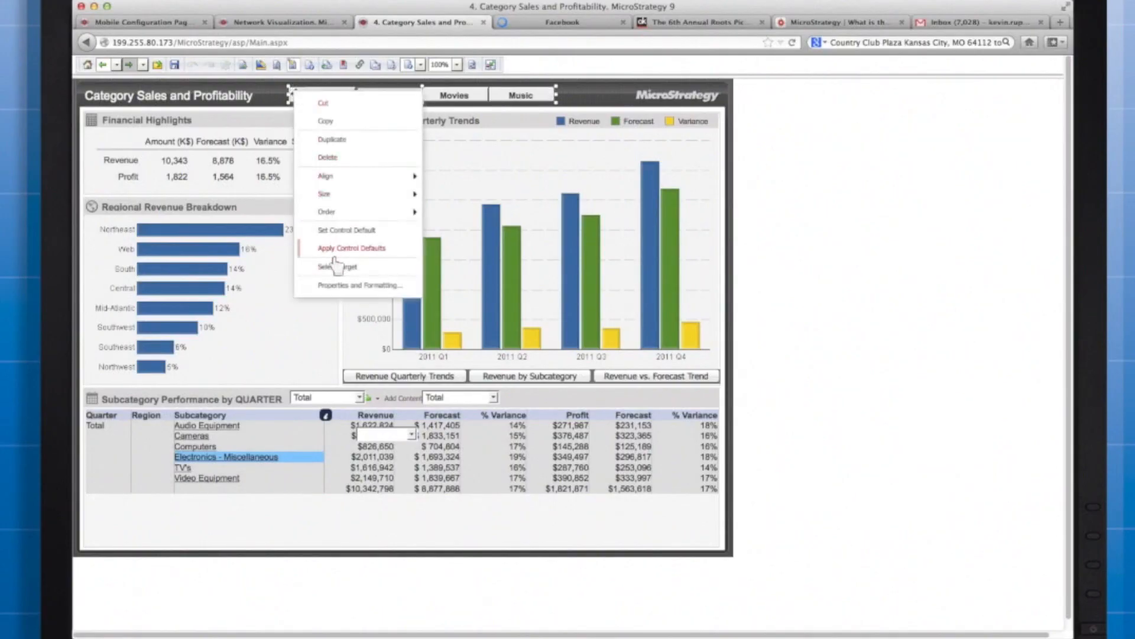
{"action": "left_click", "coordinate": [356, 285]}
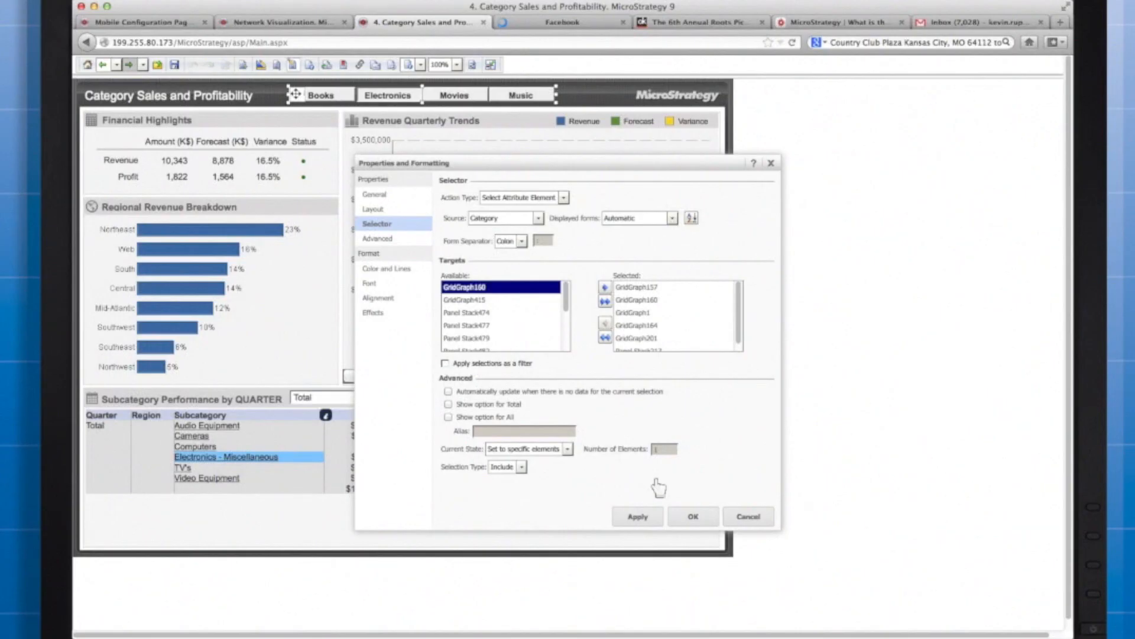
{"action": "left_click", "coordinate": [693, 516]}
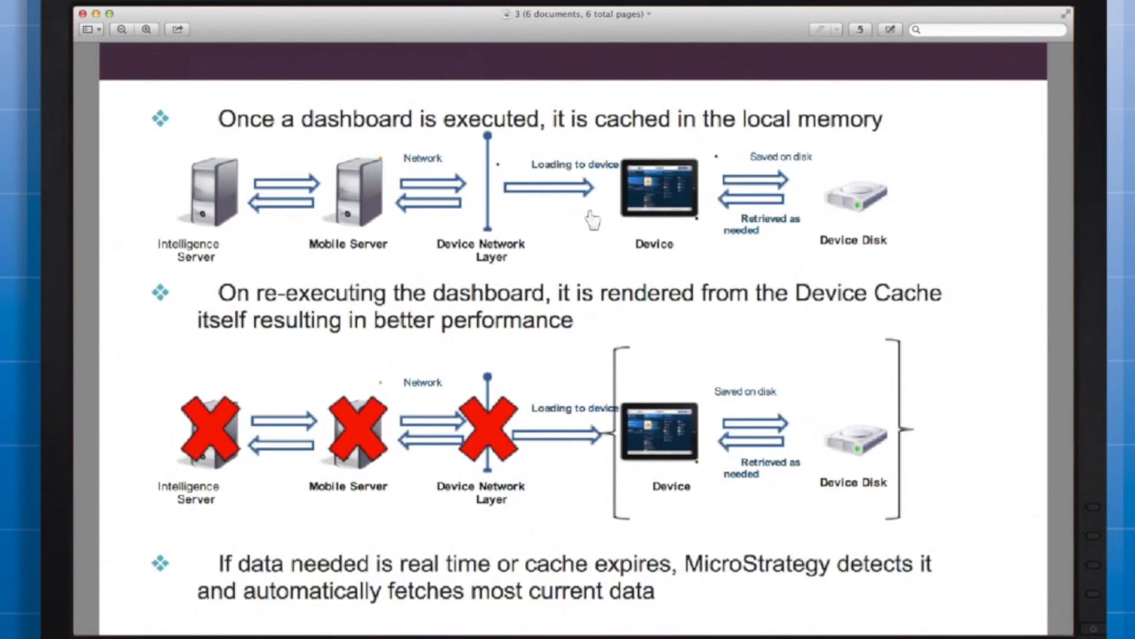
{"action": "mouse_move", "coordinate": [395, 210]}
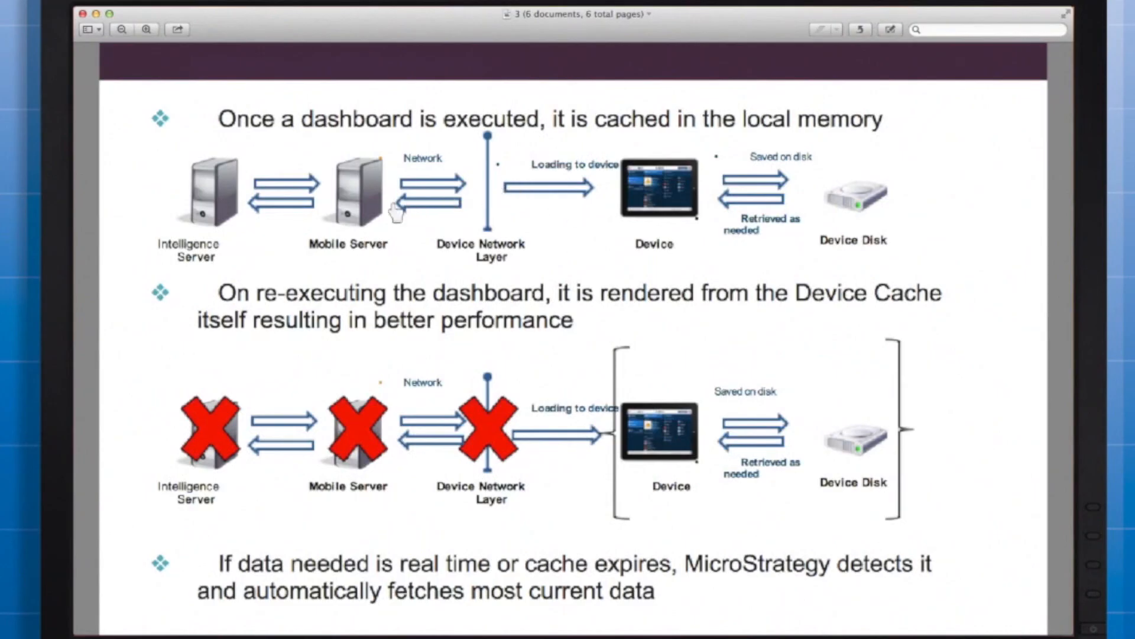
{"action": "mouse_move", "coordinate": [849, 373]}
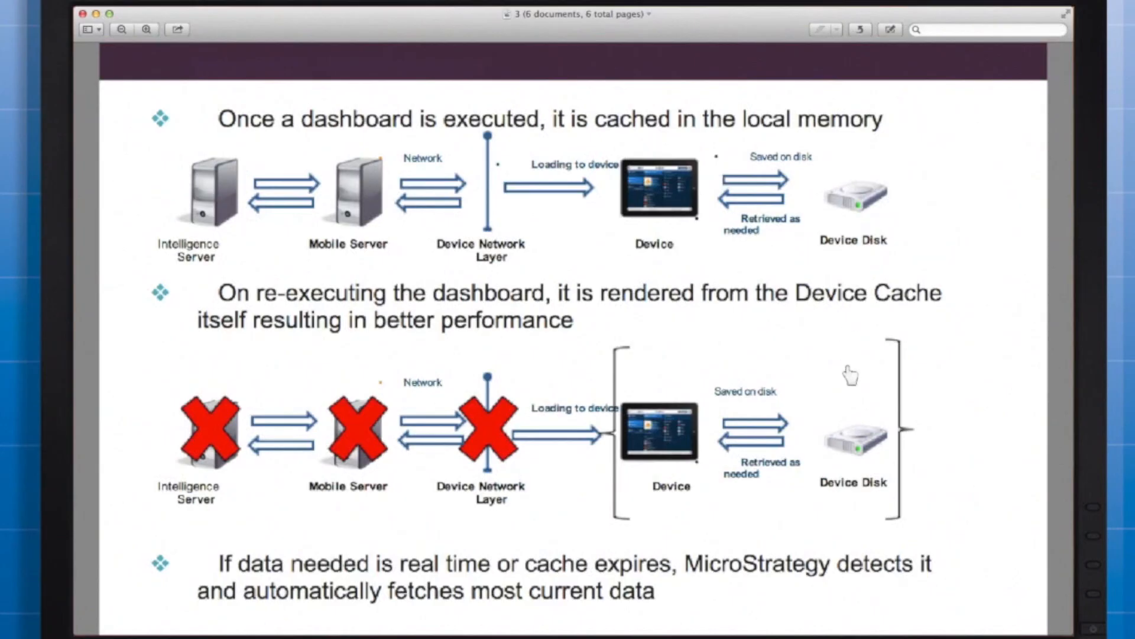
{"action": "mouse_move", "coordinate": [293, 447]}
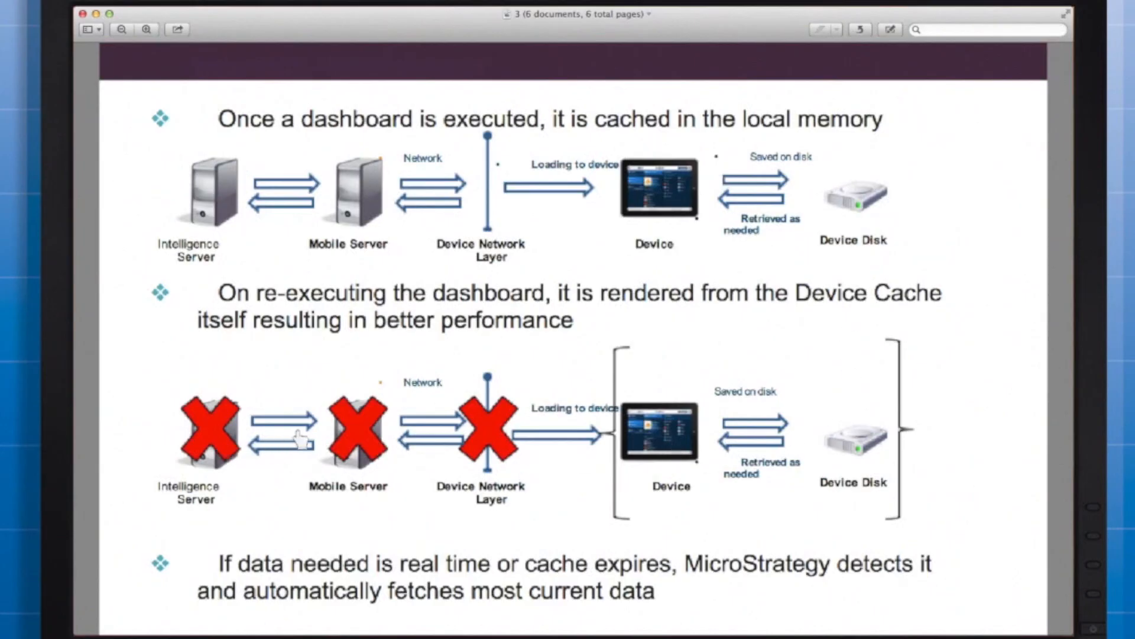
{"action": "mouse_move", "coordinate": [222, 483]}
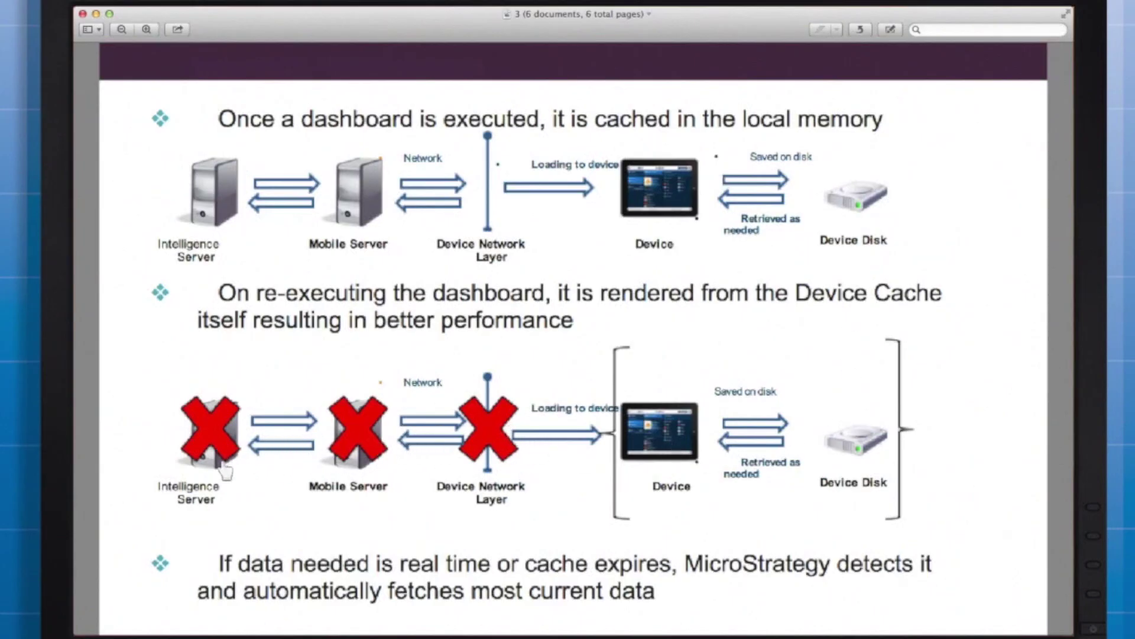
{"action": "mouse_move", "coordinate": [513, 438]}
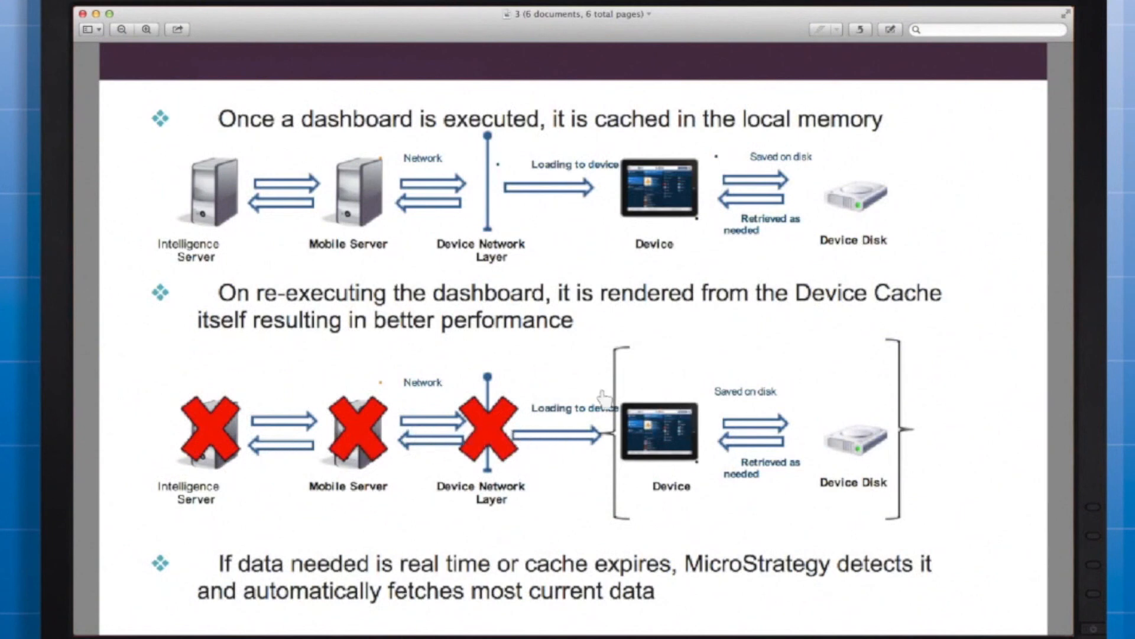
{"action": "mouse_move", "coordinate": [620, 496]}
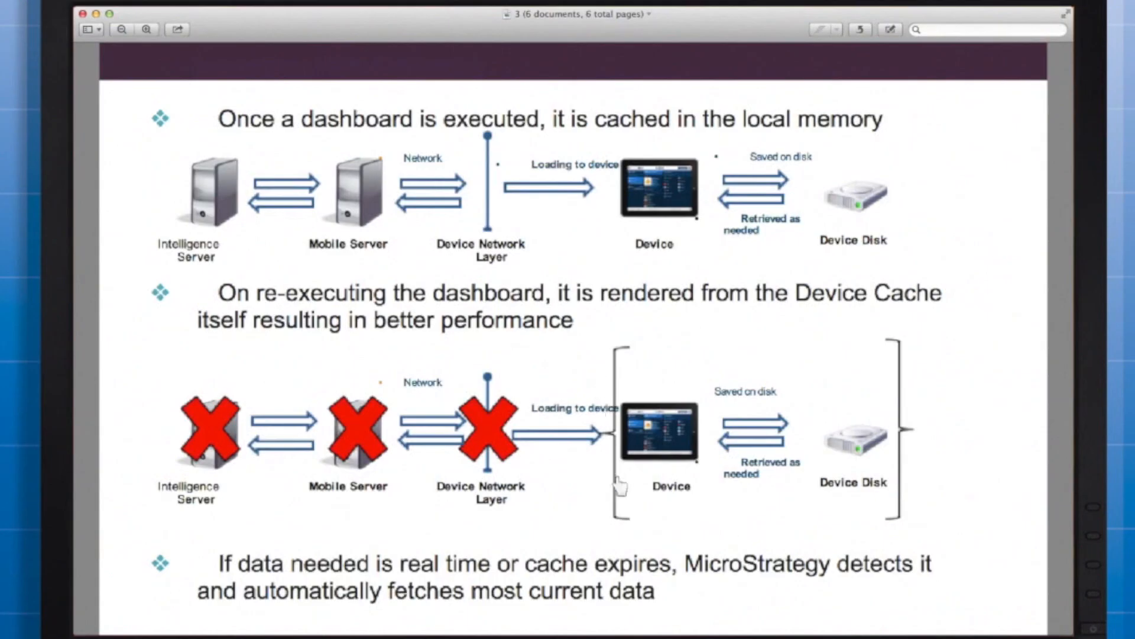
{"action": "mouse_move", "coordinate": [626, 506]}
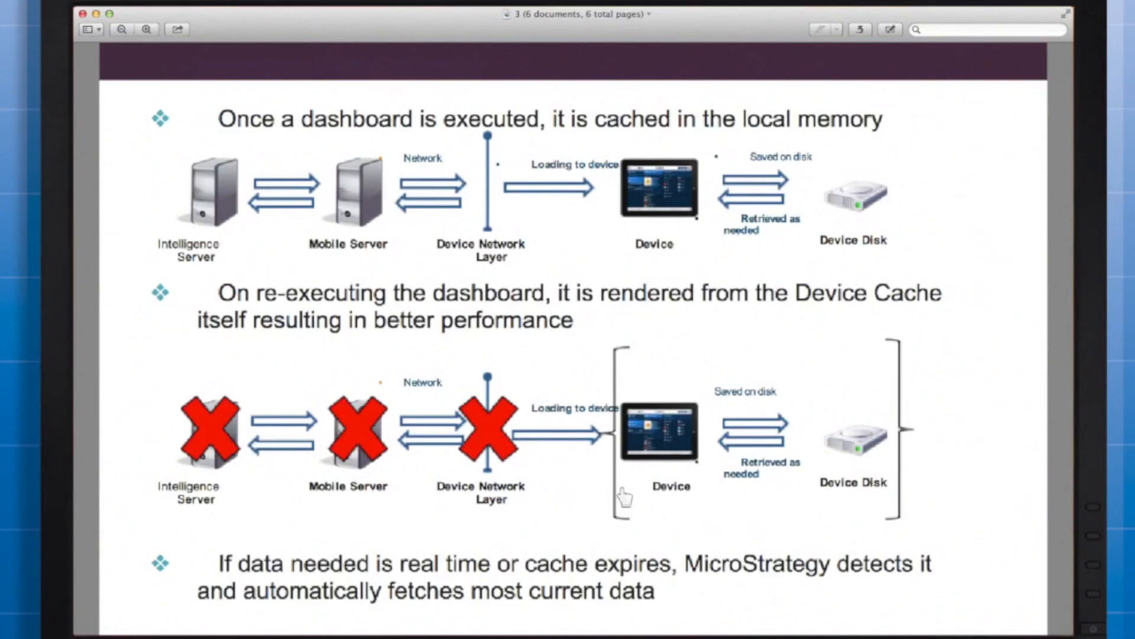
{"action": "mouse_move", "coordinate": [916, 346]}
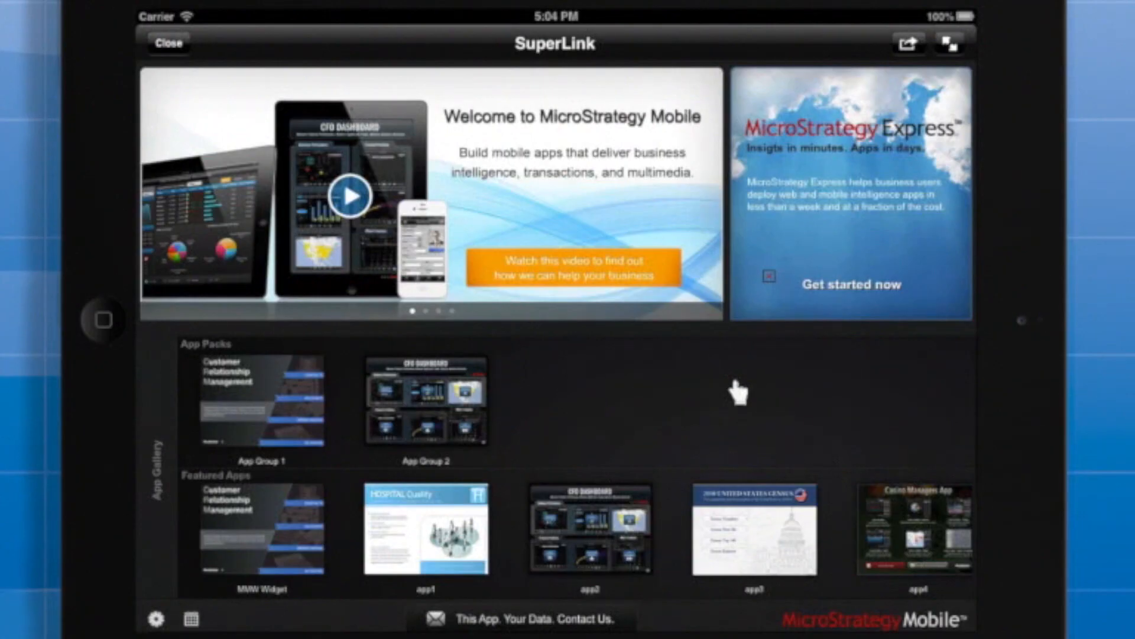
Browse into App Group 1 and app1, then go back out to the SuperLink document list
{"action": "left_click", "coordinate": [261, 400]}
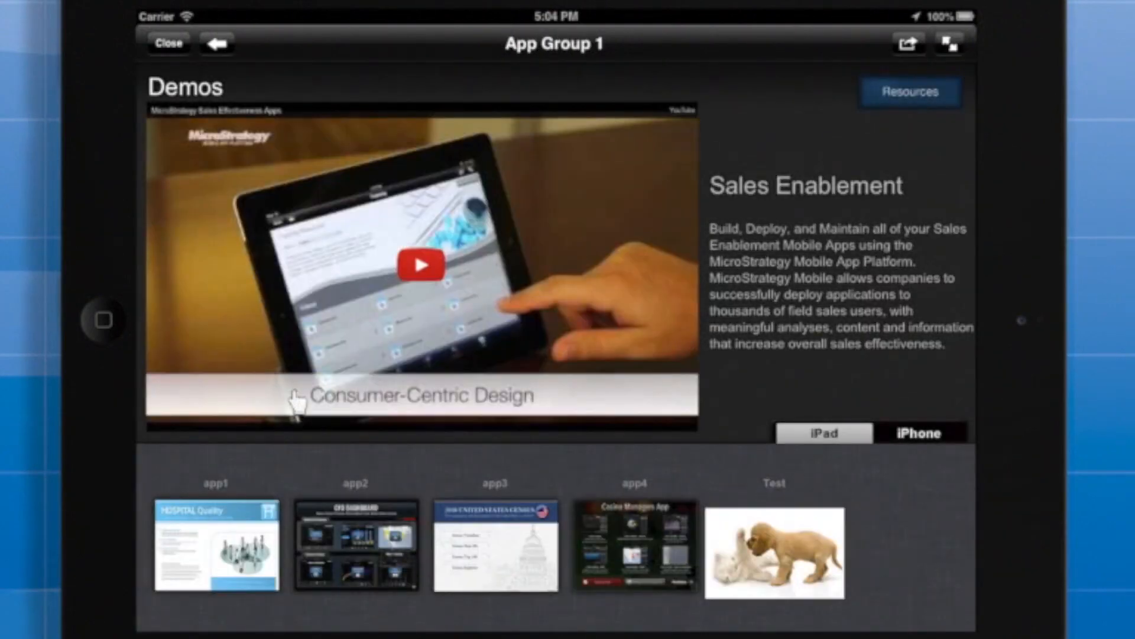
{"action": "mouse_move", "coordinate": [189, 520]}
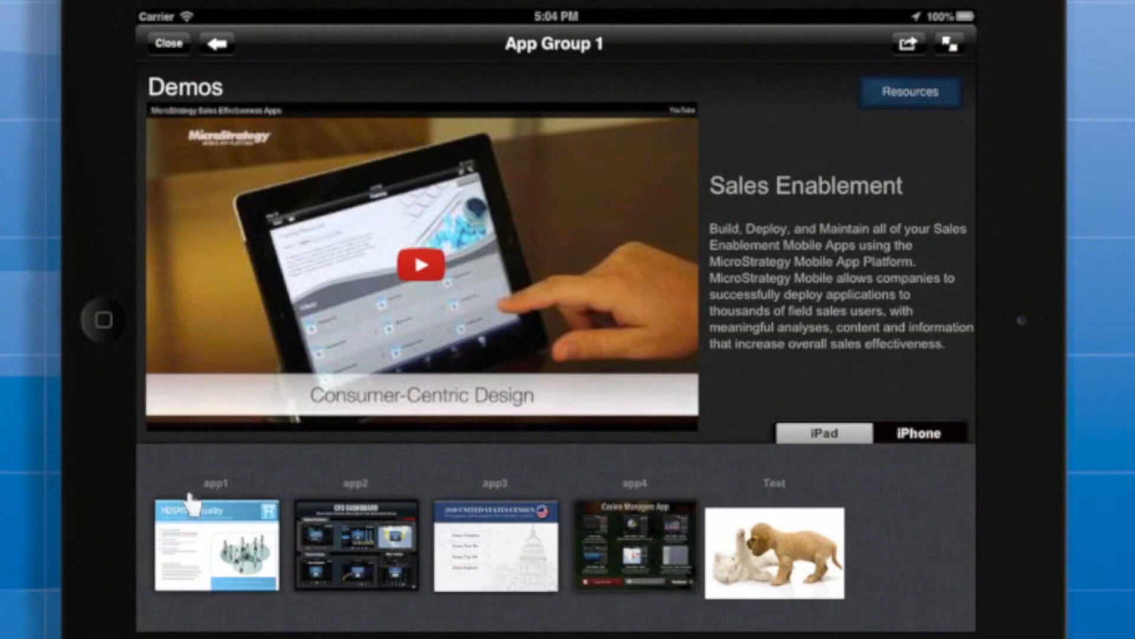
{"action": "mouse_move", "coordinate": [670, 325]}
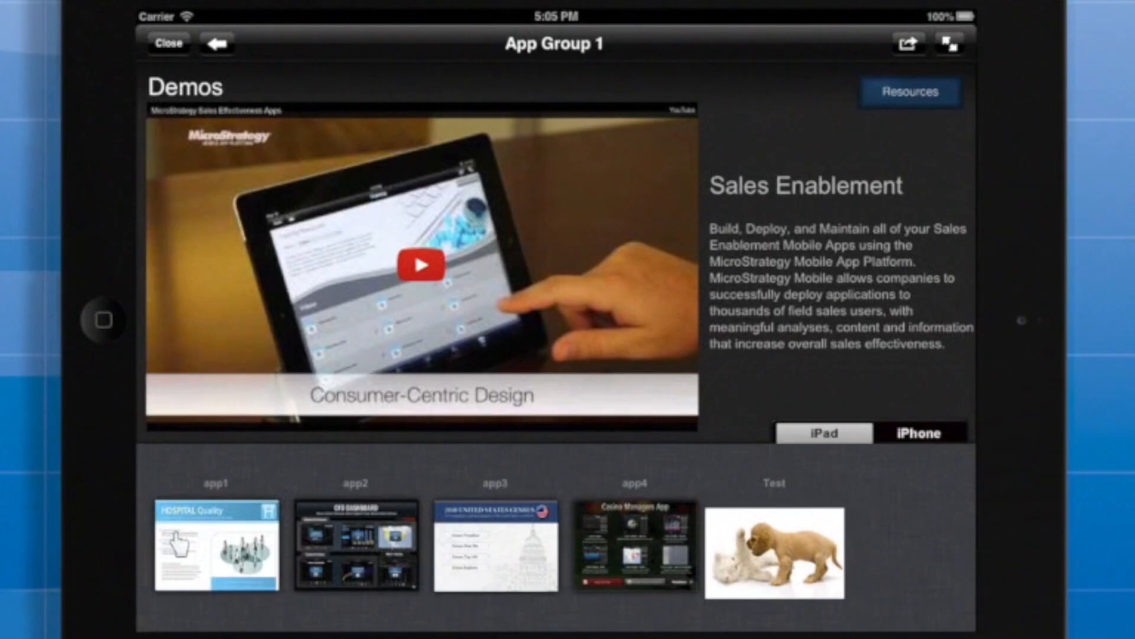
{"action": "left_click", "coordinate": [212, 553]}
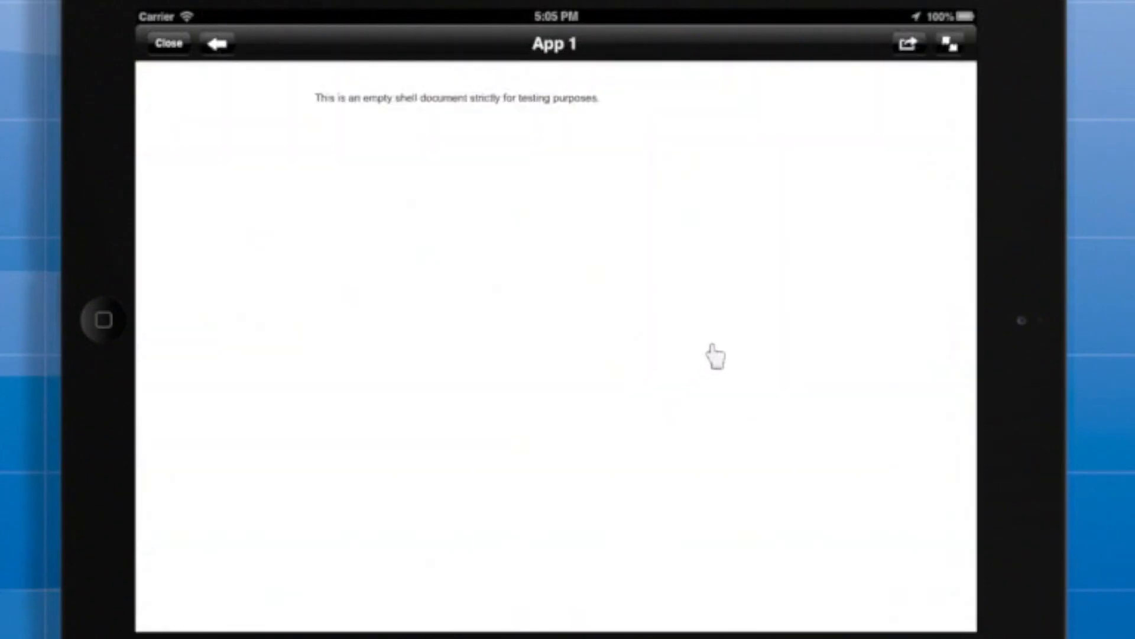
{"action": "left_click", "coordinate": [218, 42]}
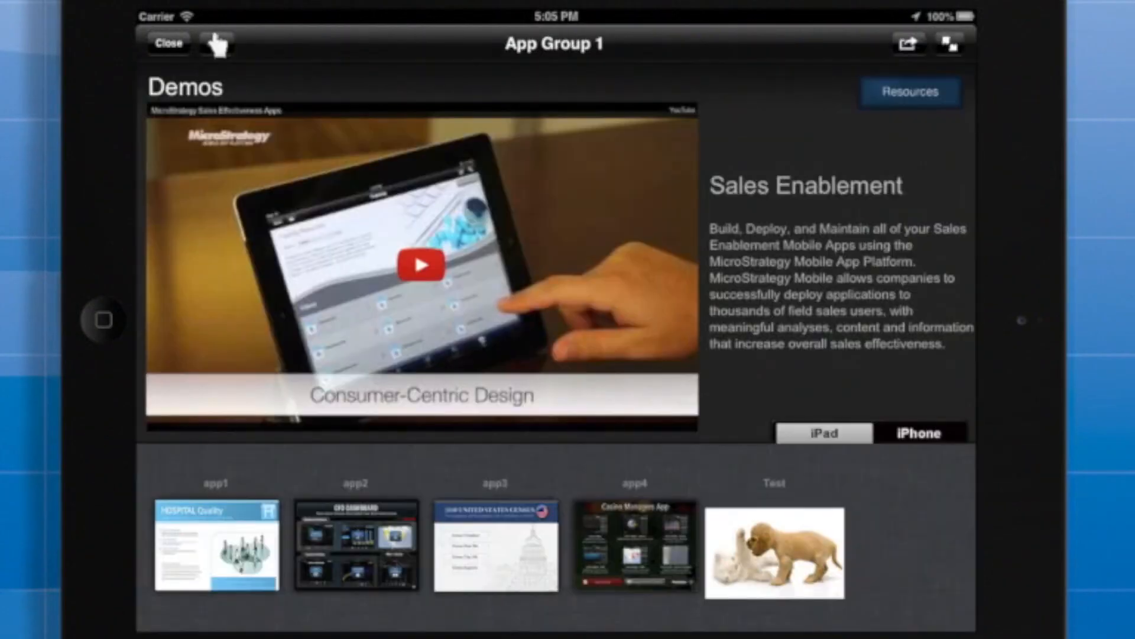
{"action": "left_click", "coordinate": [170, 44]}
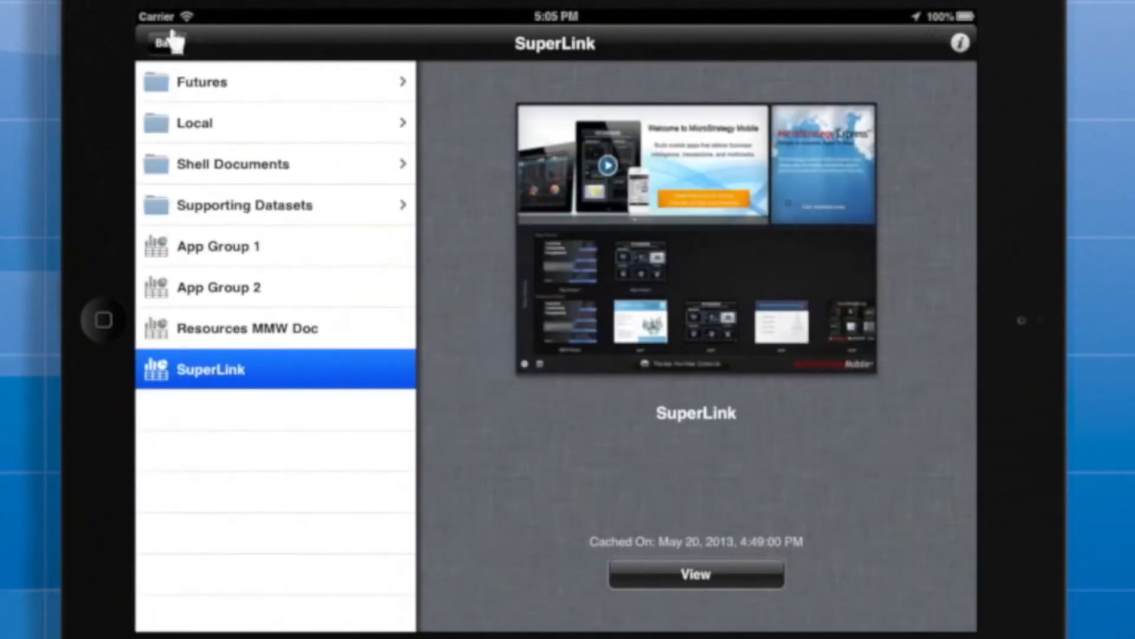
{"action": "mouse_move", "coordinate": [625, 552]}
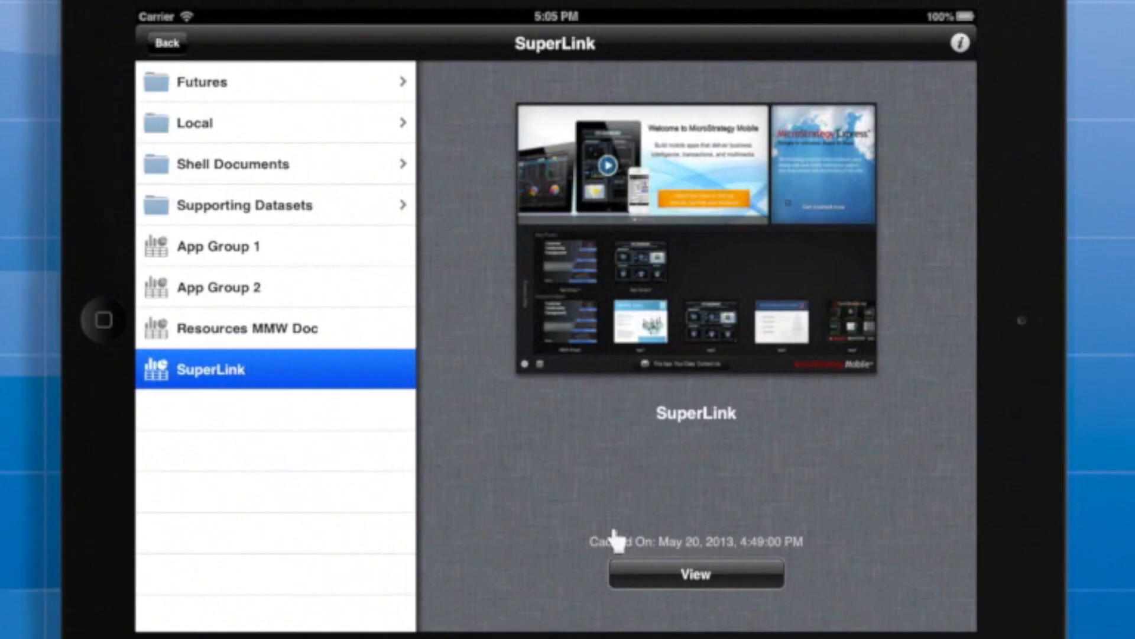
{"action": "mouse_move", "coordinate": [819, 395]}
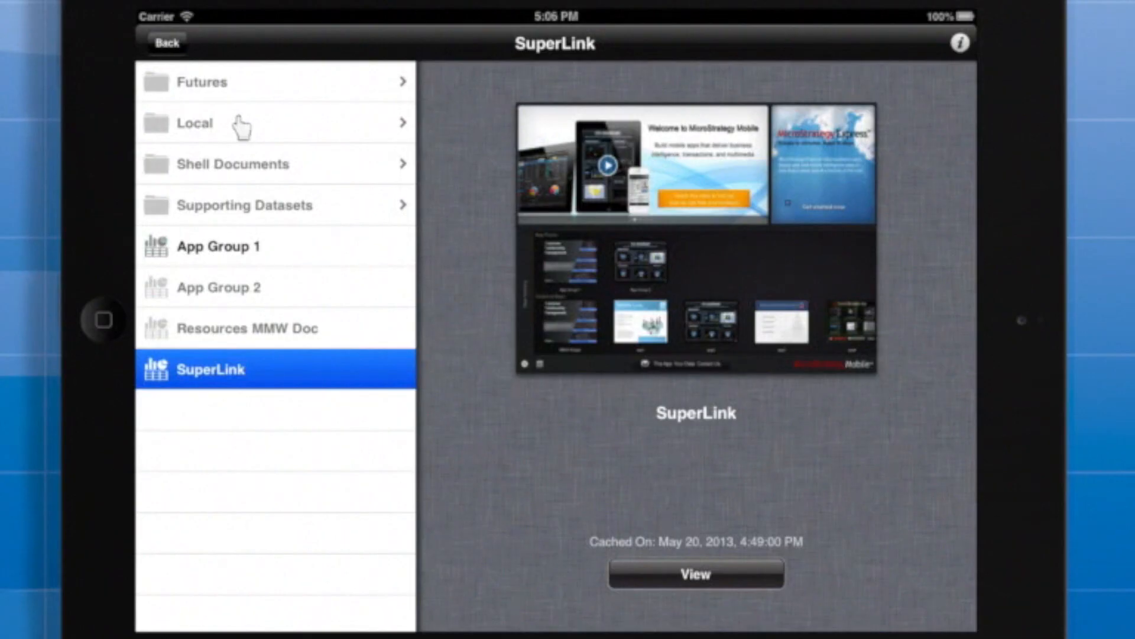
{"action": "mouse_move", "coordinate": [218, 233]}
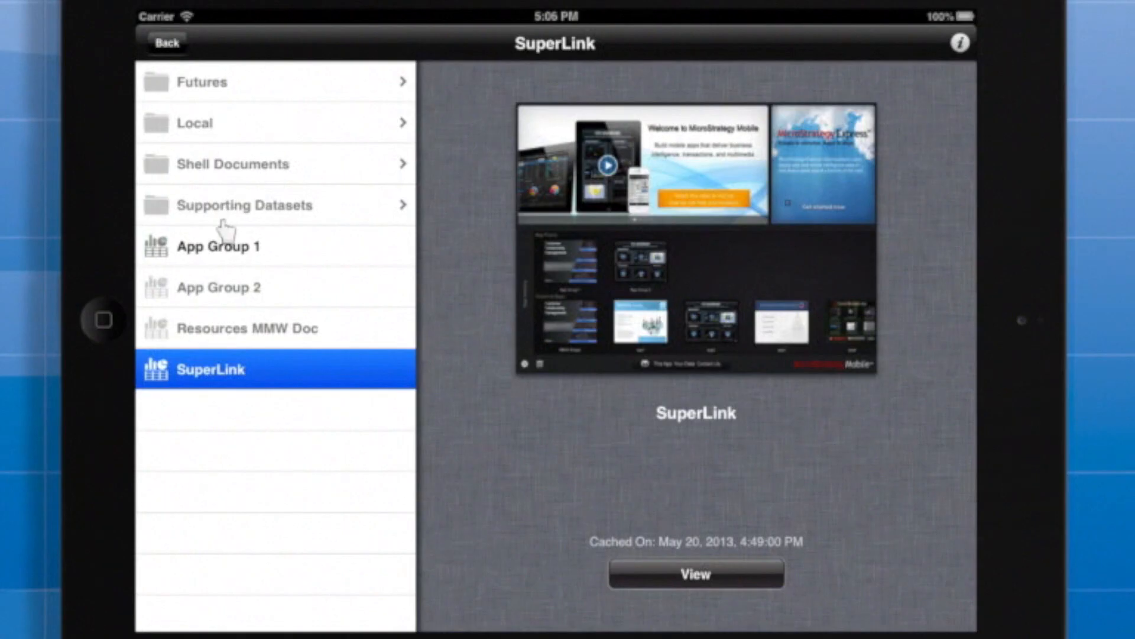
Check App Group 2 shows Cached On: Not available, then launch App Group 1 from the offline SuperLink dashboard
{"action": "left_click", "coordinate": [219, 286]}
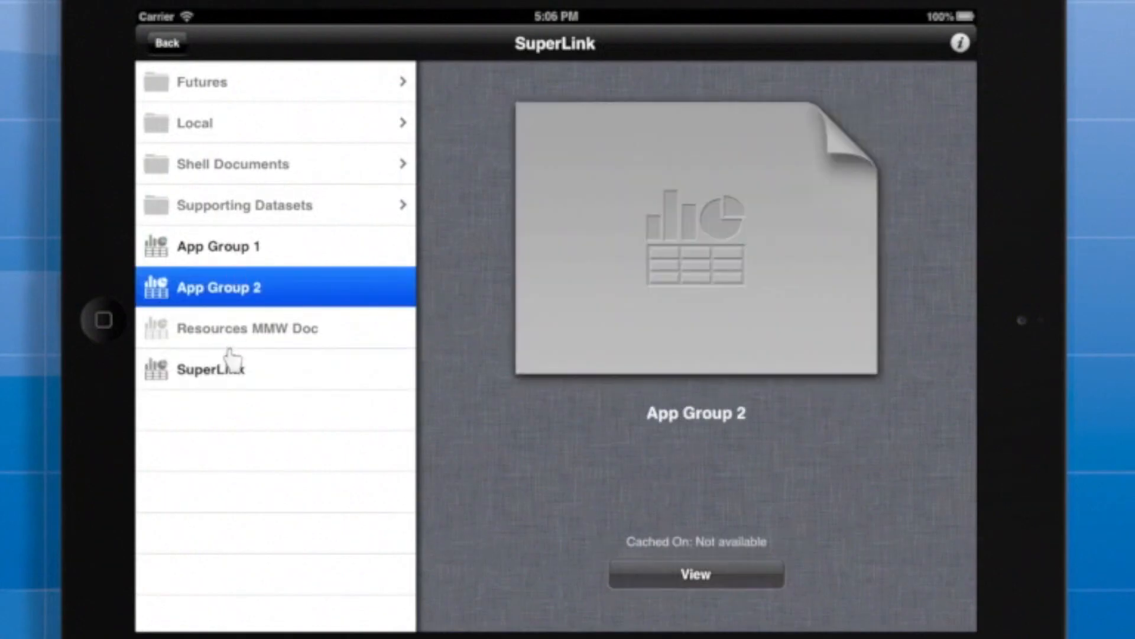
{"action": "mouse_move", "coordinate": [239, 287]}
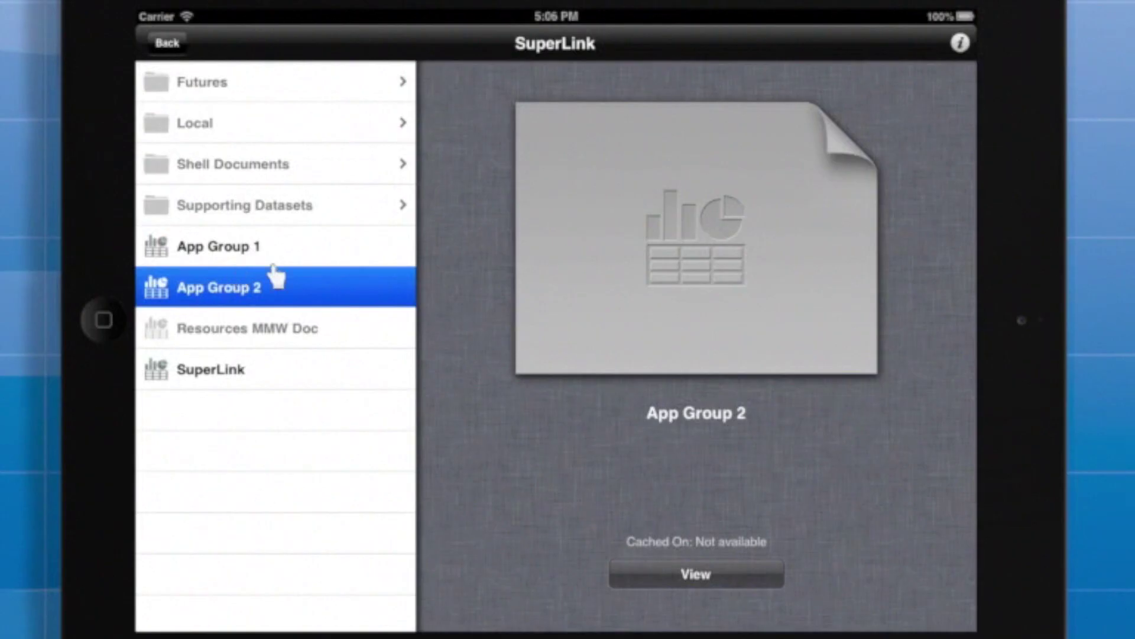
{"action": "mouse_move", "coordinate": [225, 375]}
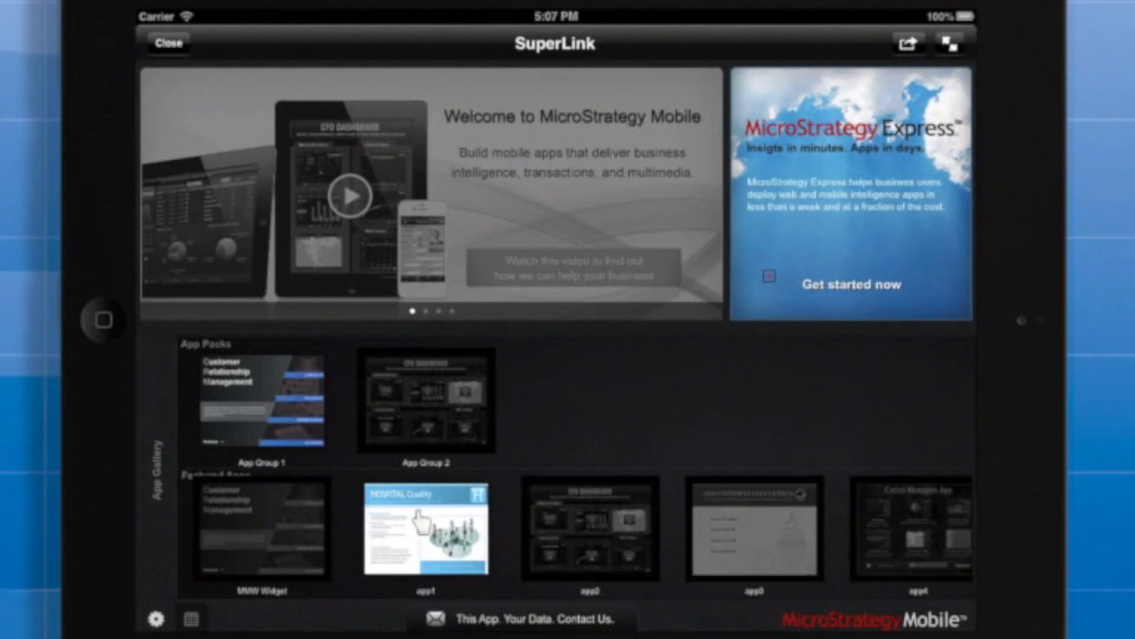
{"action": "mouse_move", "coordinate": [248, 407]}
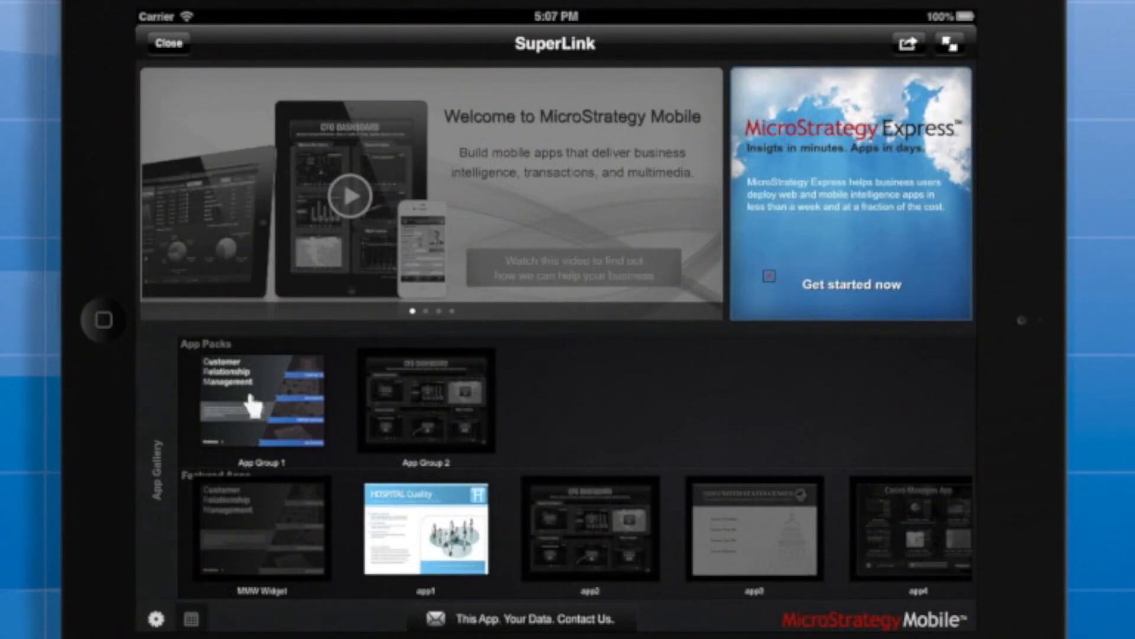
{"action": "left_click", "coordinate": [256, 407]}
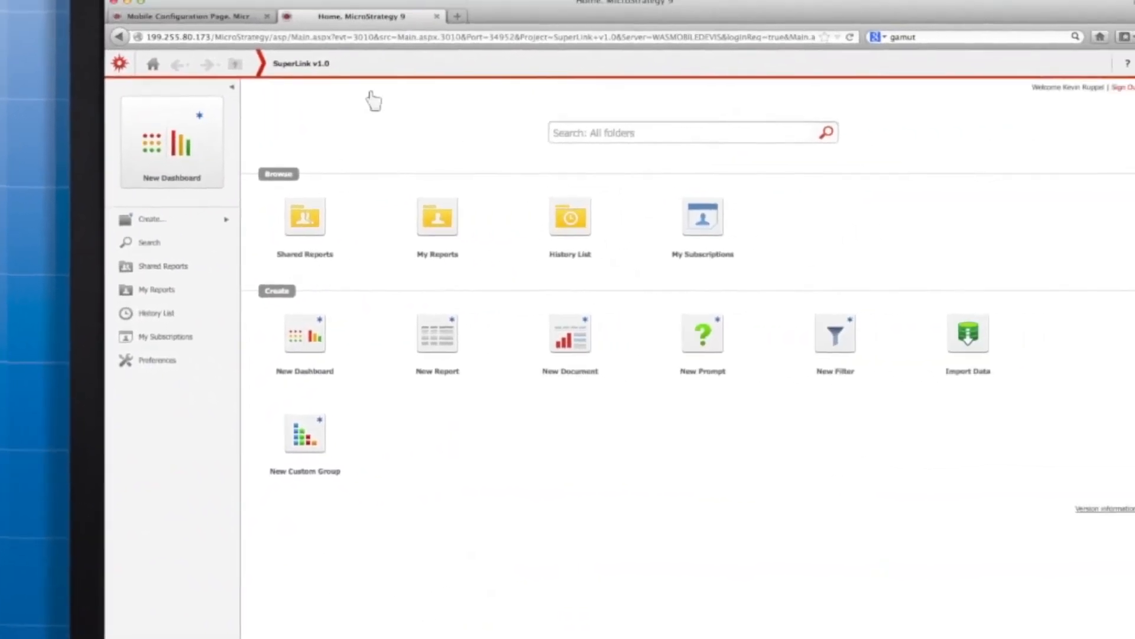
Switch to the browser showing the SuperLink project home page in MicroStrategy Web
{"action": "left_click", "coordinate": [183, 15]}
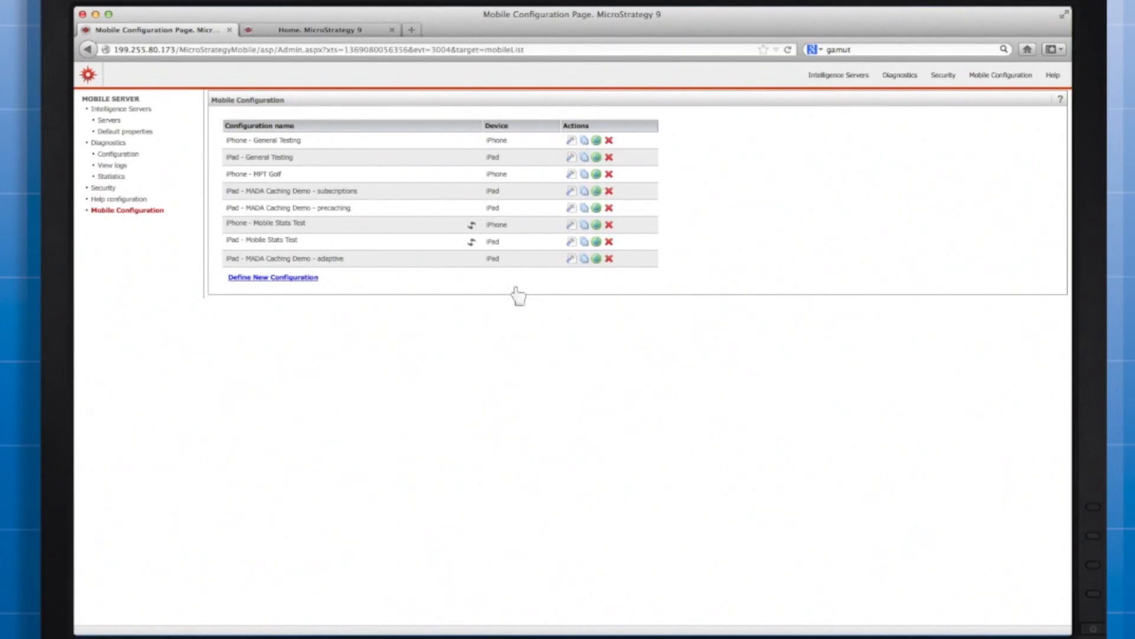
Edit the iPad - MADA Caching Demo - adaptive configuration to review its iPad Settings
{"action": "left_click", "coordinate": [572, 258]}
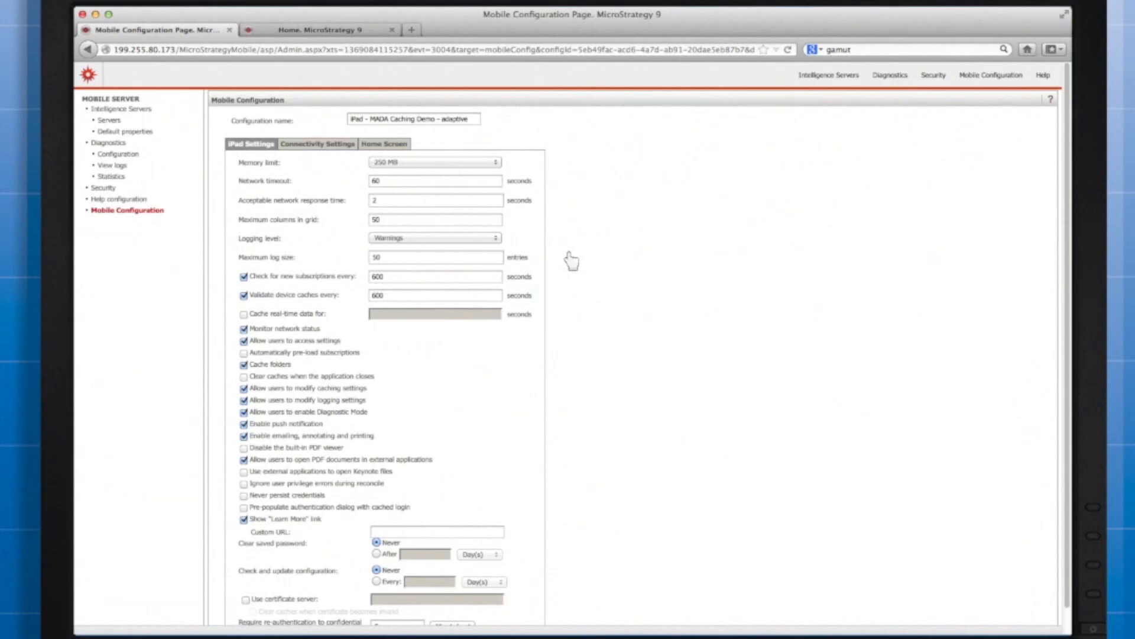
{"action": "mouse_move", "coordinate": [407, 296]}
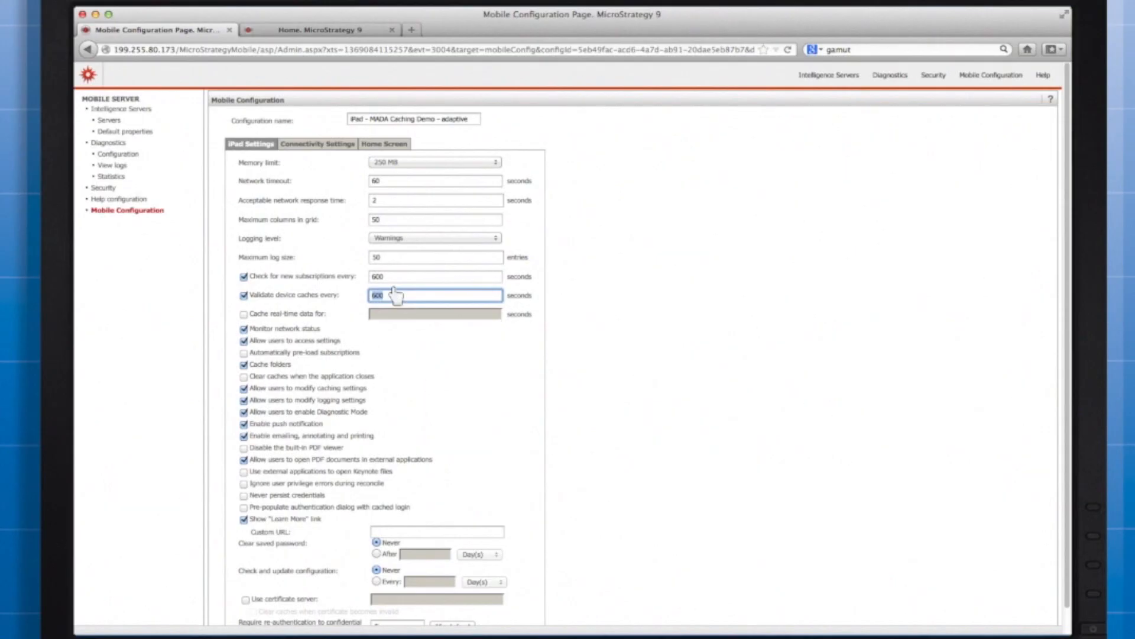
{"action": "mouse_move", "coordinate": [270, 364]}
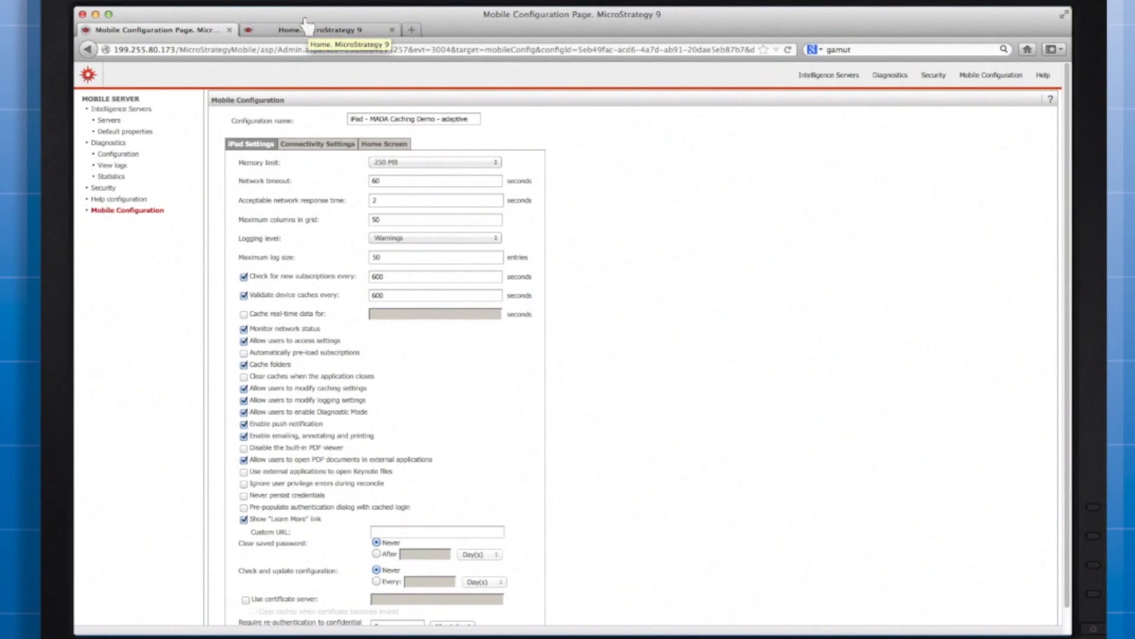
Switch windows to bring up the Subscriptions Work Flow diagram slide
{"action": "left_click", "coordinate": [318, 29]}
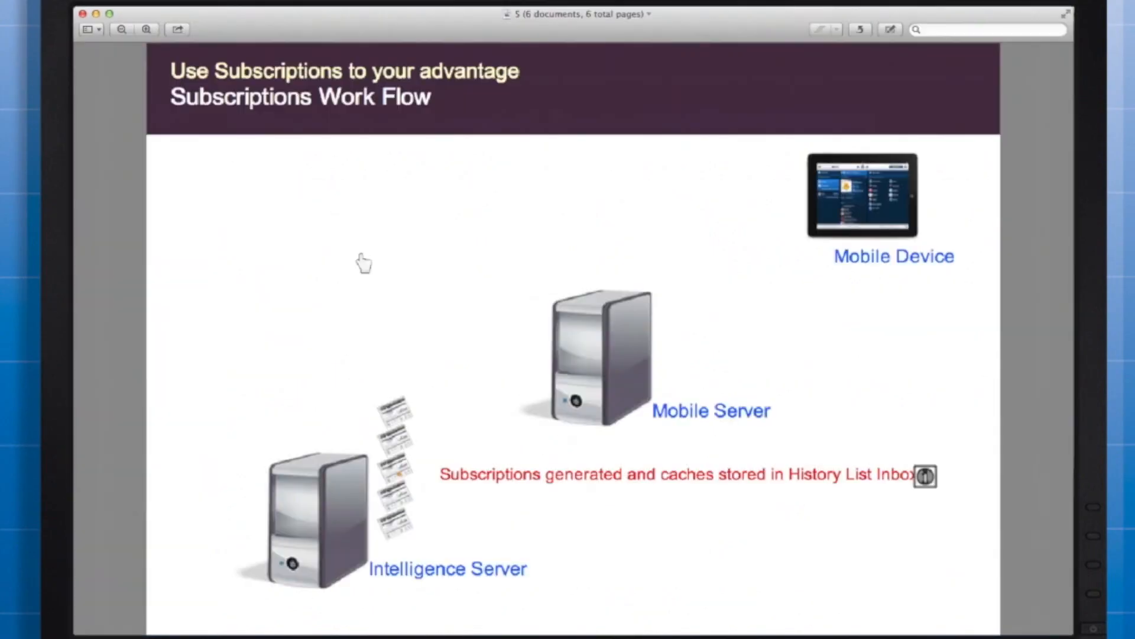
{"action": "mouse_move", "coordinate": [362, 422]}
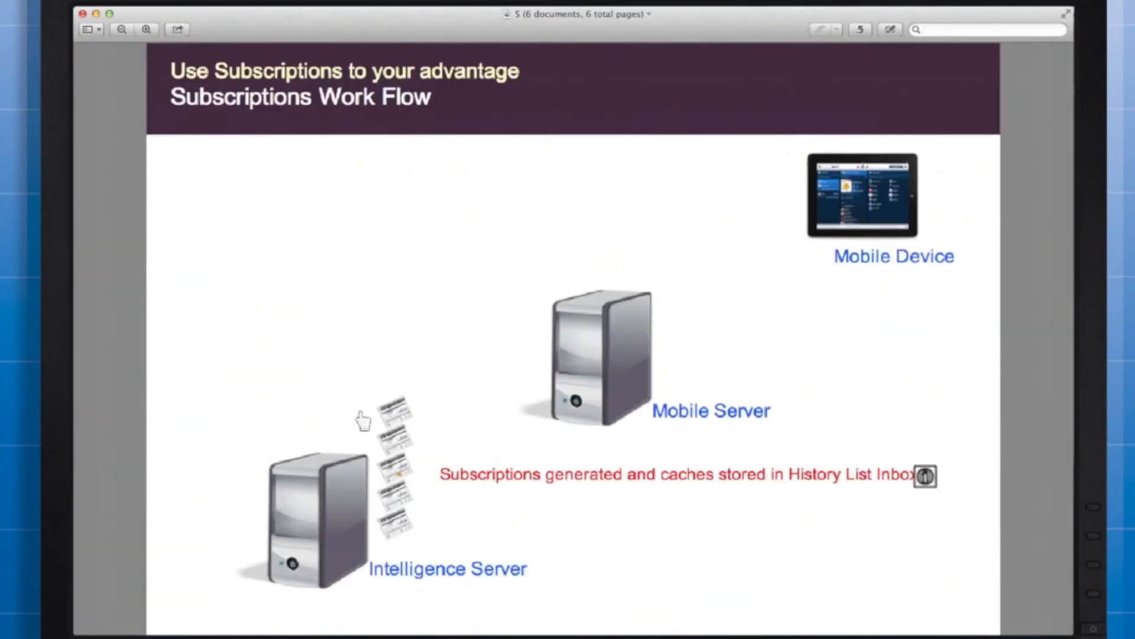
{"action": "mouse_move", "coordinate": [320, 379]}
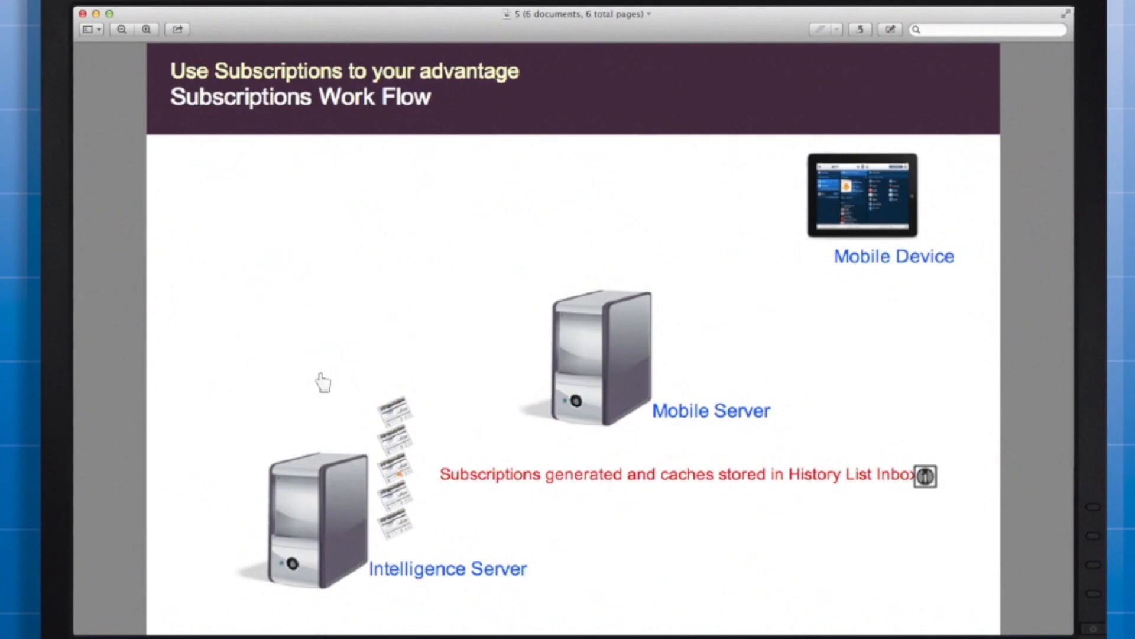
{"action": "mouse_move", "coordinate": [458, 292]}
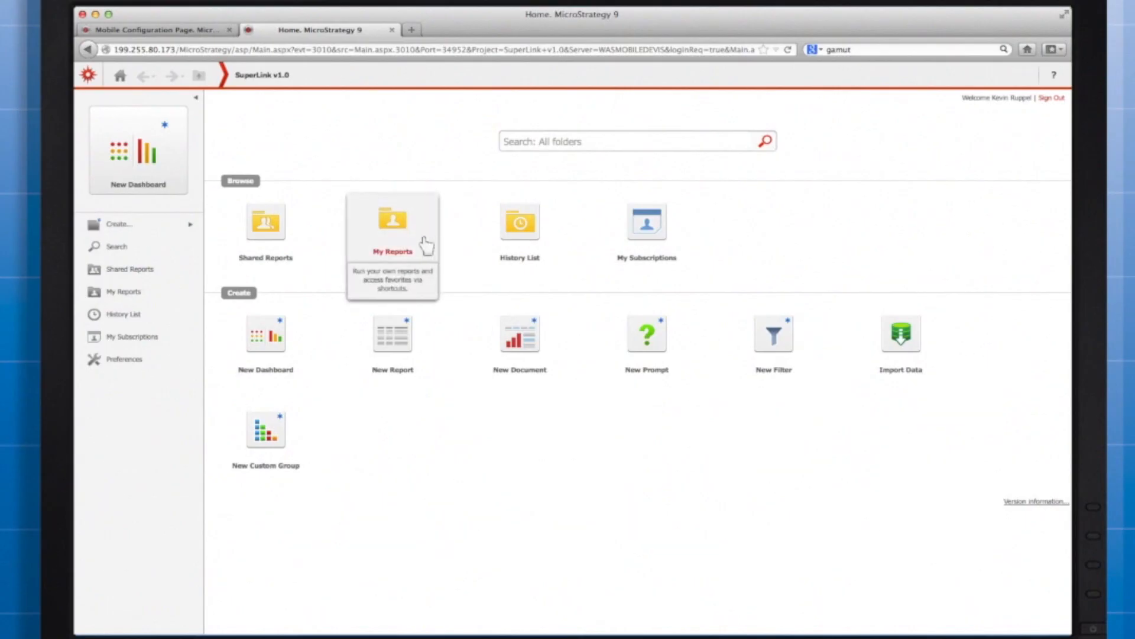
Go to App 2 under Shared Reports > SuperLink > Shell Documents and start a new mobile subscription
{"action": "left_click", "coordinate": [265, 222]}
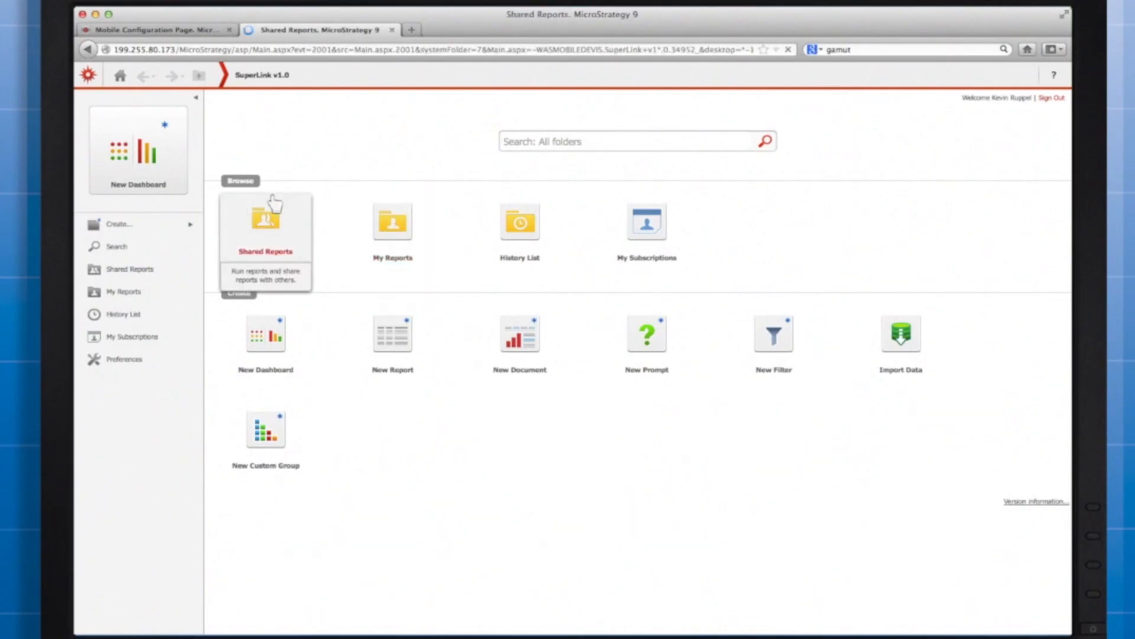
{"action": "left_click", "coordinate": [265, 214]}
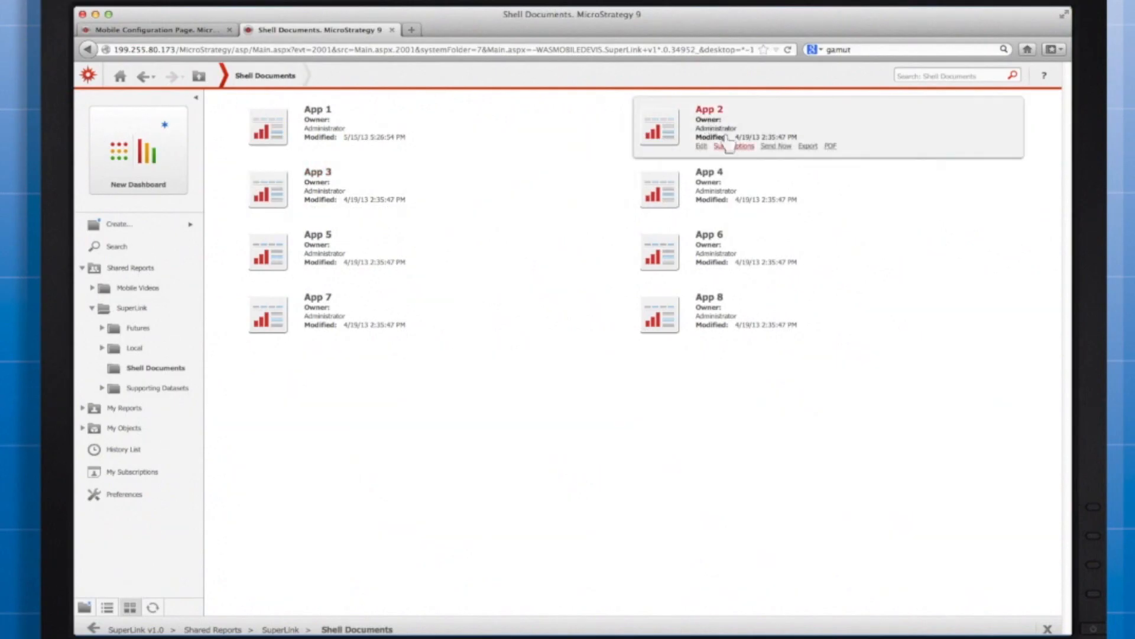
{"action": "left_click", "coordinate": [733, 147]}
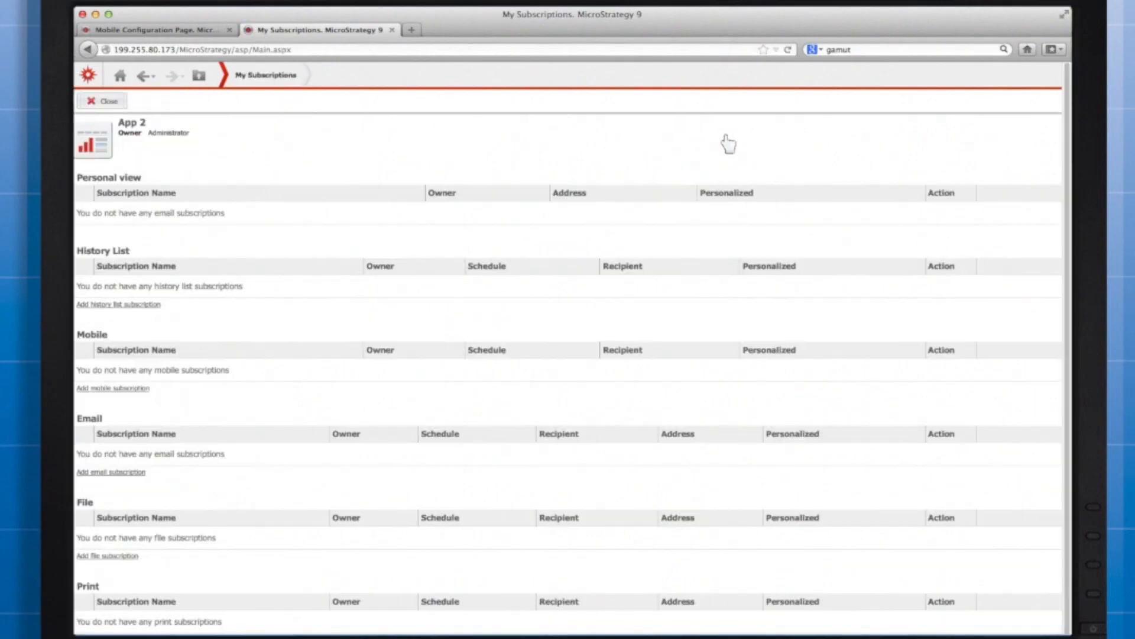
{"action": "left_click", "coordinate": [112, 388]}
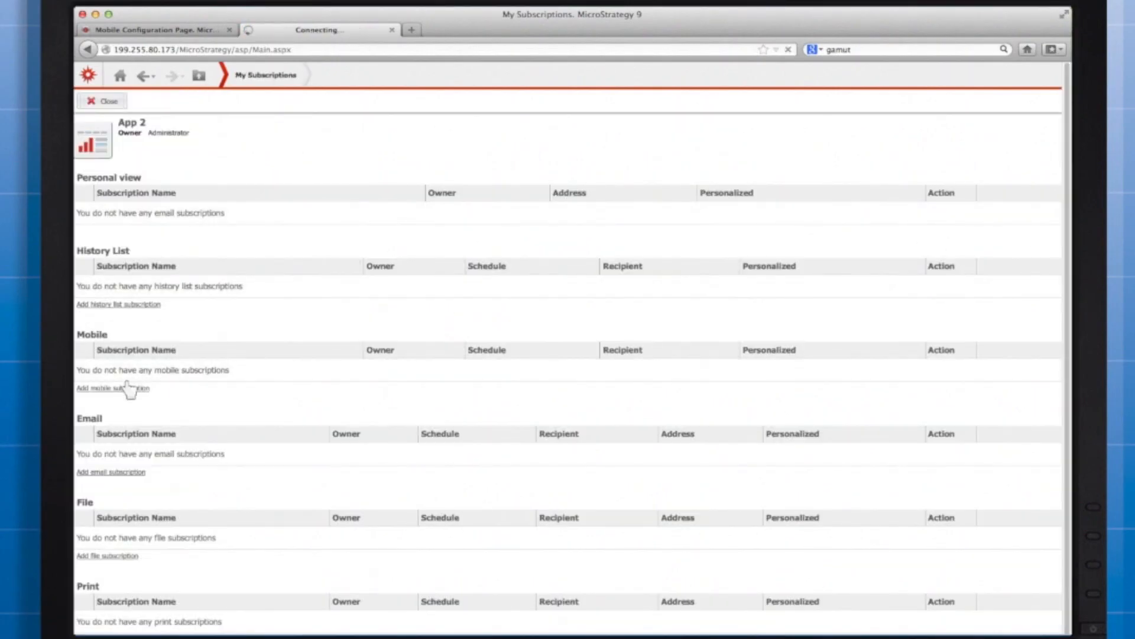
{"action": "left_click", "coordinate": [105, 388]}
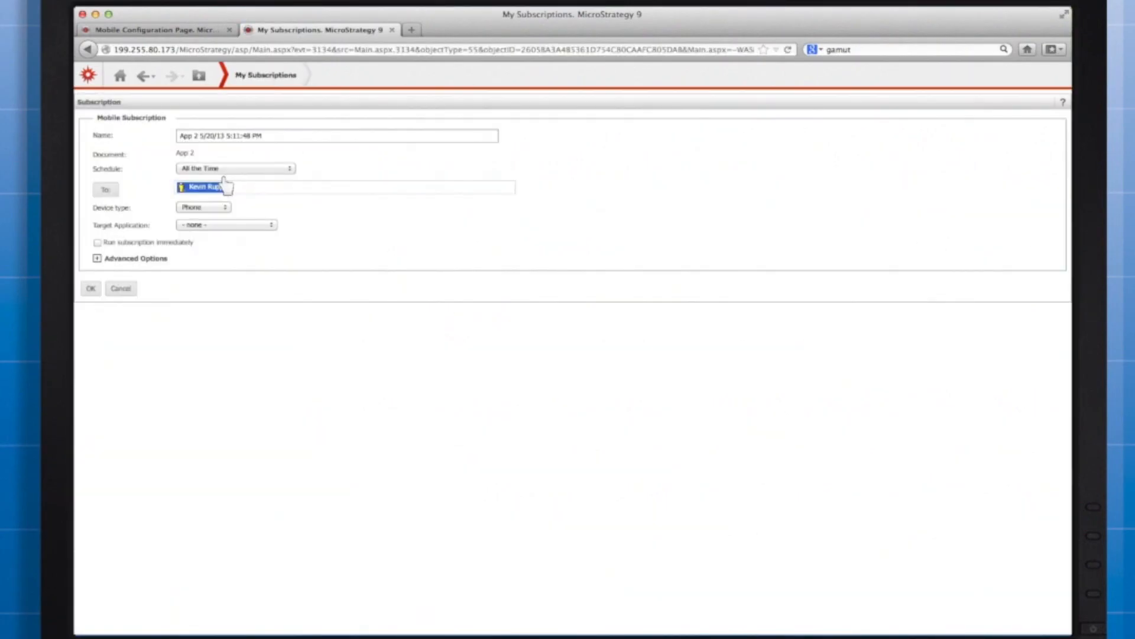
Set device type Tablet, Run subscription immediately and the Monday Morning schedule, then save the subscription
{"action": "left_click", "coordinate": [203, 207]}
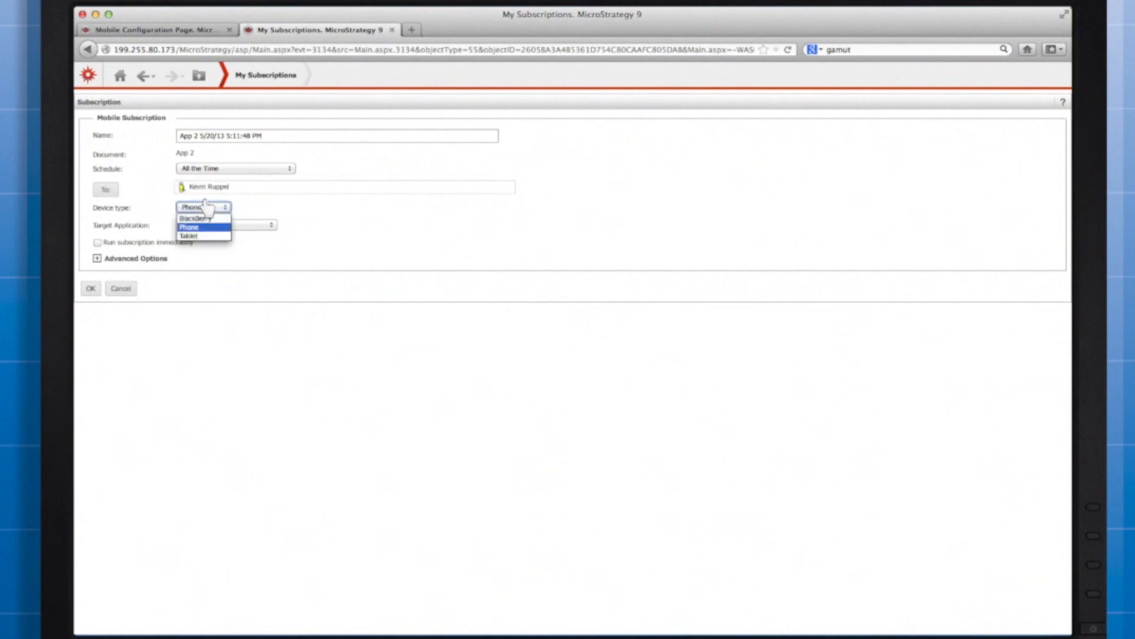
{"action": "left_click", "coordinate": [189, 234]}
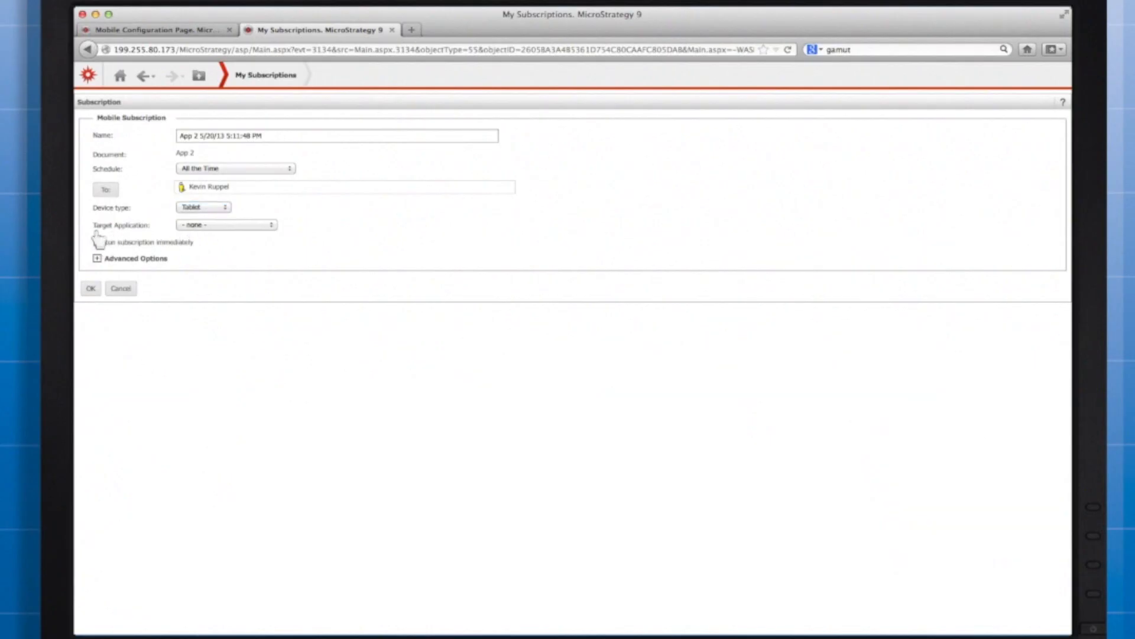
{"action": "left_click", "coordinate": [234, 168]}
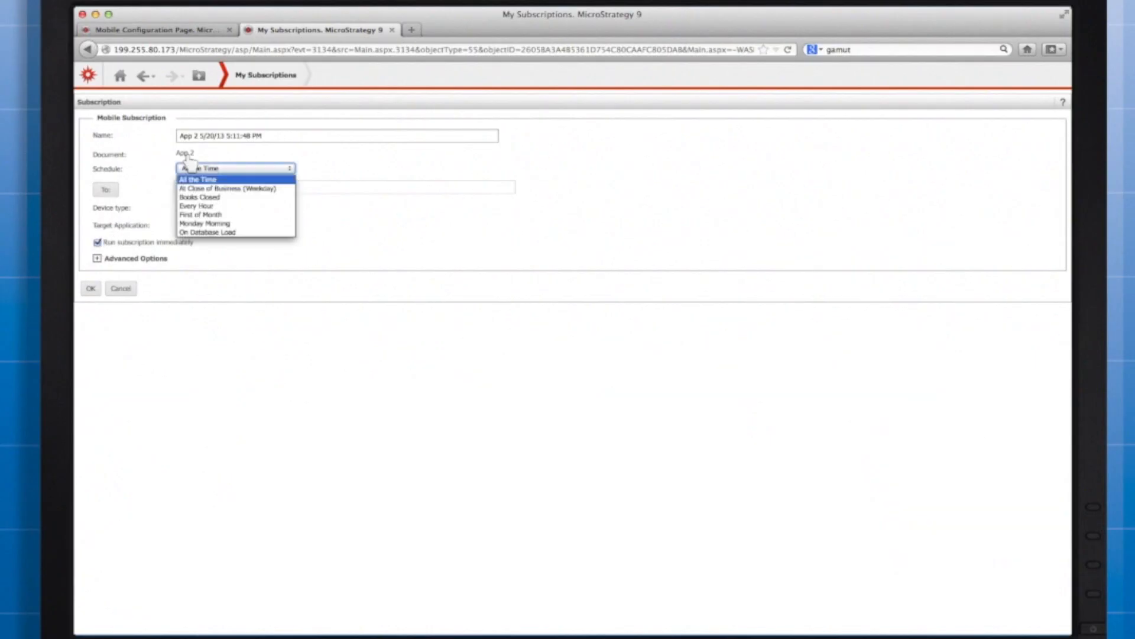
{"action": "left_click", "coordinate": [204, 223]}
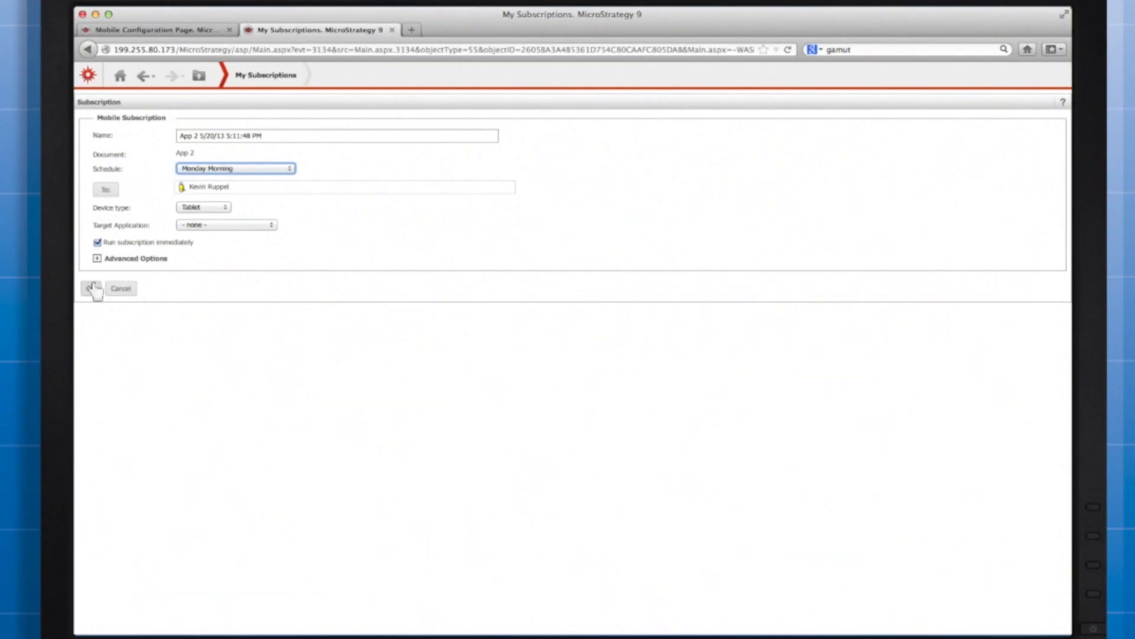
{"action": "left_click", "coordinate": [91, 288]}
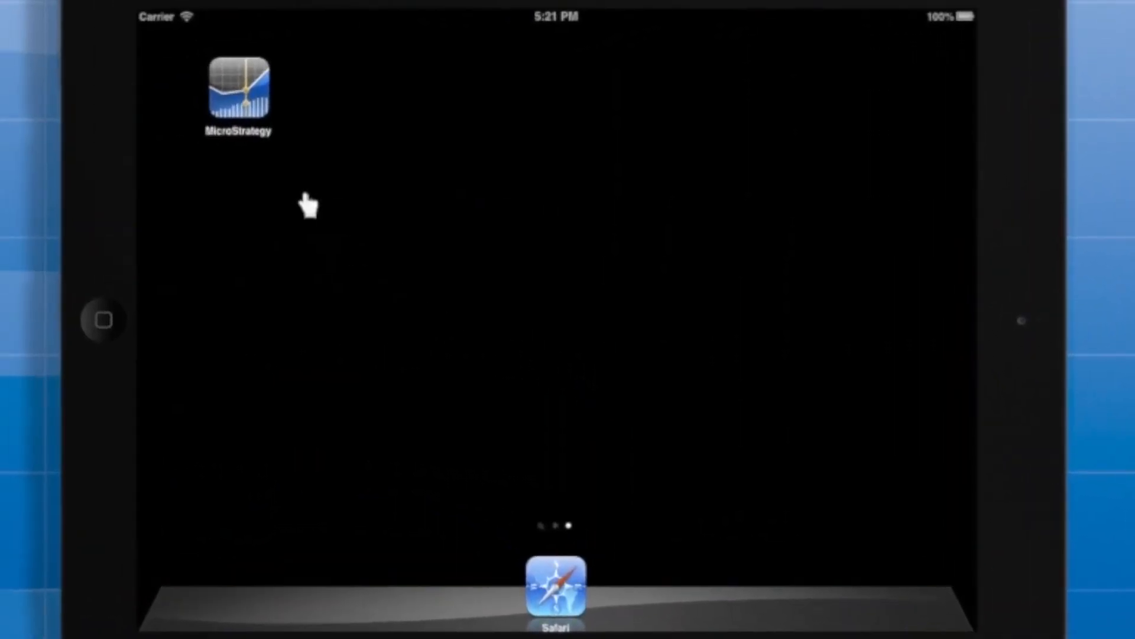
Launch MicroStrategy on the iPad and view the cached App 2 subscription in the Reports list
{"action": "left_click", "coordinate": [240, 89]}
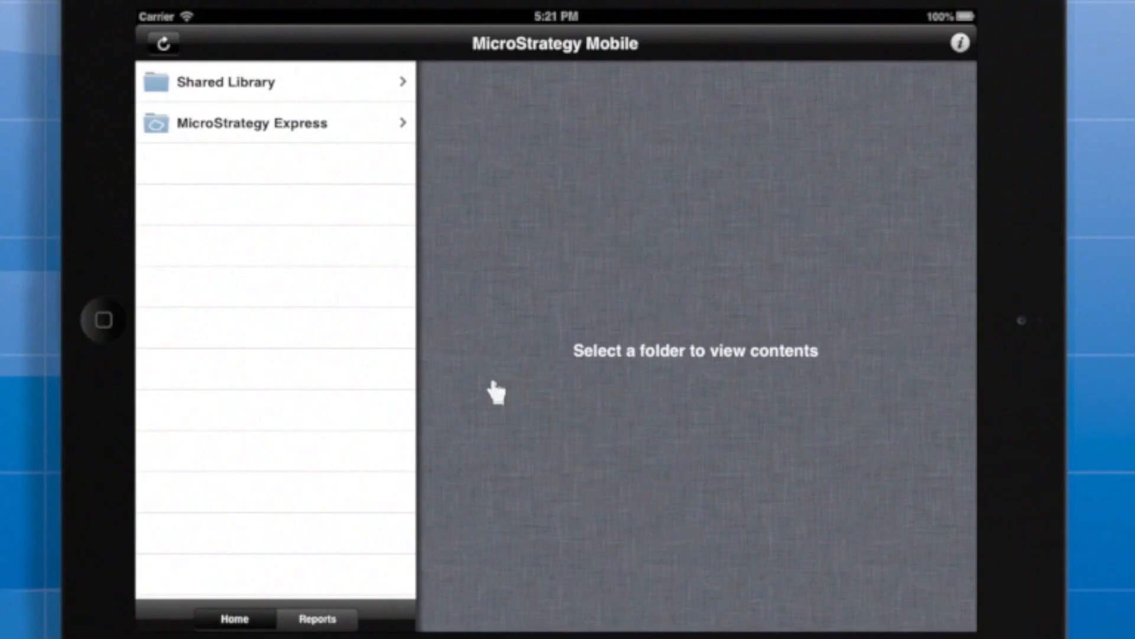
{"action": "left_click", "coordinate": [317, 618]}
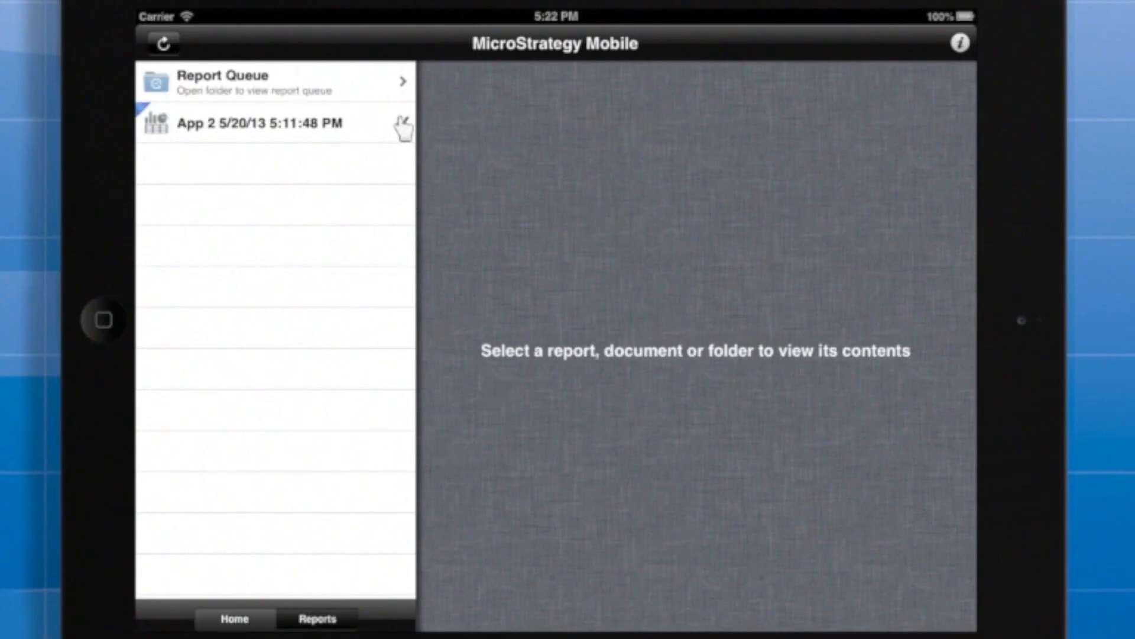
{"action": "left_click", "coordinate": [262, 123]}
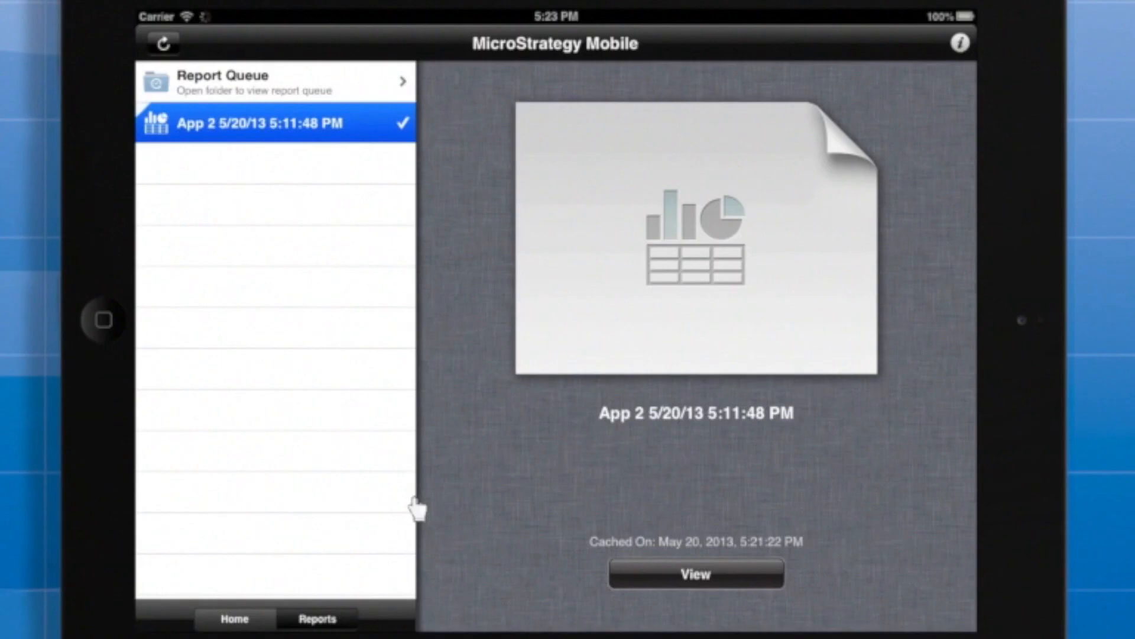
{"action": "mouse_move", "coordinate": [243, 580]}
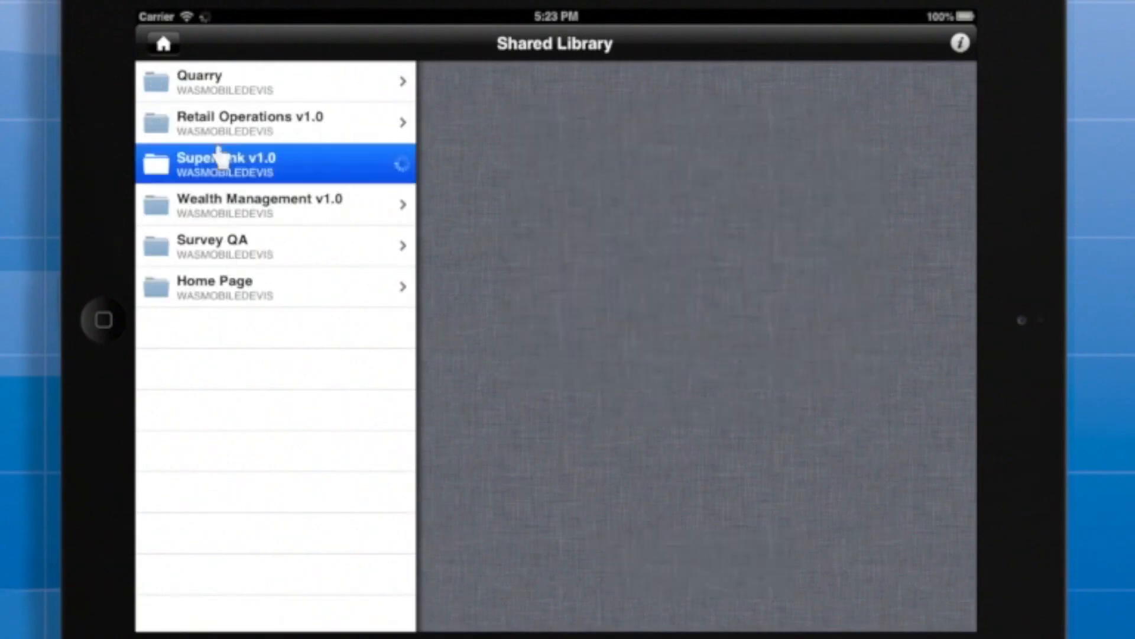
Open SuperLink v1.0 from the Shared Library and launch the app2 featured app
{"action": "left_click", "coordinate": [232, 164]}
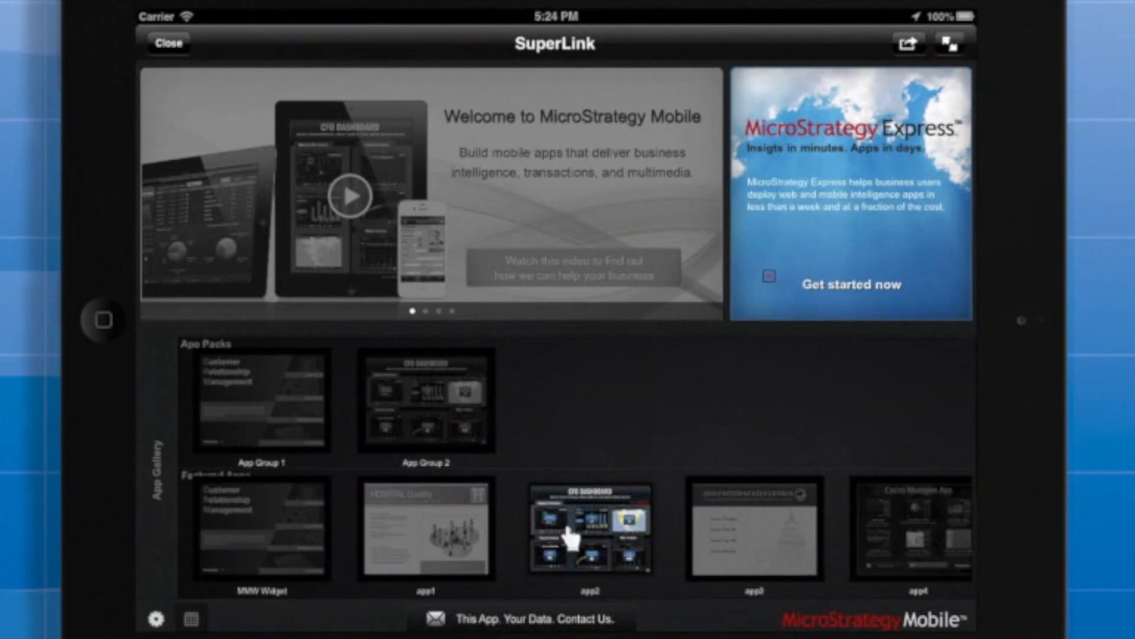
{"action": "left_click", "coordinate": [588, 532]}
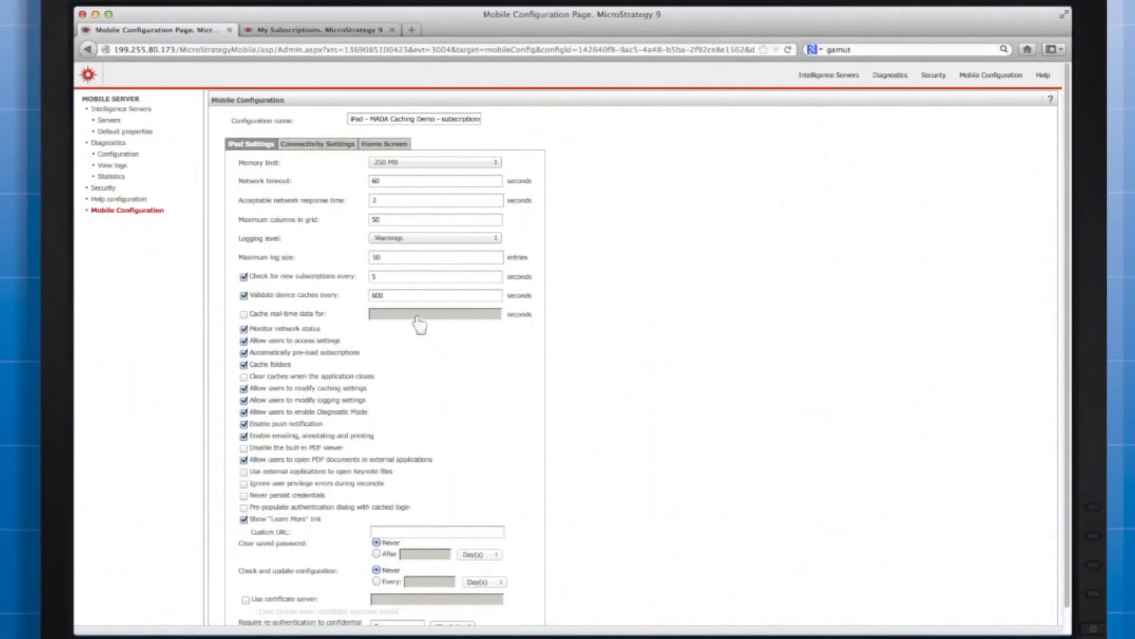
{"action": "left_click", "coordinate": [434, 277]}
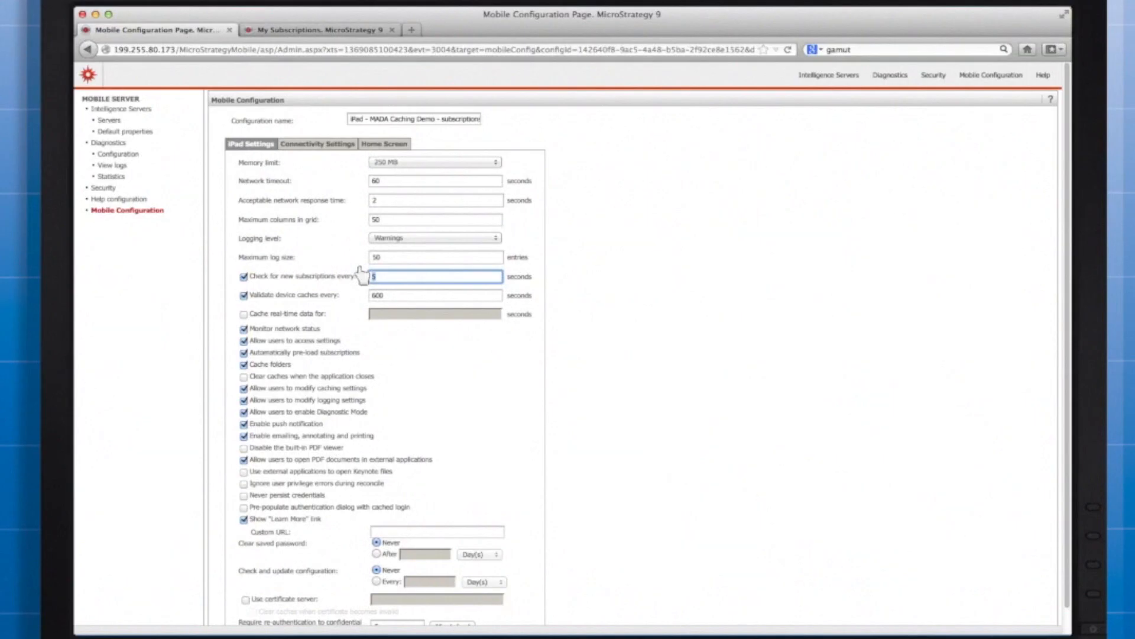
{"action": "mouse_move", "coordinate": [542, 385]}
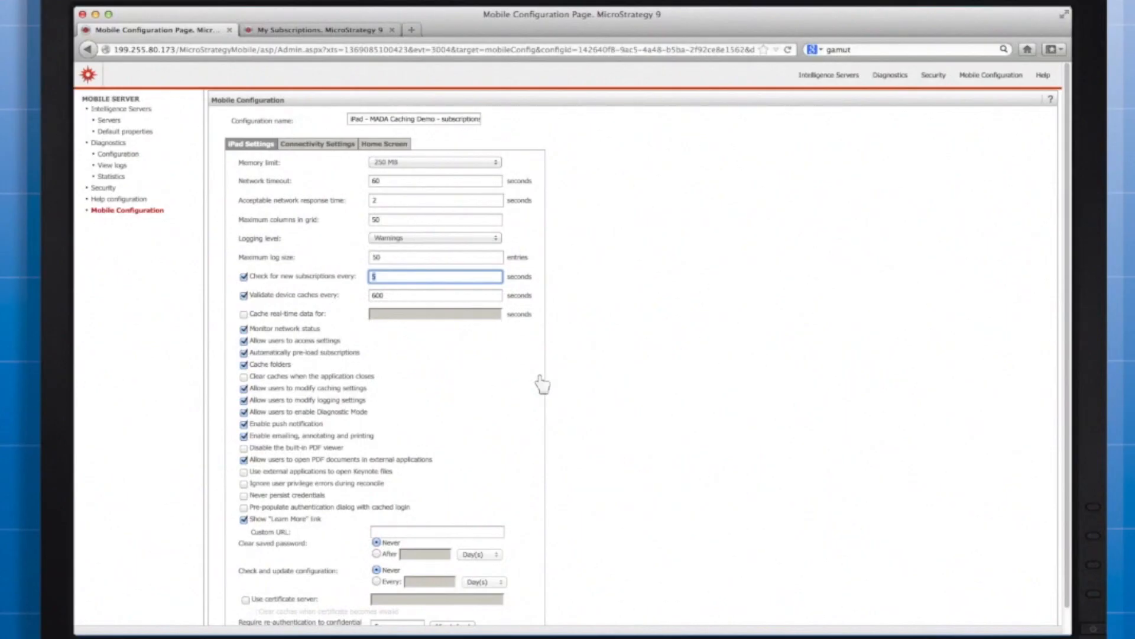
{"action": "mouse_move", "coordinate": [369, 432]}
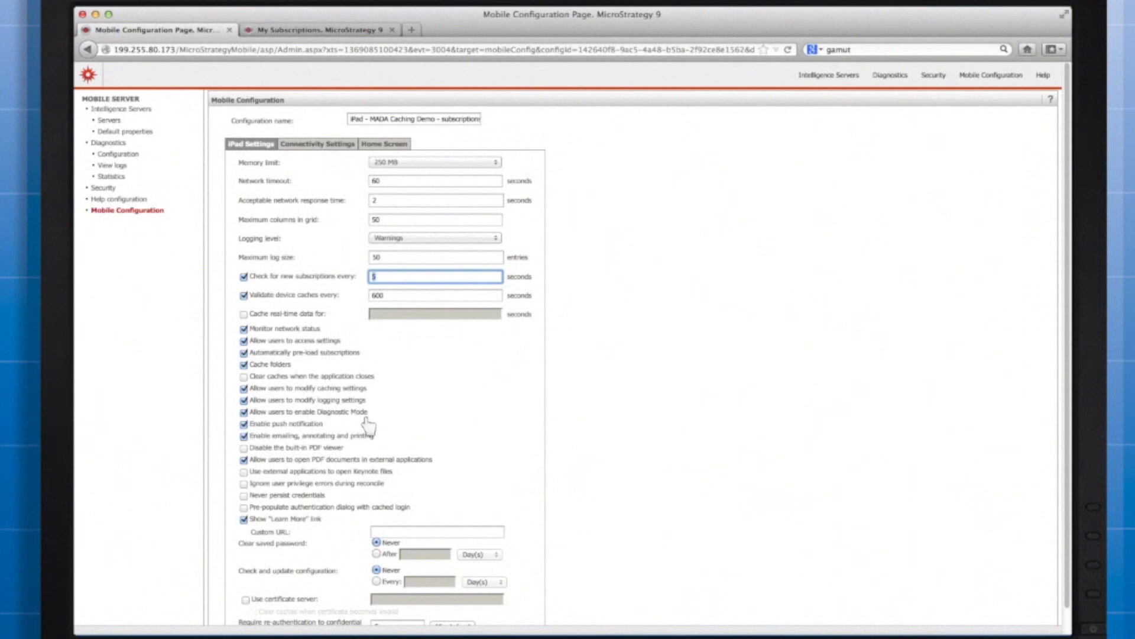
{"action": "mouse_move", "coordinate": [336, 432]}
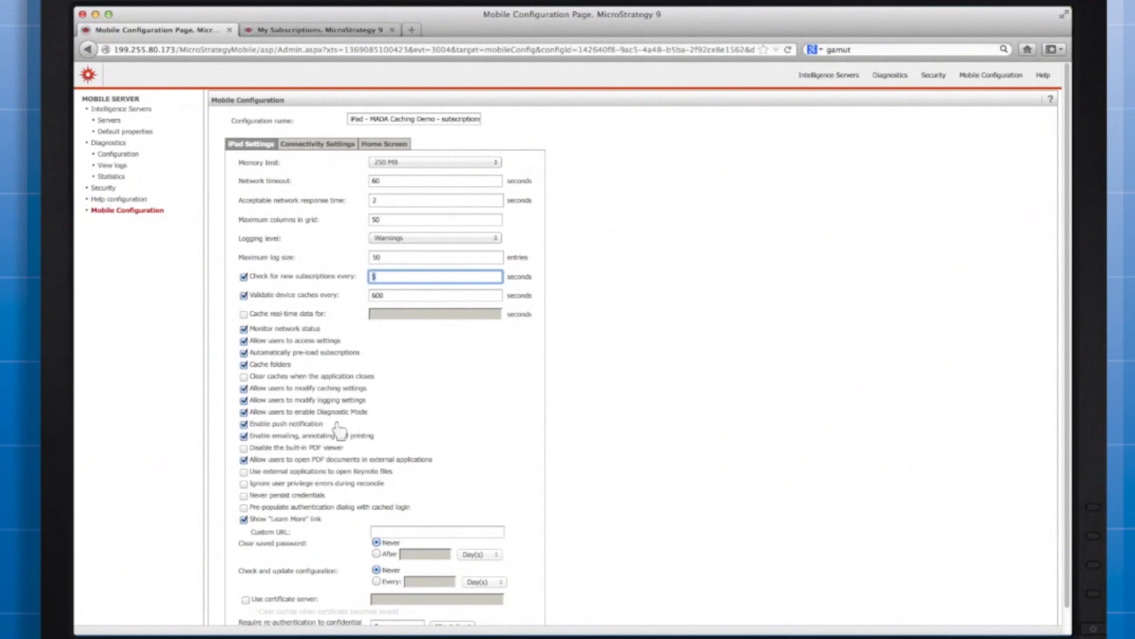
{"action": "mouse_move", "coordinate": [284, 349]}
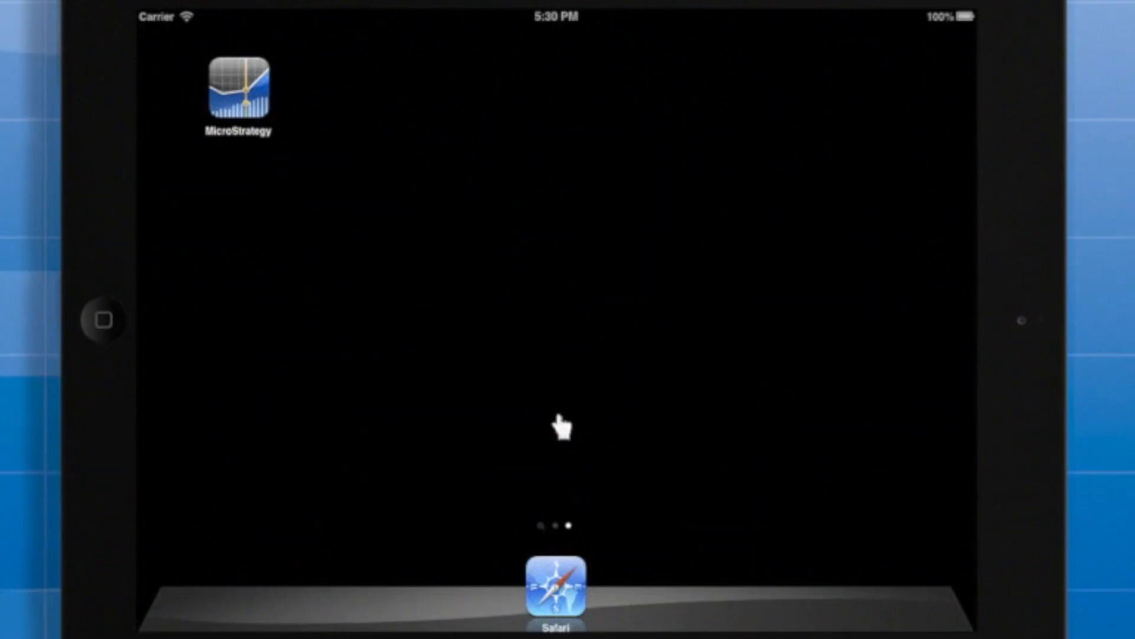
{"action": "mouse_move", "coordinate": [459, 360]}
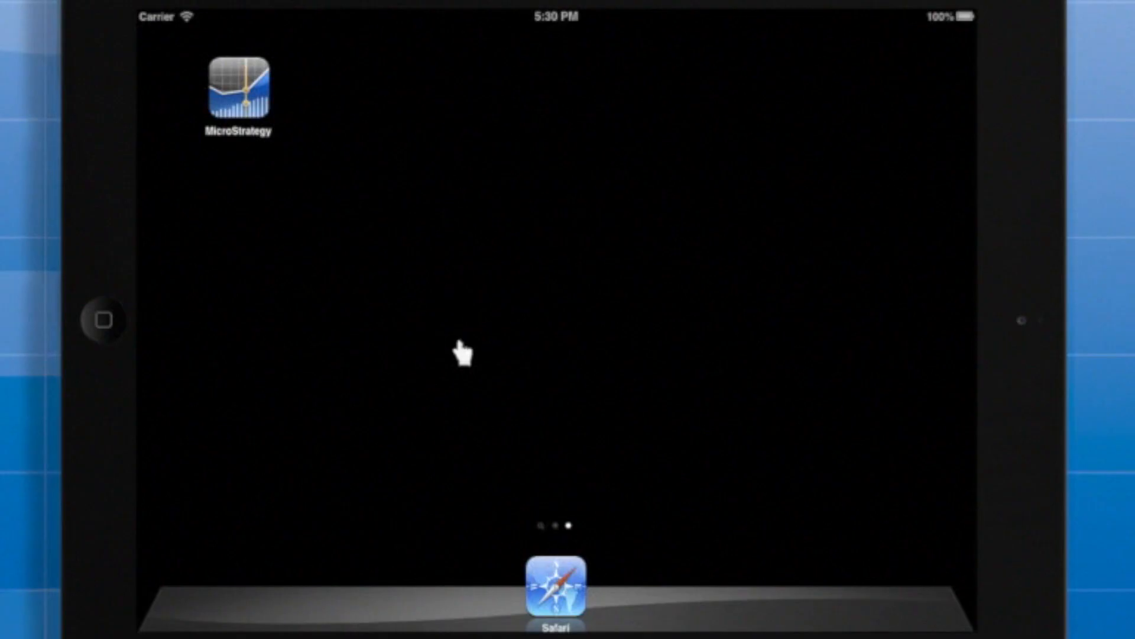
{"action": "mouse_move", "coordinate": [343, 274]}
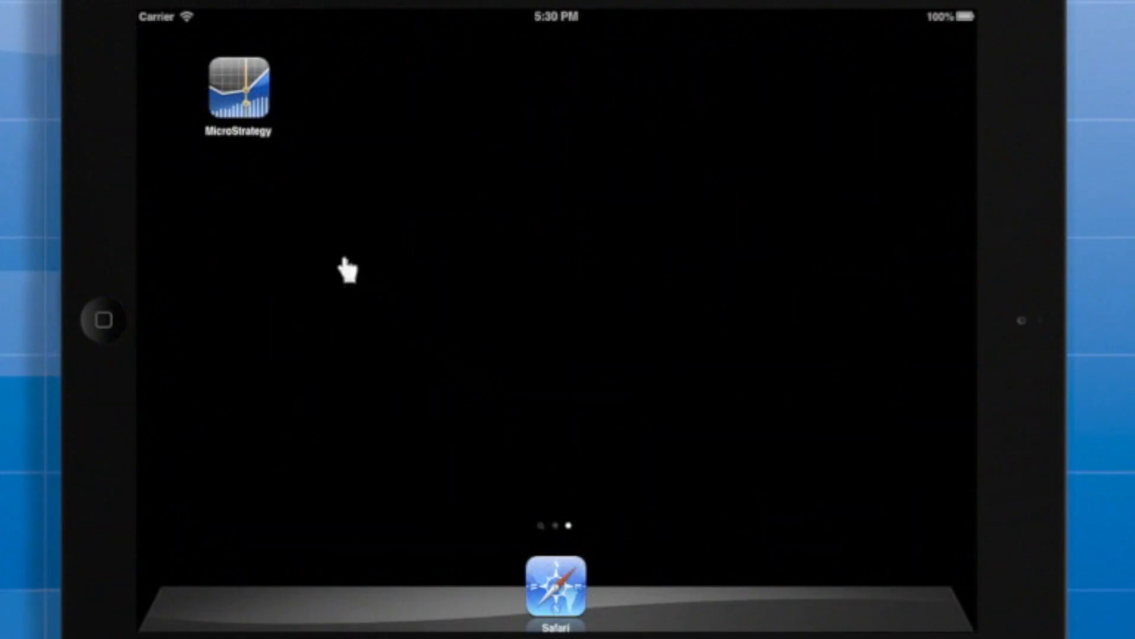
Launch the MicroStrategy app from the iPad home screen, returning home and relaunching it
{"action": "left_click", "coordinate": [239, 85]}
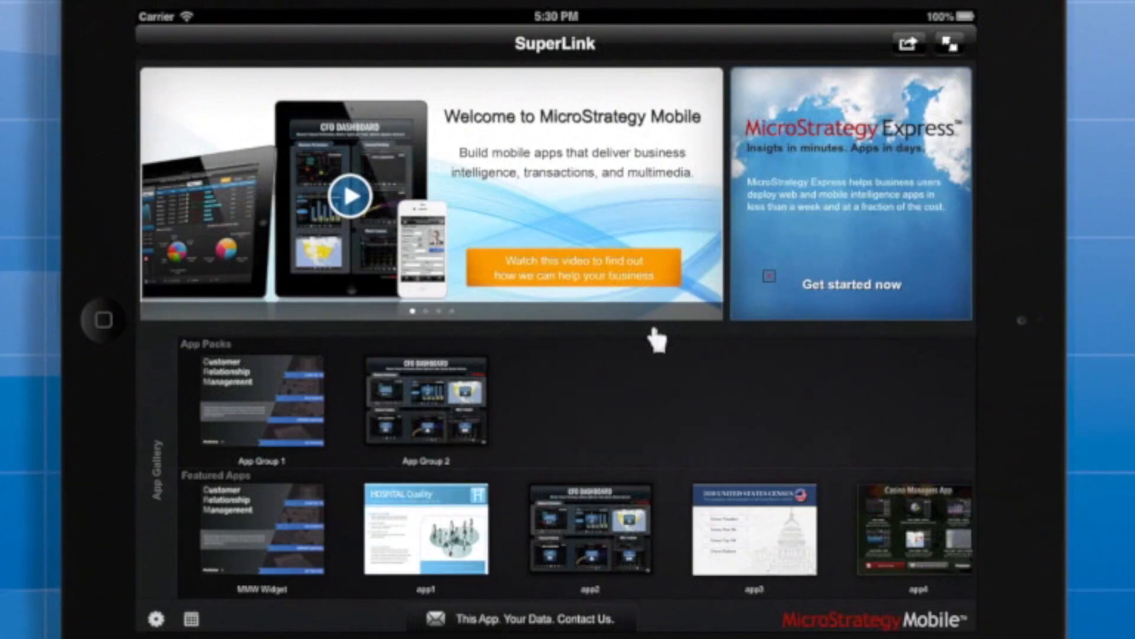
{"action": "mouse_move", "coordinate": [462, 263]}
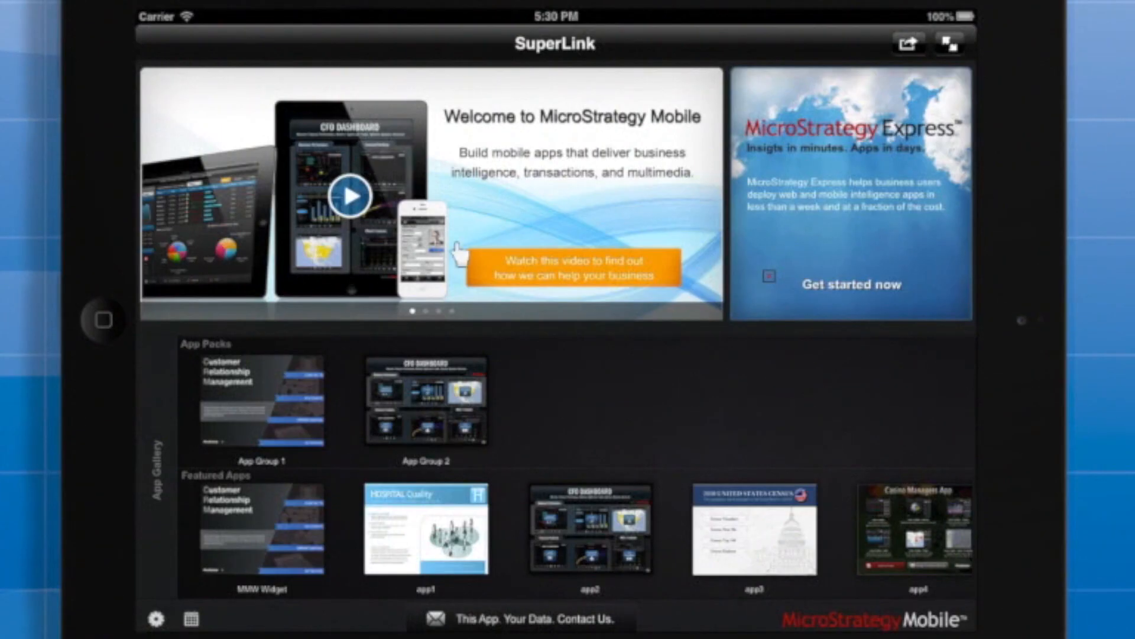
{"action": "left_click", "coordinate": [104, 320]}
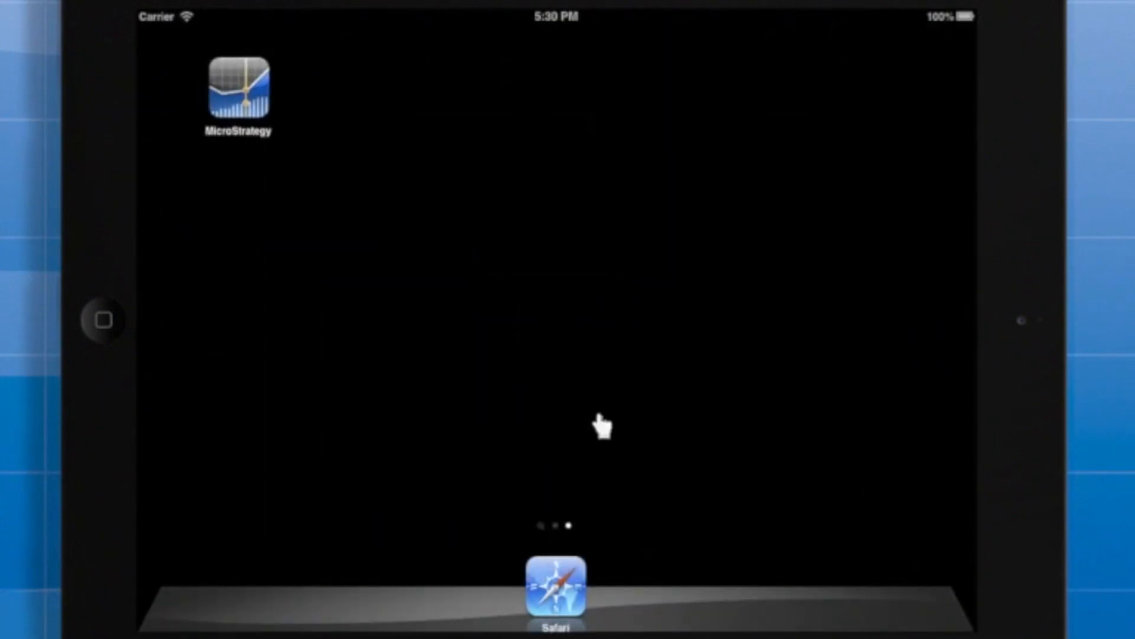
{"action": "mouse_move", "coordinate": [199, 28]}
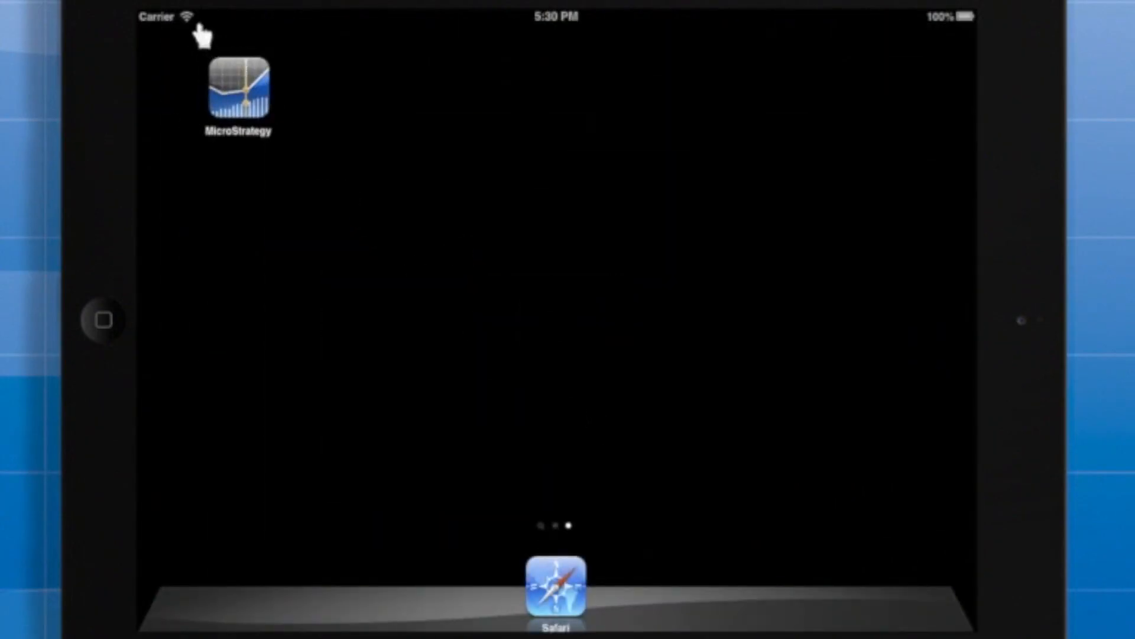
{"action": "mouse_move", "coordinate": [625, 420]}
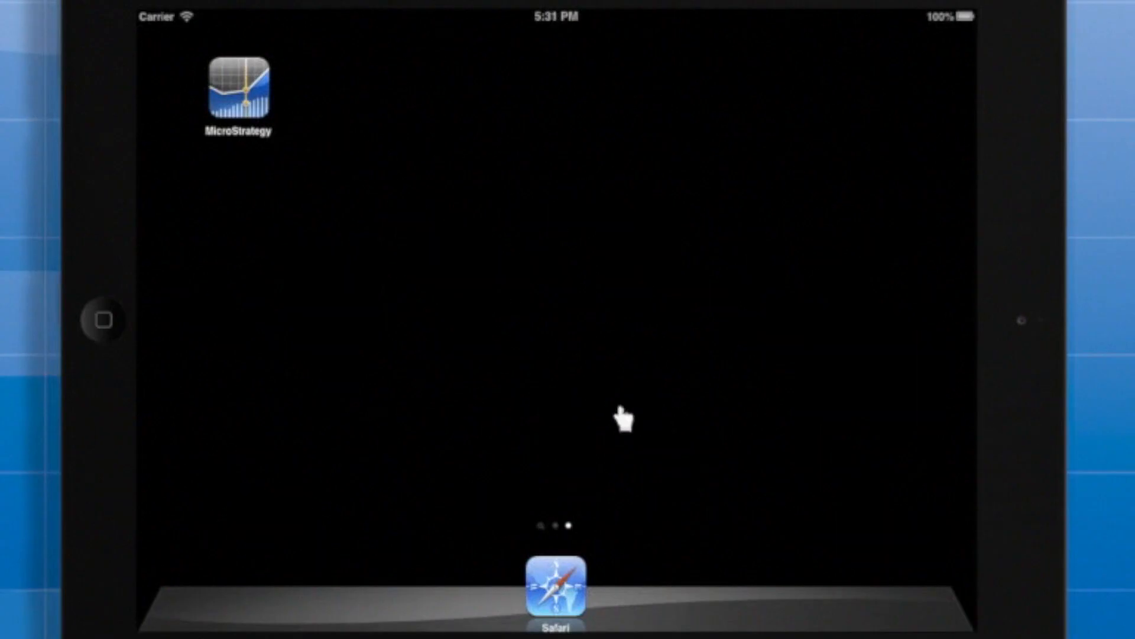
{"action": "mouse_move", "coordinate": [254, 113]}
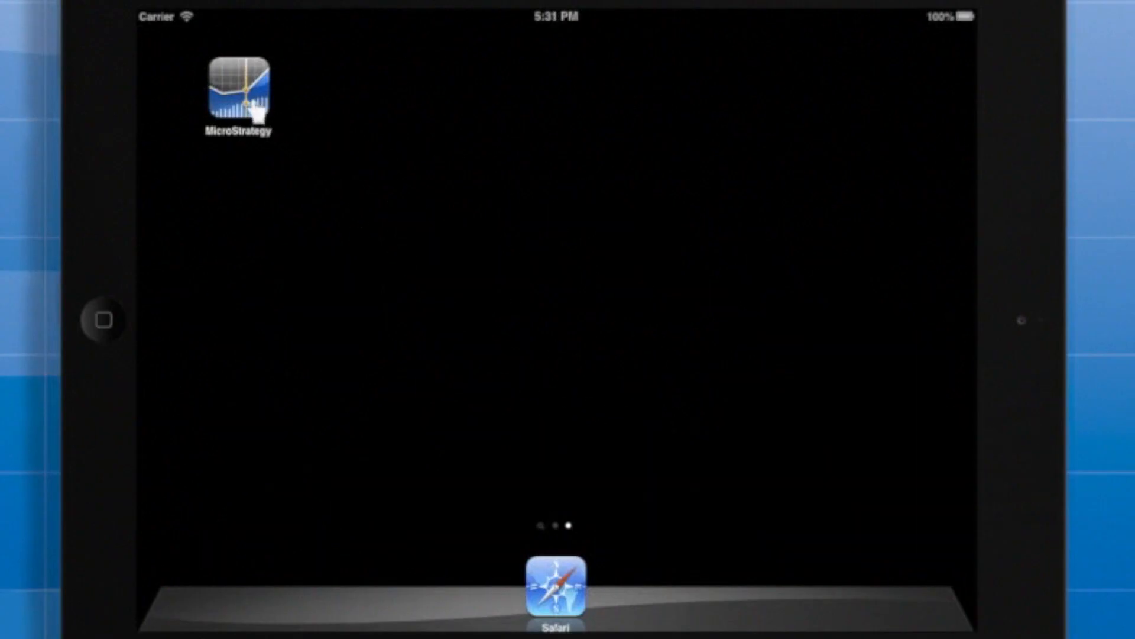
{"action": "left_click", "coordinate": [240, 88]}
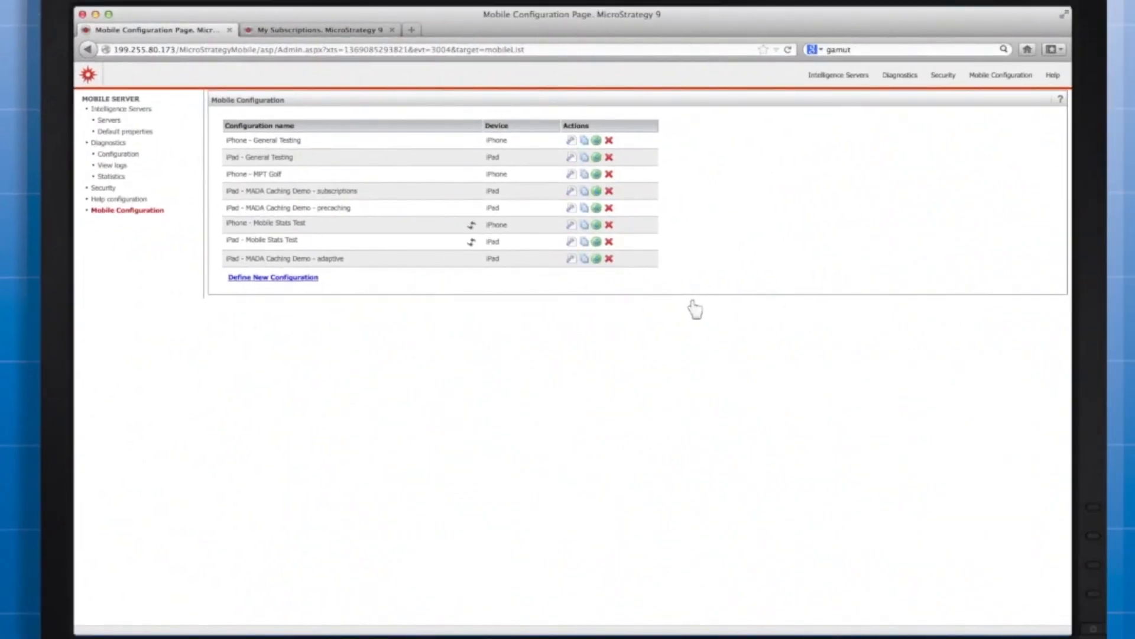
{"action": "mouse_move", "coordinate": [302, 207]}
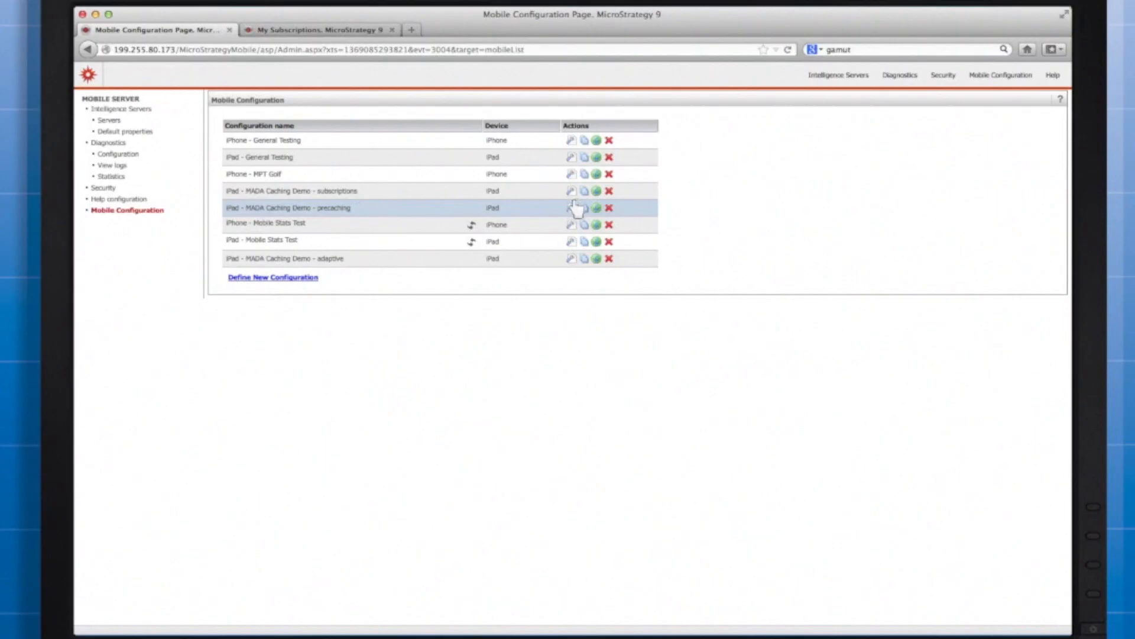
Edit iPad - MADA Caching Demo - precaching and show its Home Screen settings pre-caching App 2, 4, 6, 8
{"action": "left_click", "coordinate": [571, 207]}
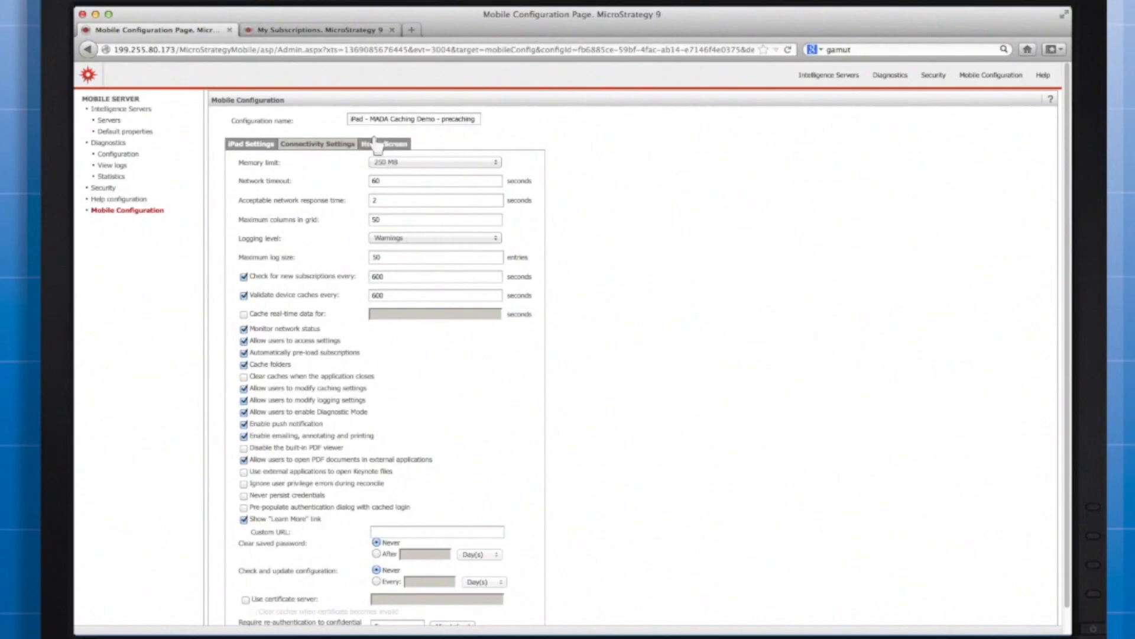
{"action": "left_click", "coordinate": [383, 143]}
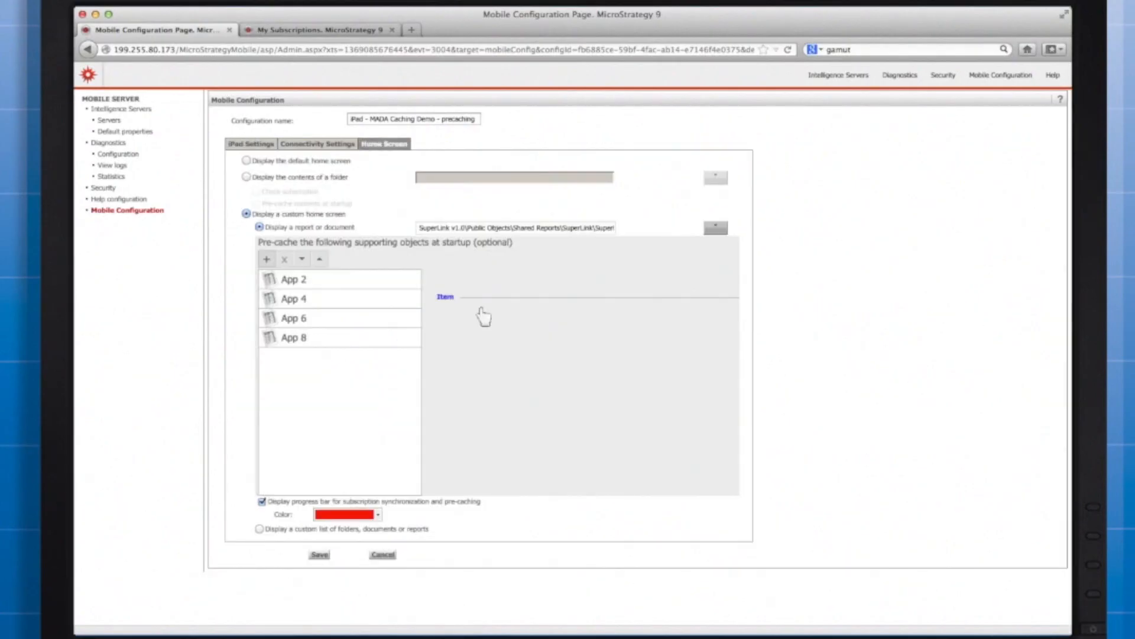
{"action": "mouse_move", "coordinate": [251, 195]}
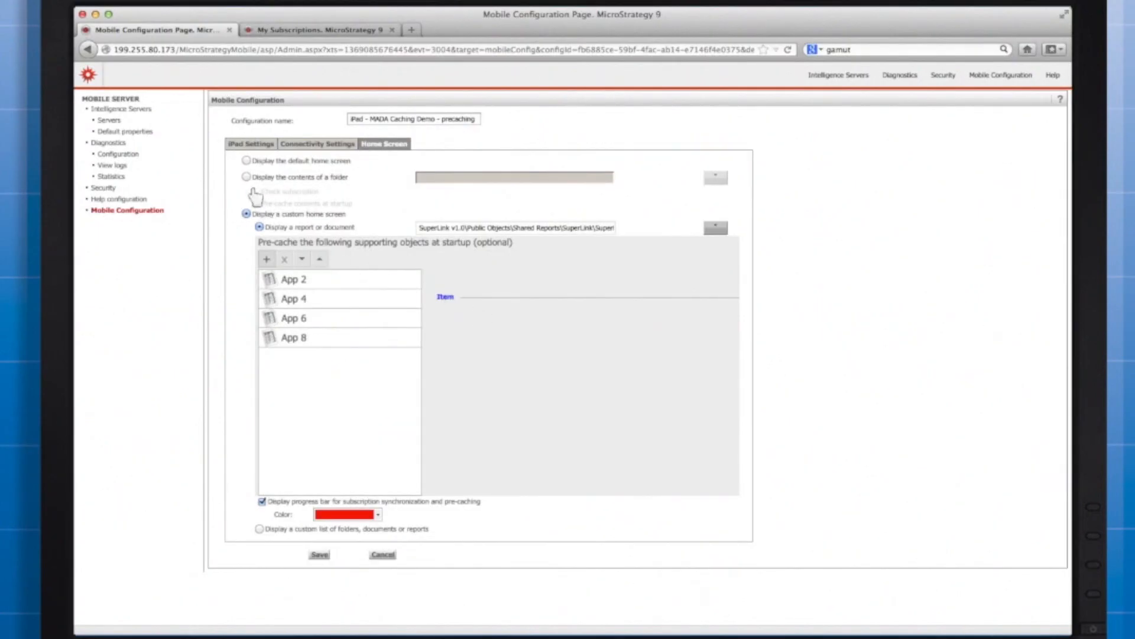
{"action": "left_click", "coordinate": [246, 177]}
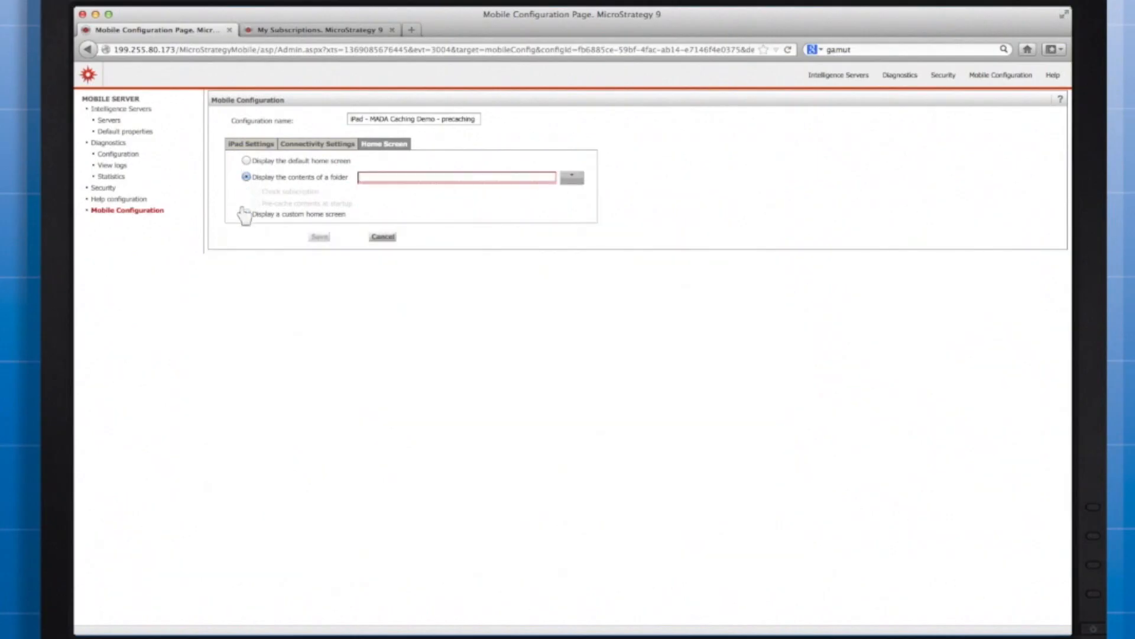
{"action": "left_click", "coordinate": [246, 213]}
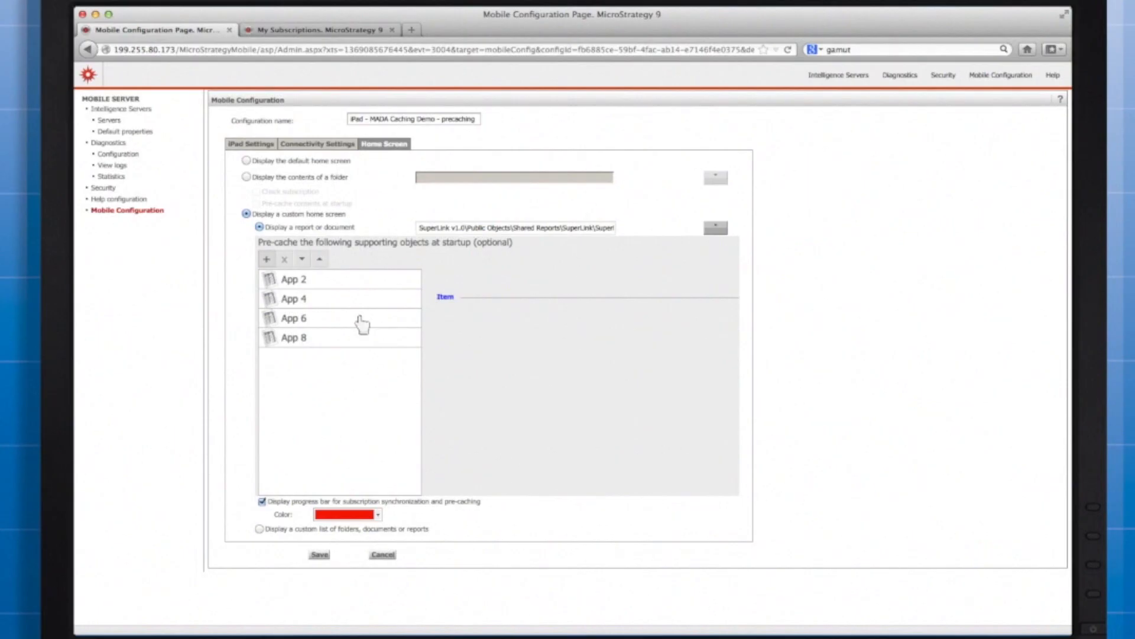
{"action": "mouse_move", "coordinate": [315, 278]}
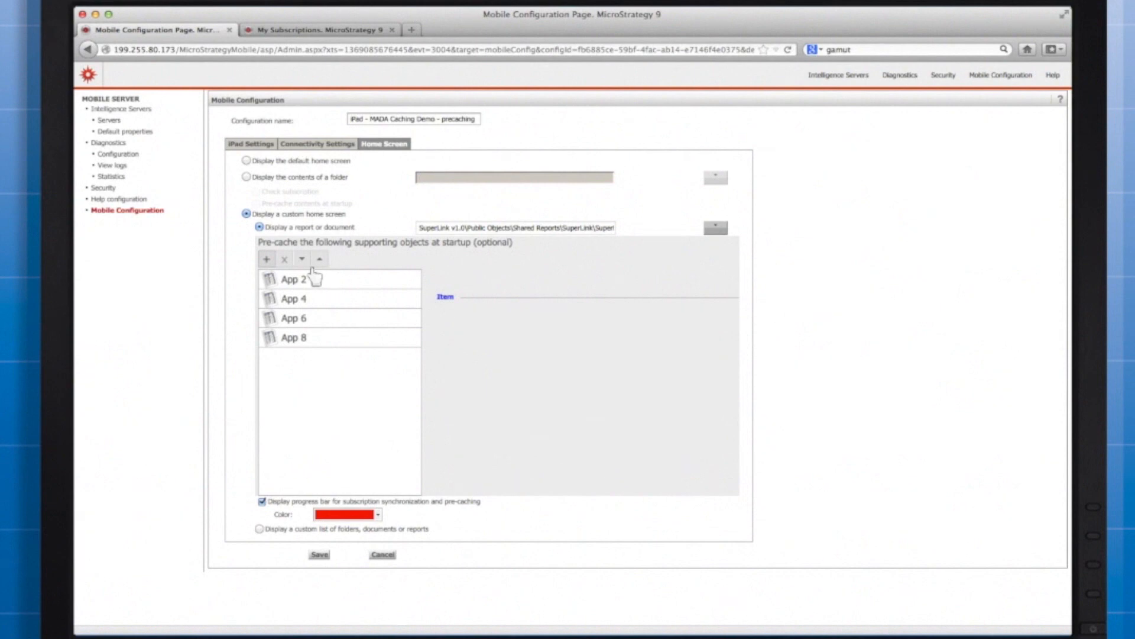
{"action": "left_click", "coordinate": [266, 258]}
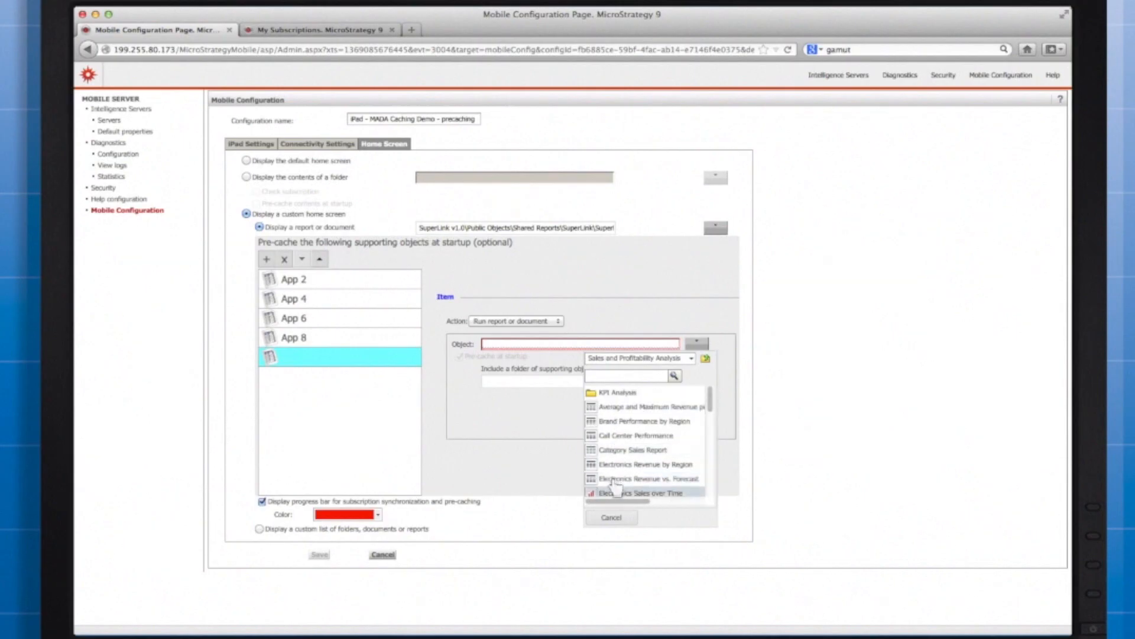
Add Electronics Sales over Time with a supporting-objects folder to the pre-cache list and review the App entries
{"action": "left_click", "coordinate": [637, 492]}
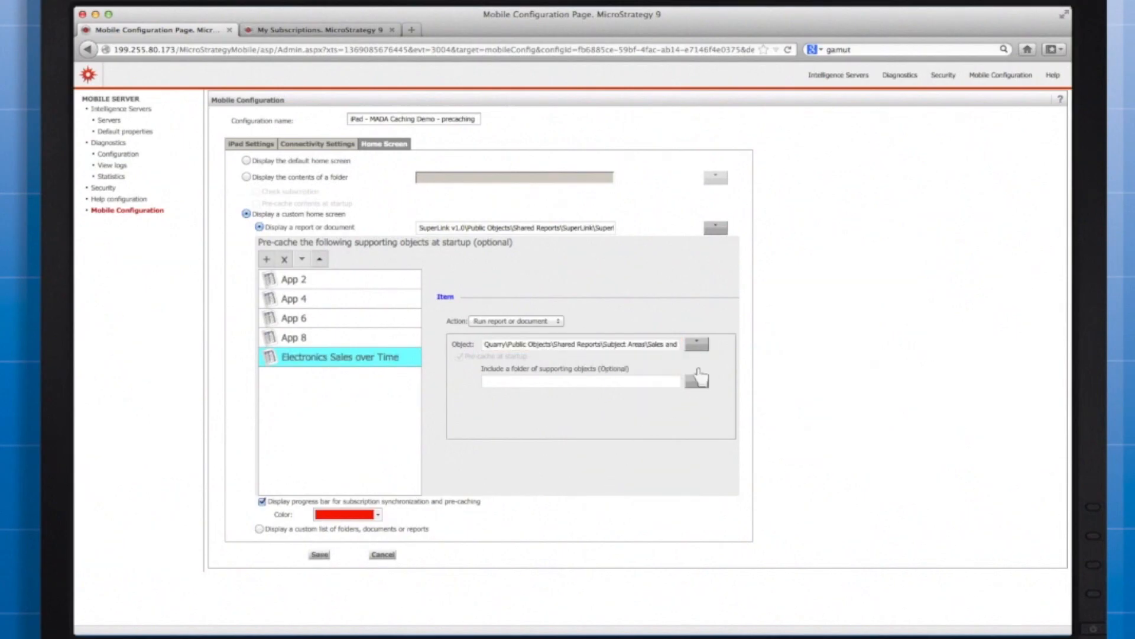
{"action": "left_click", "coordinate": [698, 377]}
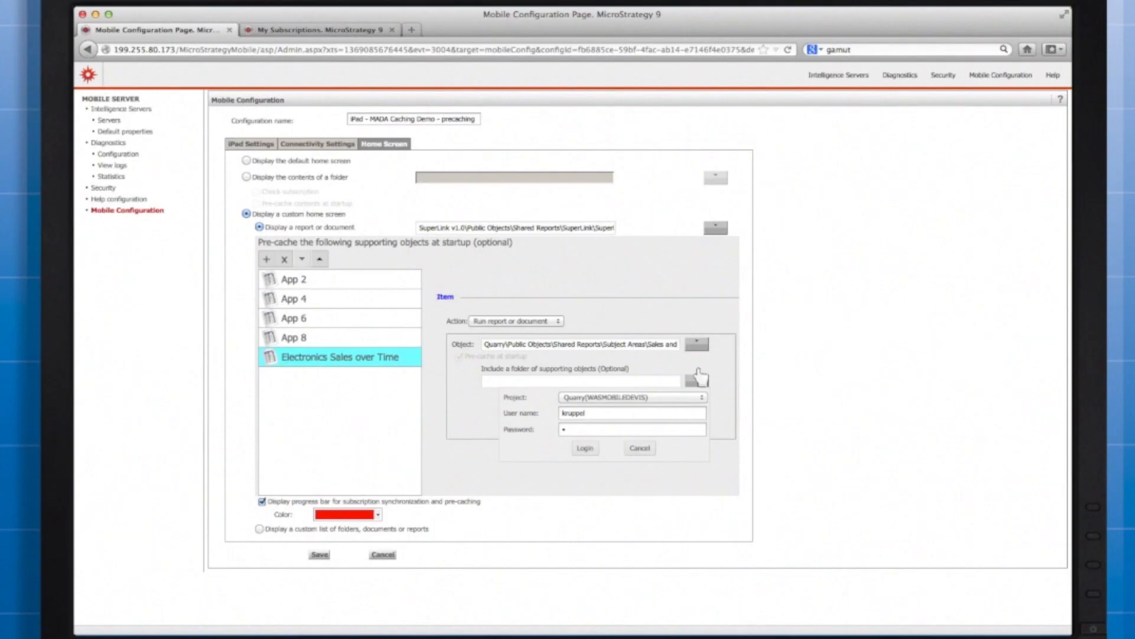
{"action": "left_click", "coordinate": [293, 317]}
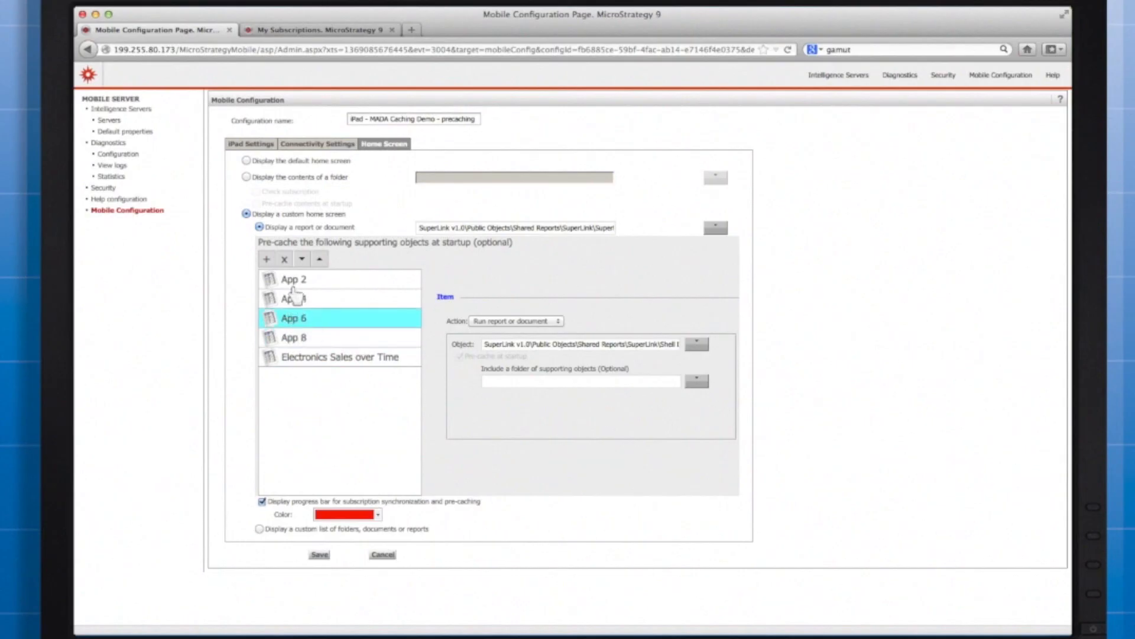
{"action": "left_click", "coordinate": [293, 279]}
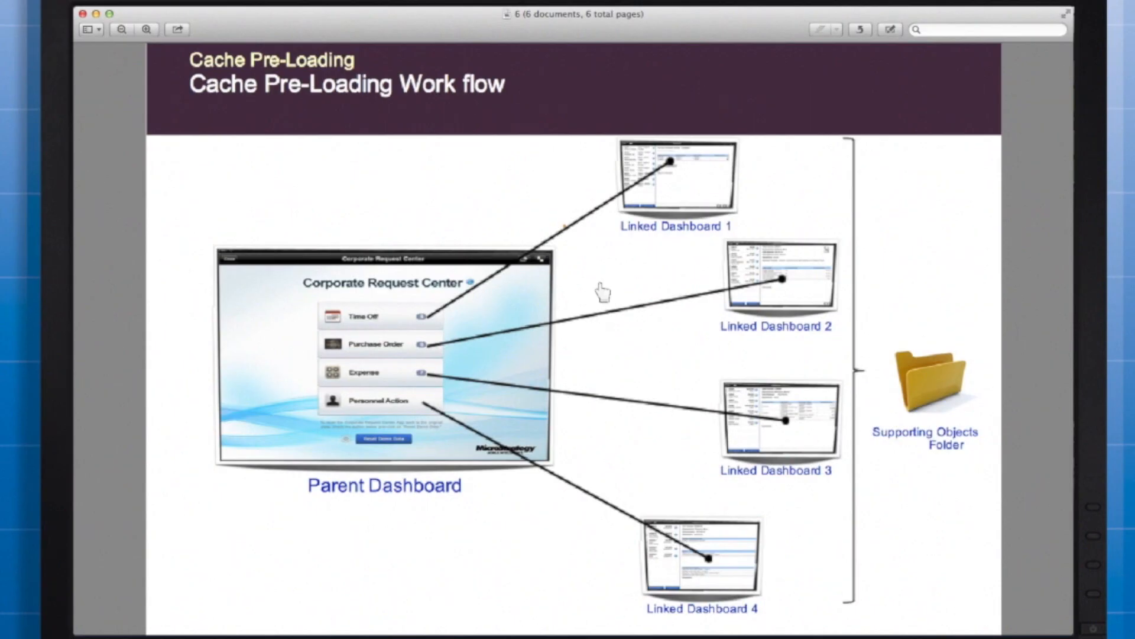
{"action": "mouse_move", "coordinate": [596, 294]}
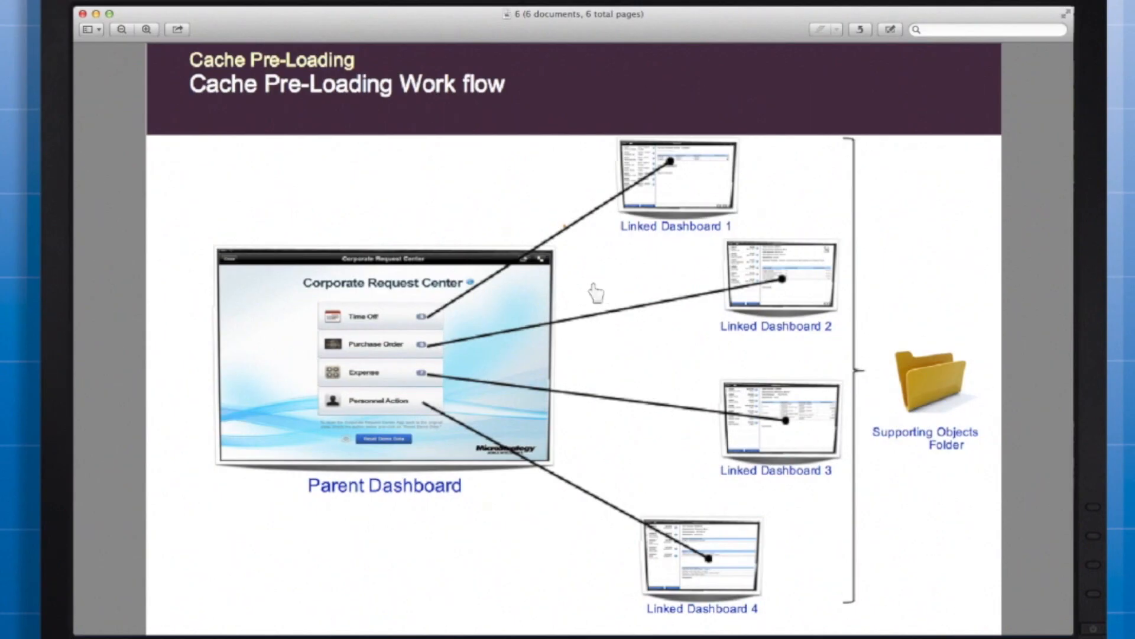
{"action": "mouse_move", "coordinate": [332, 275]}
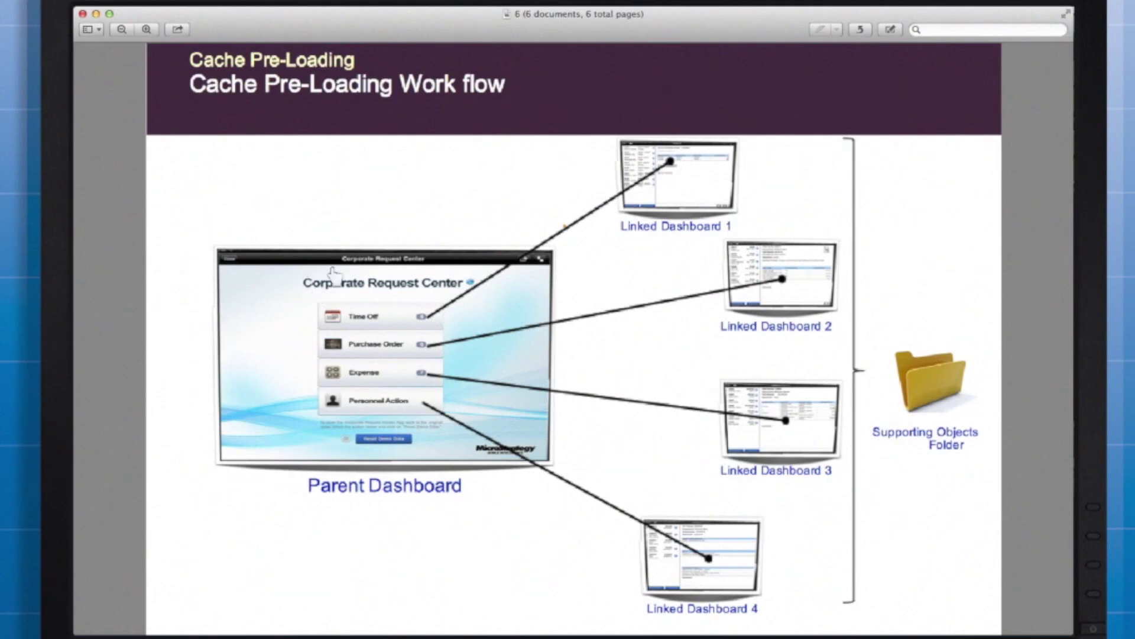
{"action": "mouse_move", "coordinate": [217, 275]}
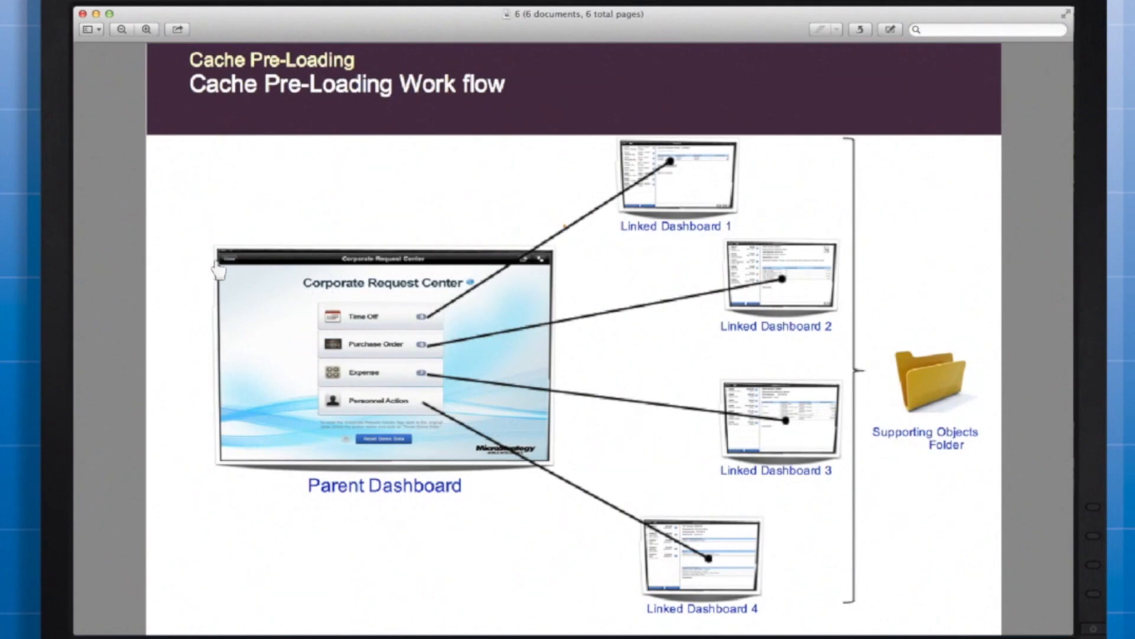
{"action": "mouse_move", "coordinate": [548, 315]}
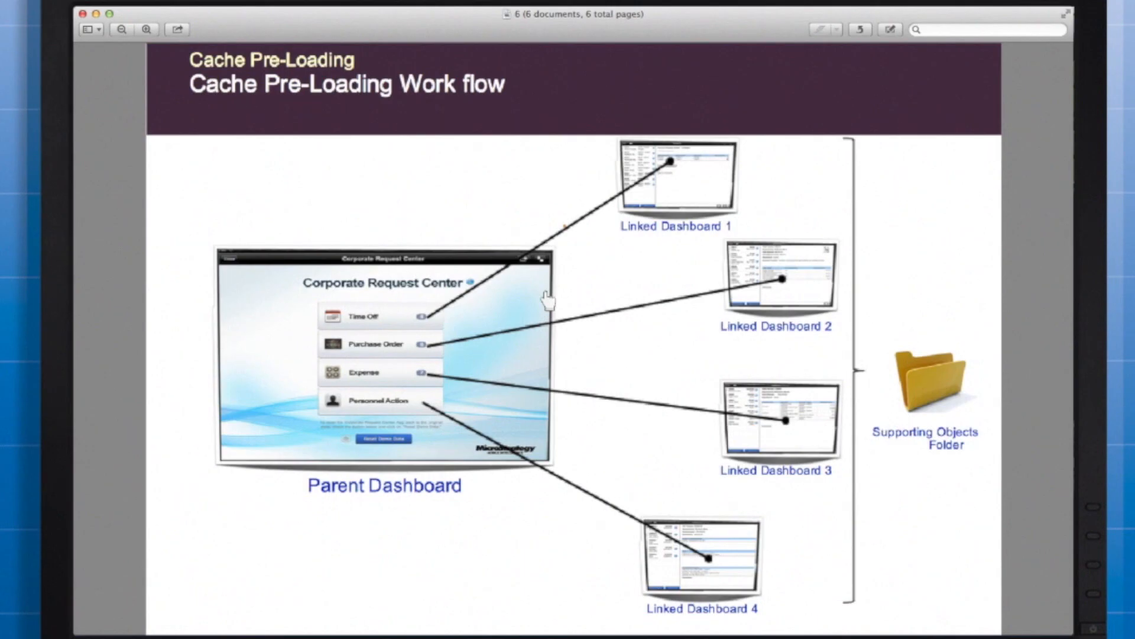
{"action": "mouse_move", "coordinate": [788, 279]}
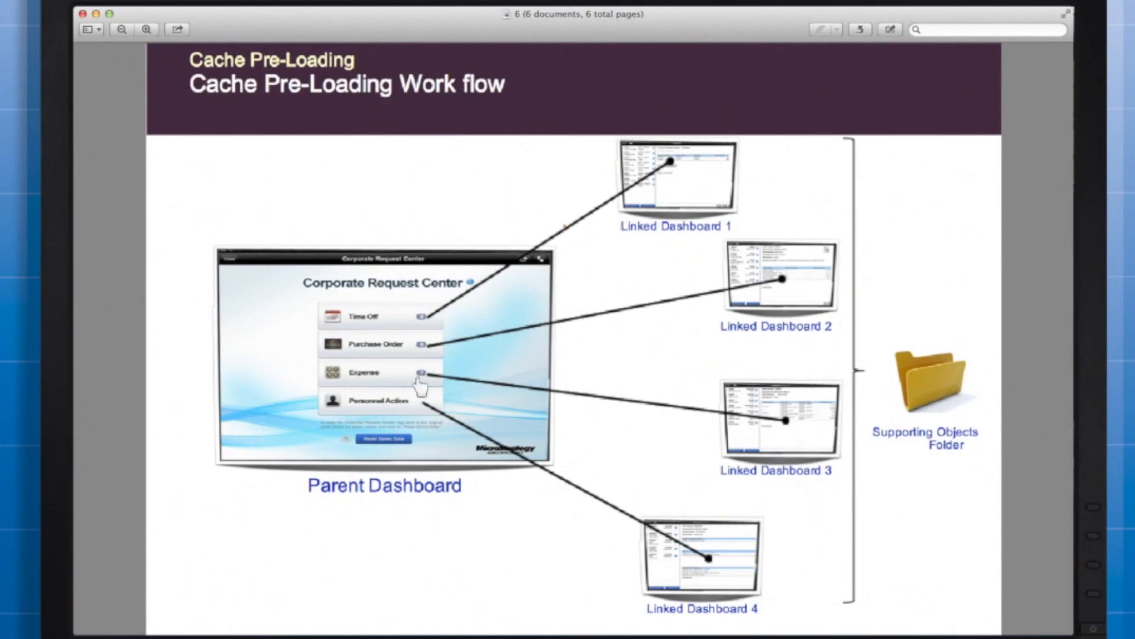
{"action": "mouse_move", "coordinate": [419, 379]}
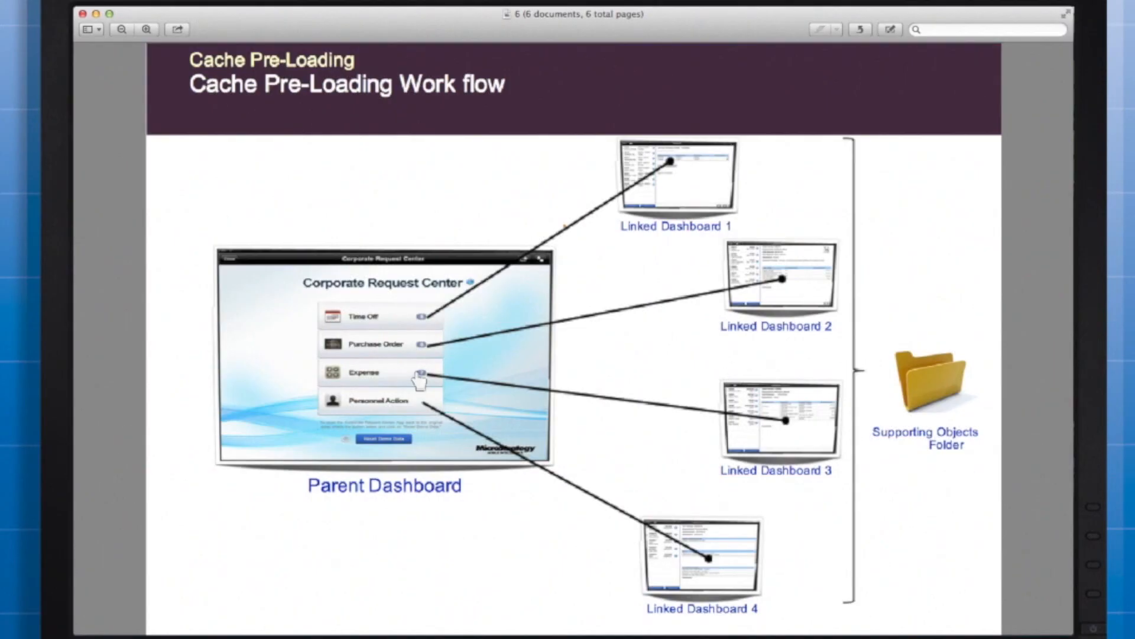